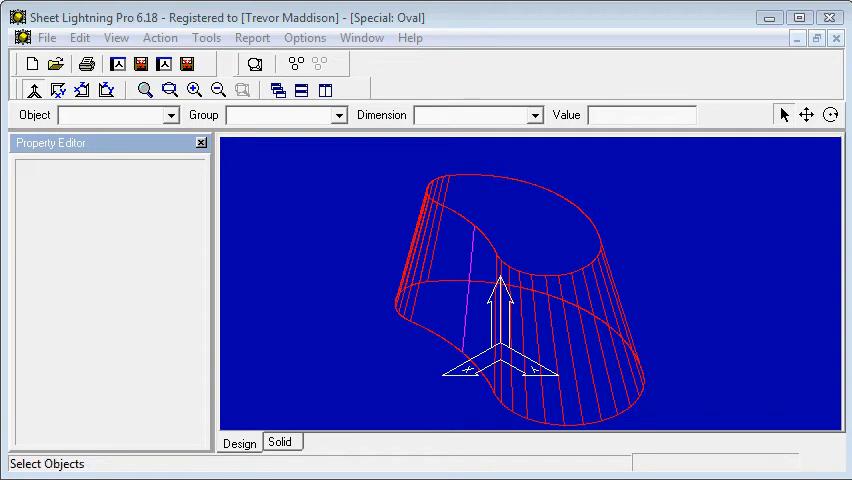
{"action": "mouse_move", "coordinate": [398, 312]}
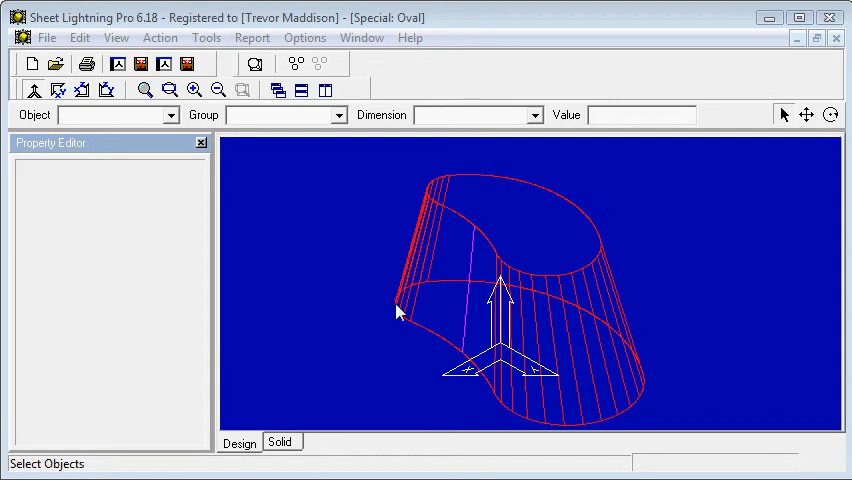
{"action": "mouse_move", "coordinate": [504, 248]}
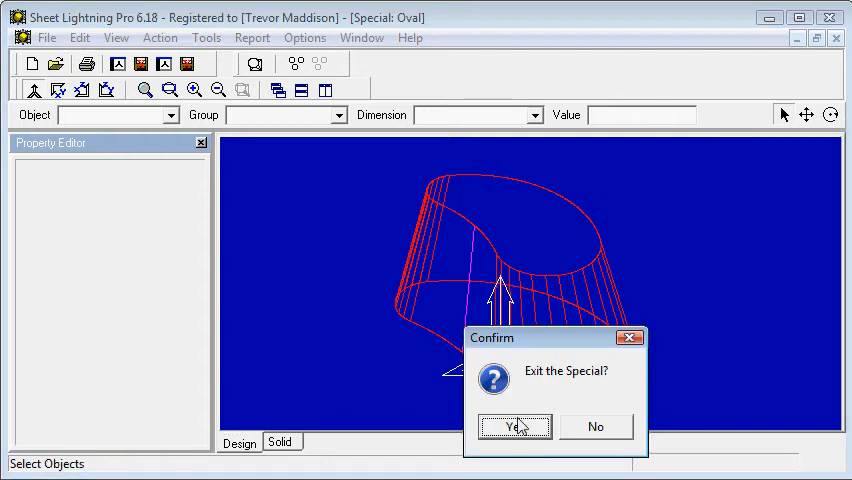
- Leave the current special design and bring up the New design chooser
{"action": "left_click", "coordinate": [514, 428]}
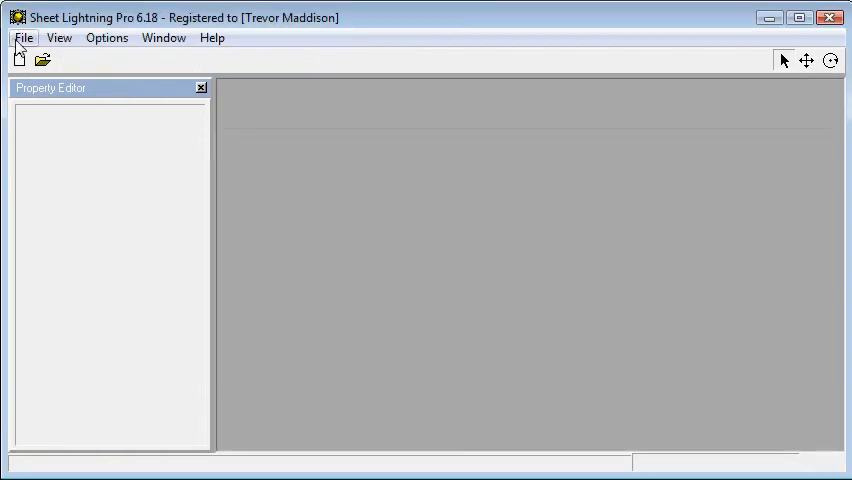
{"action": "left_click", "coordinate": [24, 36]}
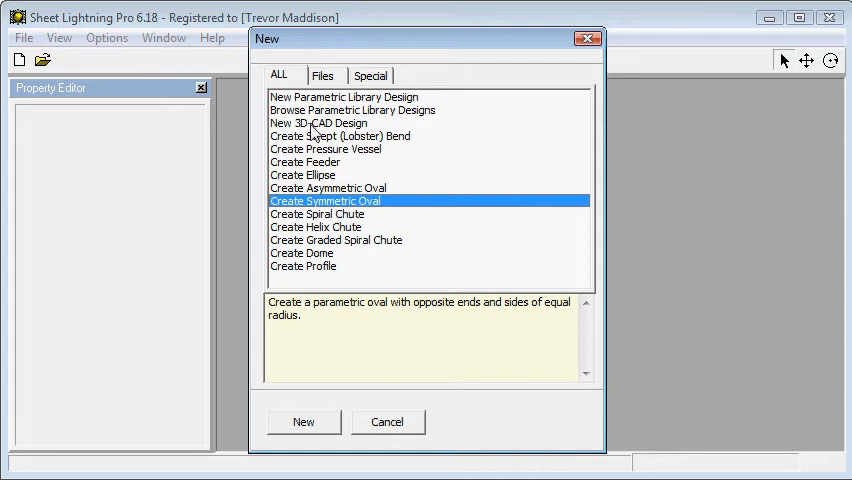
- Review the 3D CAD and Dome design types in the New list
{"action": "left_click", "coordinate": [352, 110]}
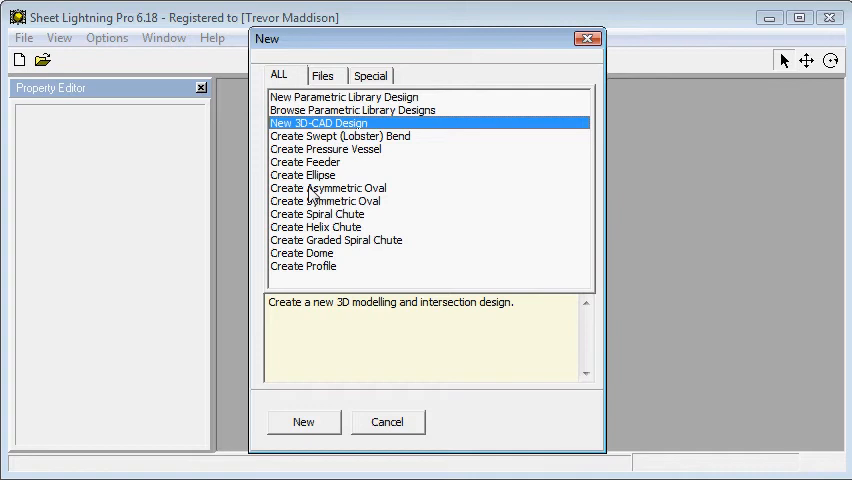
{"action": "left_click", "coordinate": [316, 252]}
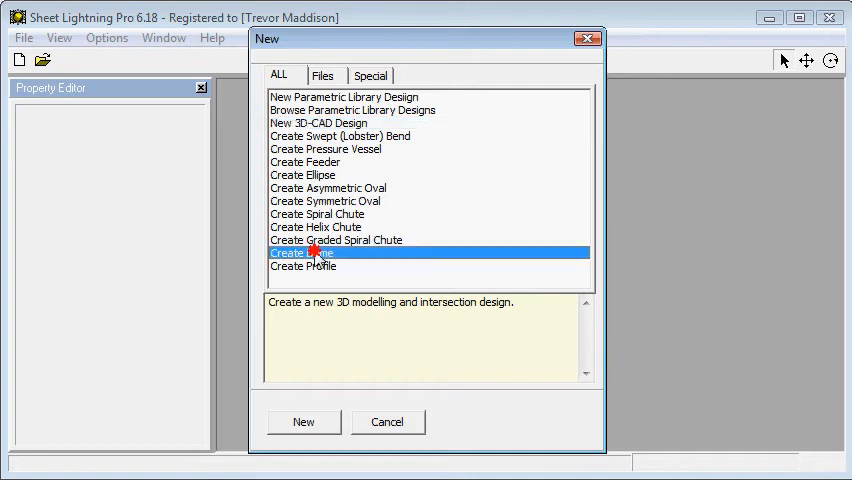
{"action": "left_click", "coordinate": [316, 252]}
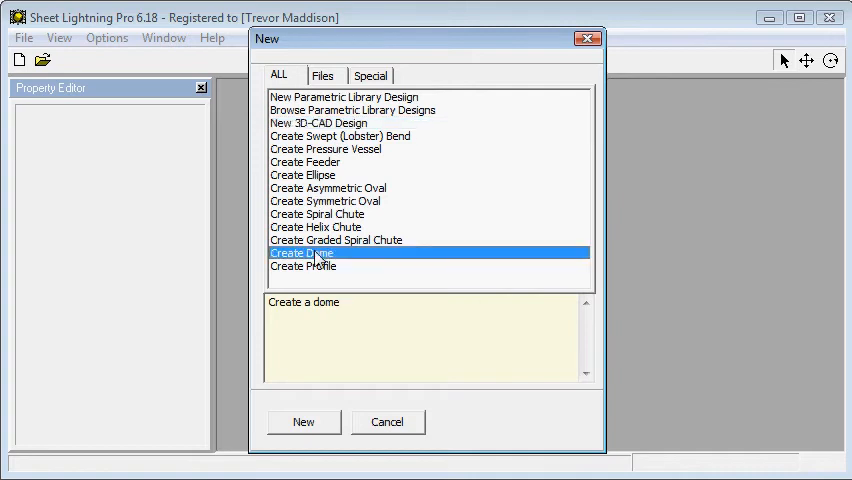
{"action": "mouse_move", "coordinate": [330, 176]}
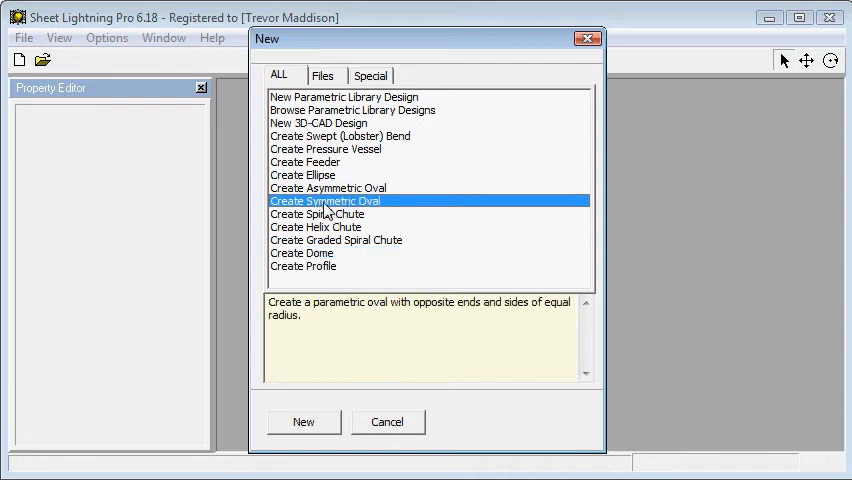
- Create the symmetric oval, maximise its window and expand the End1 and End2 dimensions
{"action": "left_click", "coordinate": [304, 420]}
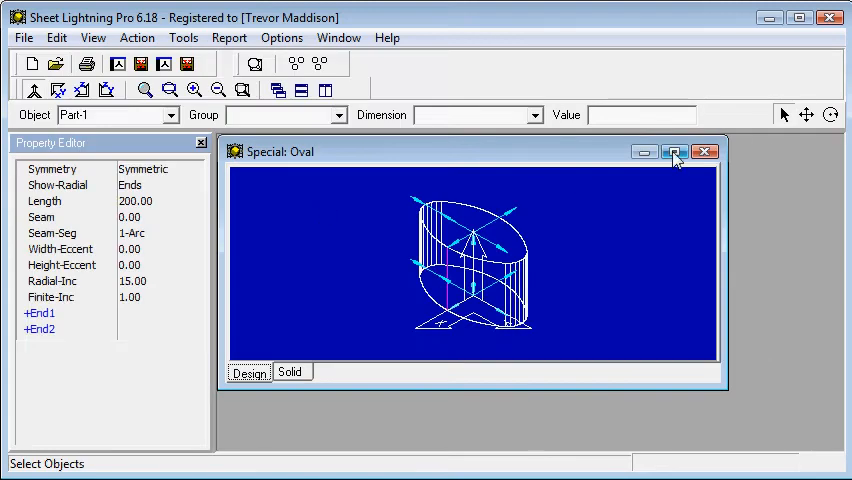
{"action": "left_click", "coordinate": [674, 152]}
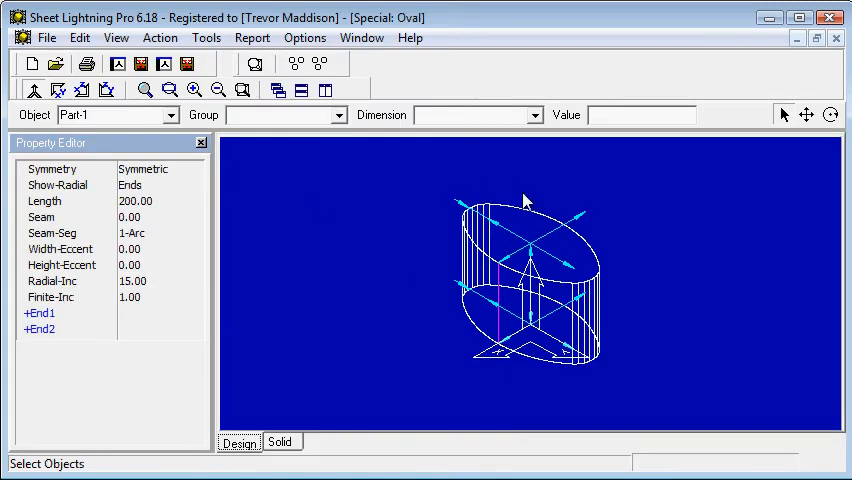
{"action": "mouse_move", "coordinate": [480, 196]}
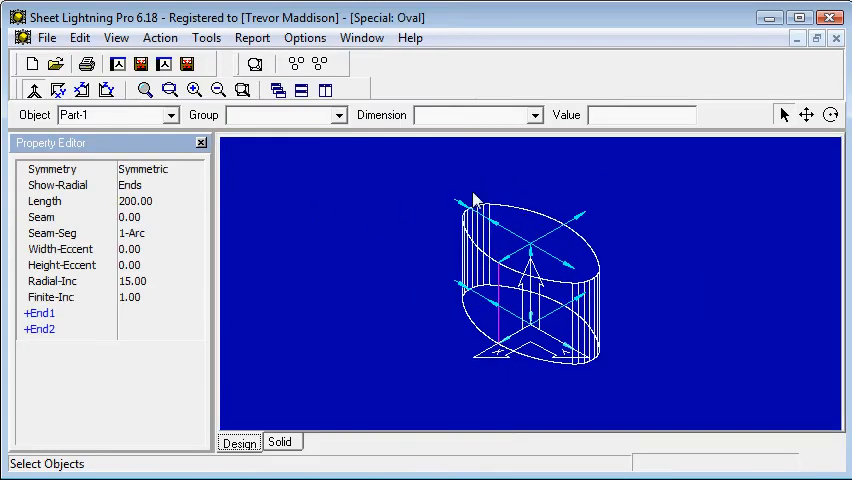
{"action": "mouse_move", "coordinate": [578, 208]}
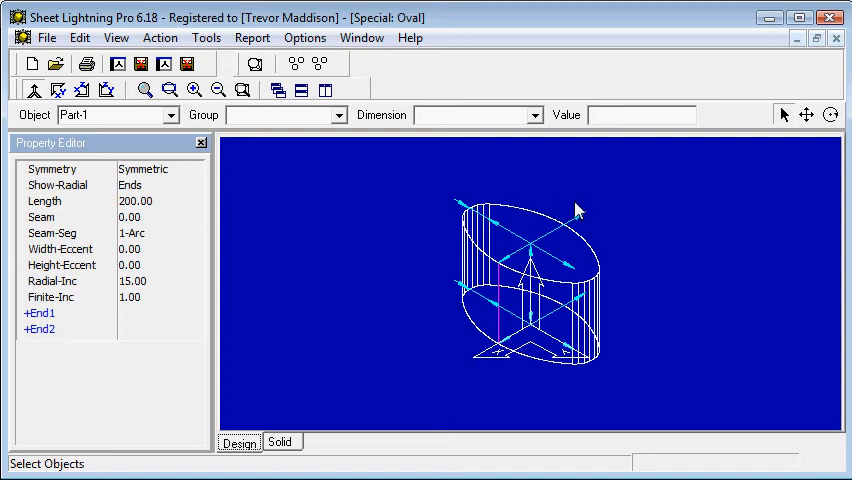
{"action": "mouse_move", "coordinate": [398, 196]}
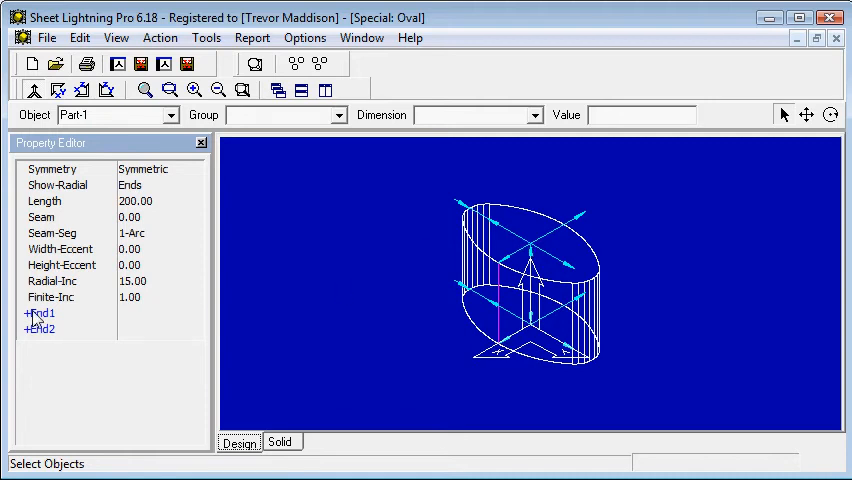
{"action": "left_click", "coordinate": [38, 312]}
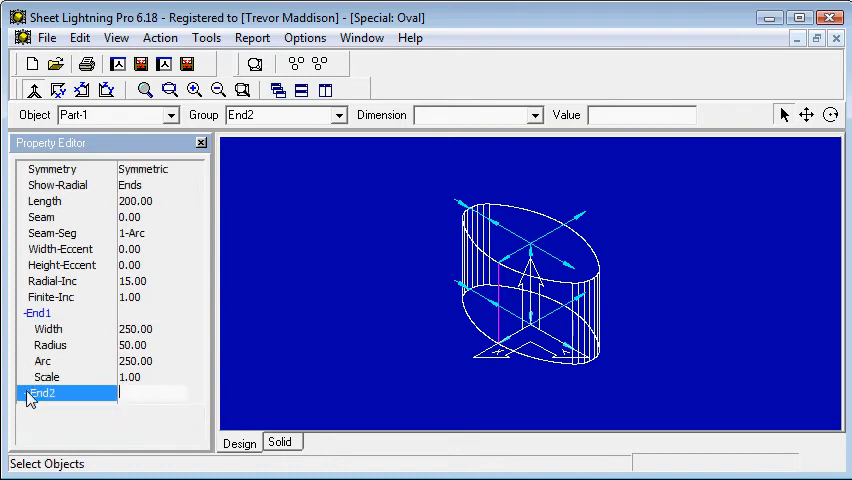
{"action": "left_click", "coordinate": [40, 392]}
{"action": "type", "text": "0.7"}
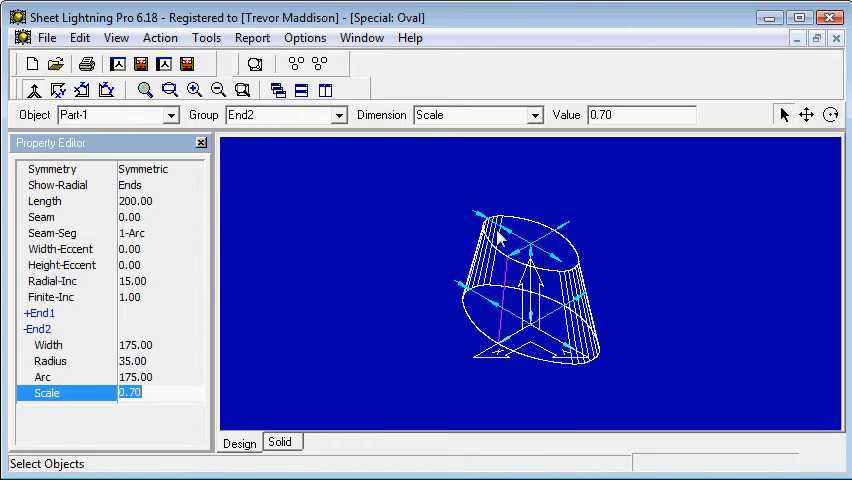
{"action": "mouse_move", "coordinate": [510, 350]}
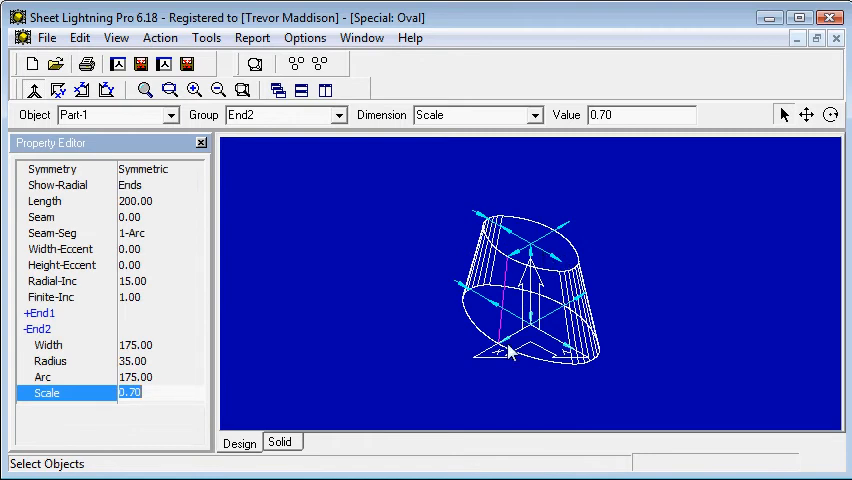
{"action": "mouse_move", "coordinate": [470, 344]}
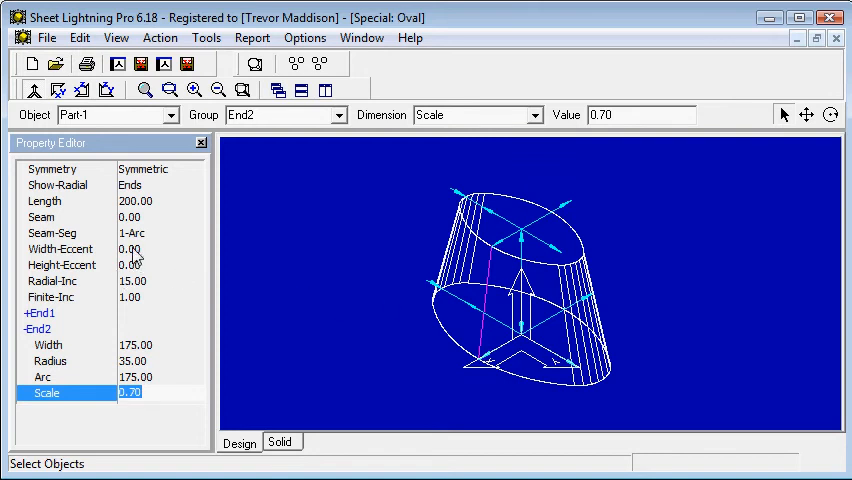
{"action": "mouse_move", "coordinate": [456, 254]}
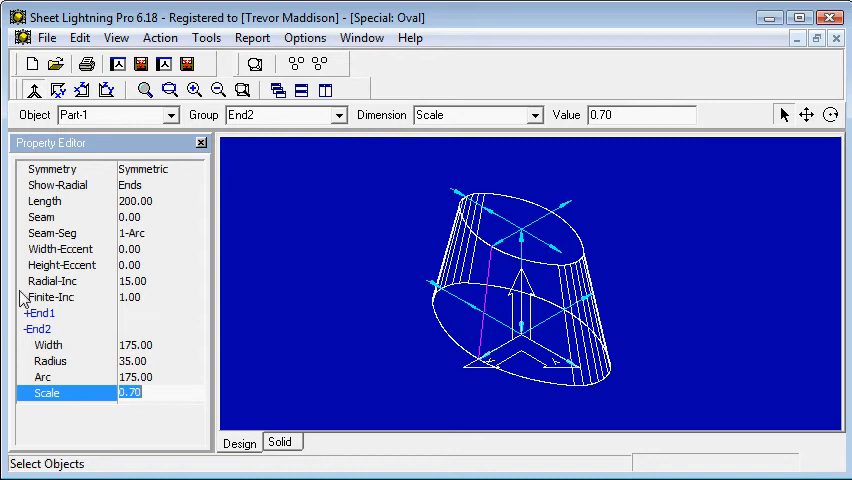
- Set Width-Eccent 50 and Height-Eccent 40, then rotate to see the leaning ends
{"action": "left_click", "coordinate": [60, 250]}
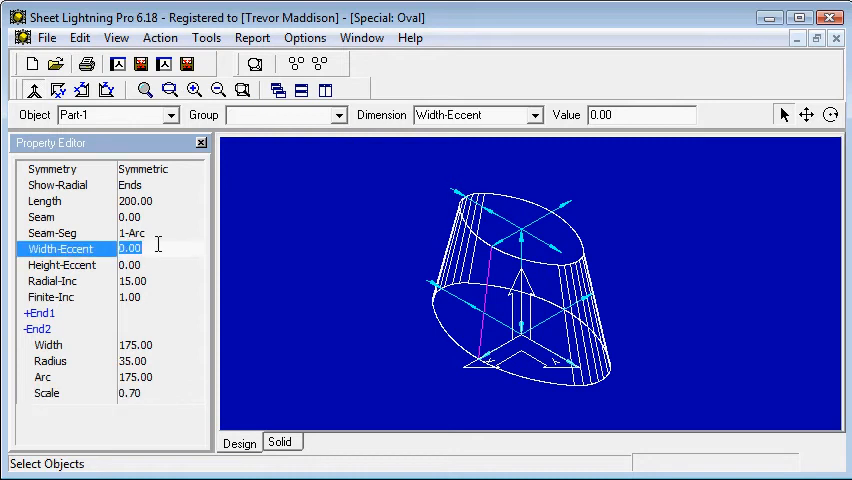
{"action": "type", "text": "1"}
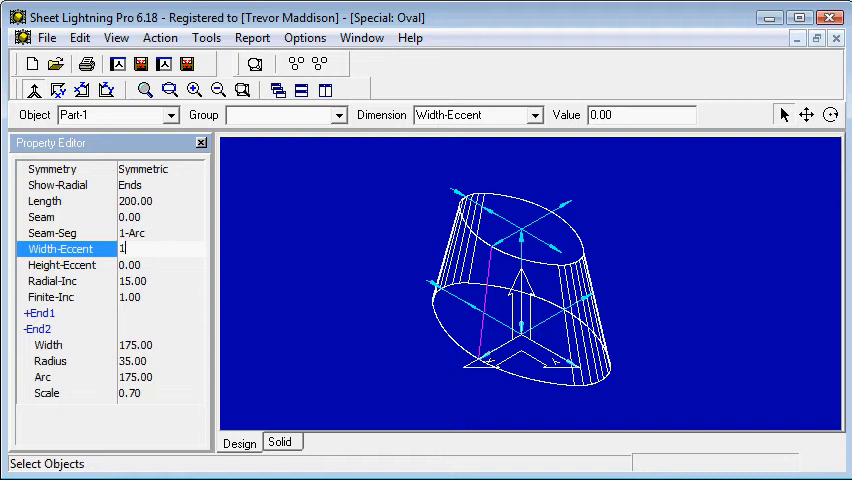
{"action": "type", "text": "00"}
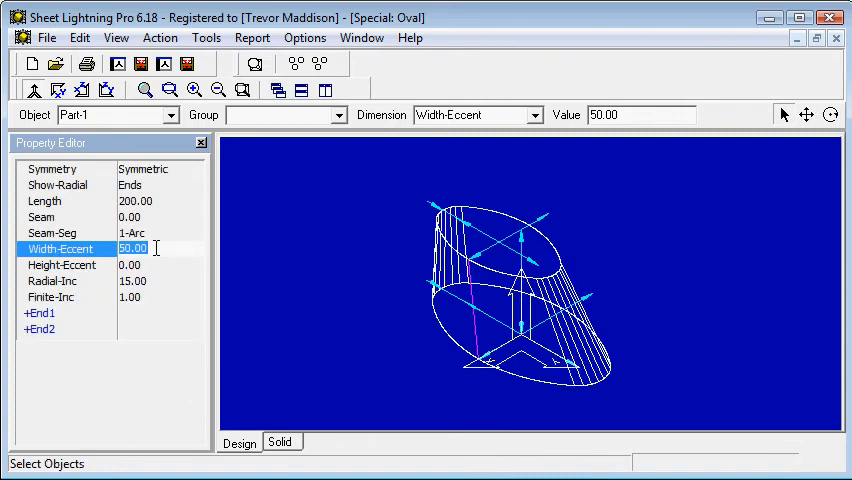
{"action": "mouse_move", "coordinate": [172, 264]}
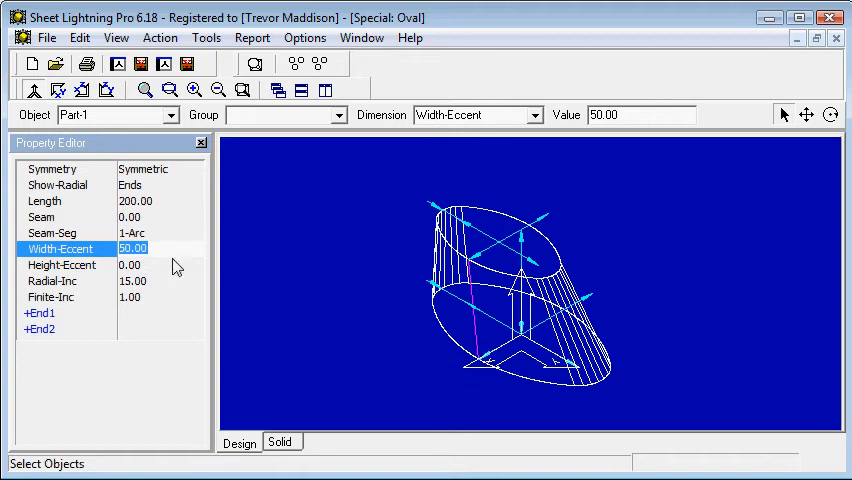
{"action": "mouse_move", "coordinate": [140, 264]}
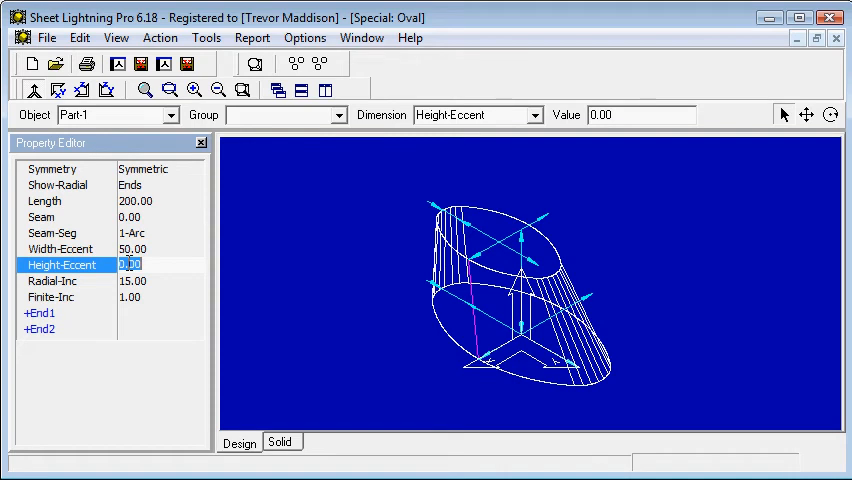
{"action": "type", "text": "4"}
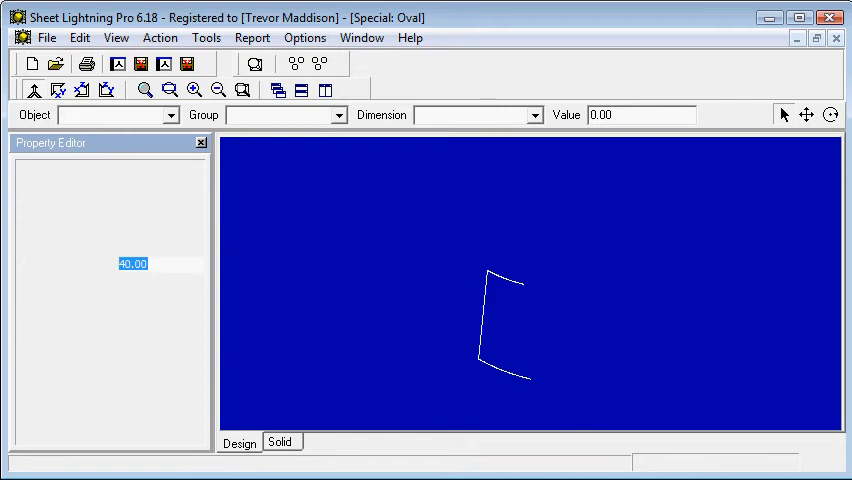
{"action": "left_click", "coordinate": [832, 116]}
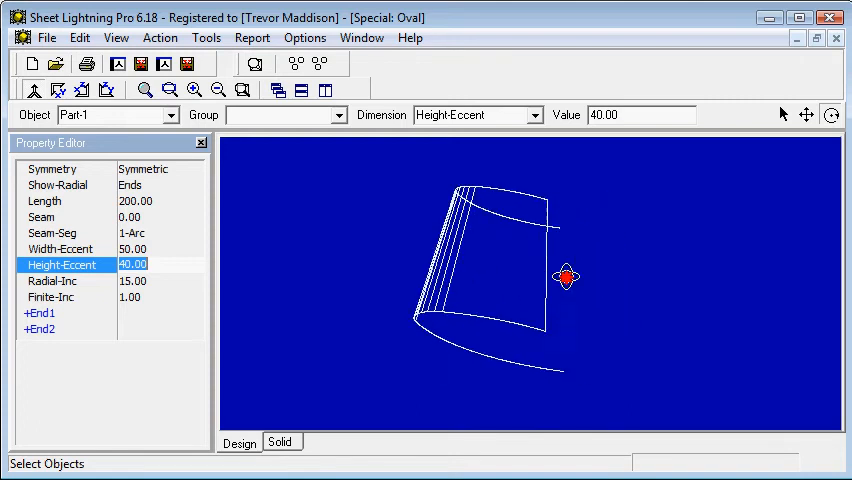
{"action": "left_click_drag", "start_coordinate": [568, 276], "coordinate": [468, 270]}
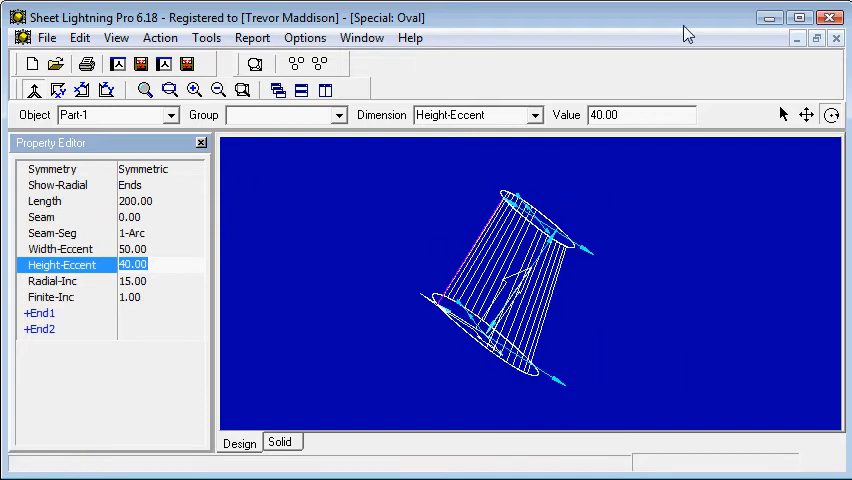
{"action": "mouse_move", "coordinate": [836, 44]}
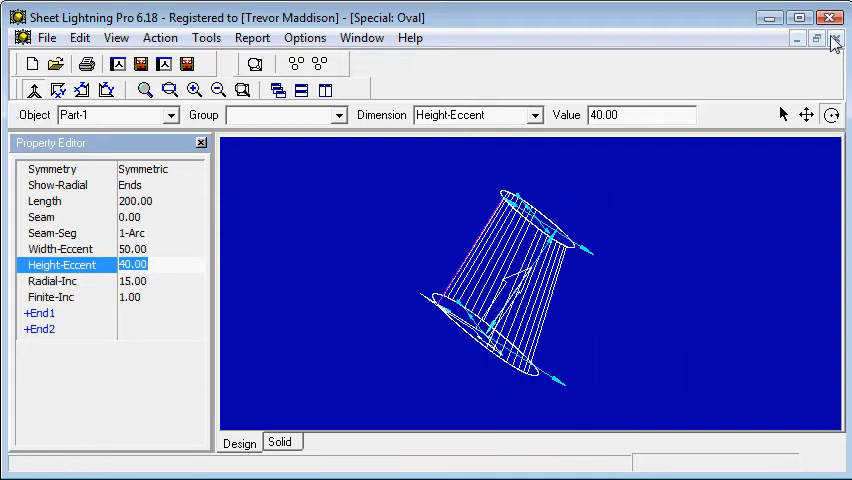
- Close the oval and open the saved Special: Oval design, maximised
{"action": "left_click", "coordinate": [836, 40]}
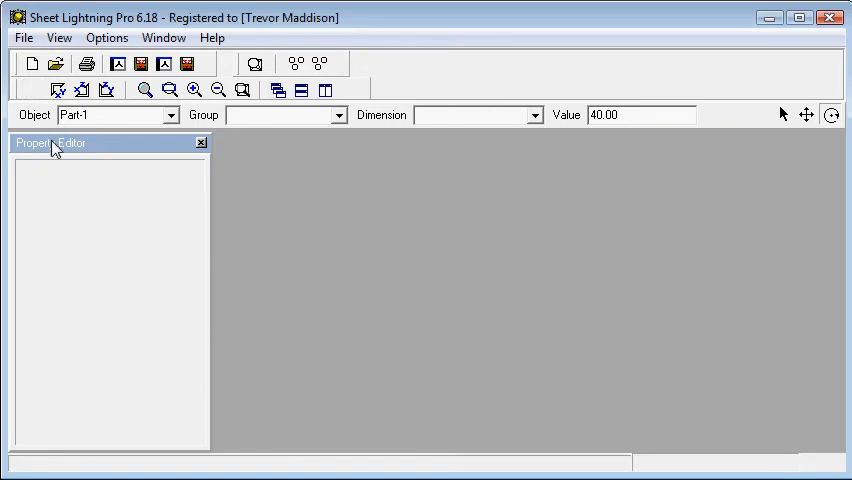
{"action": "left_click", "coordinate": [24, 36]}
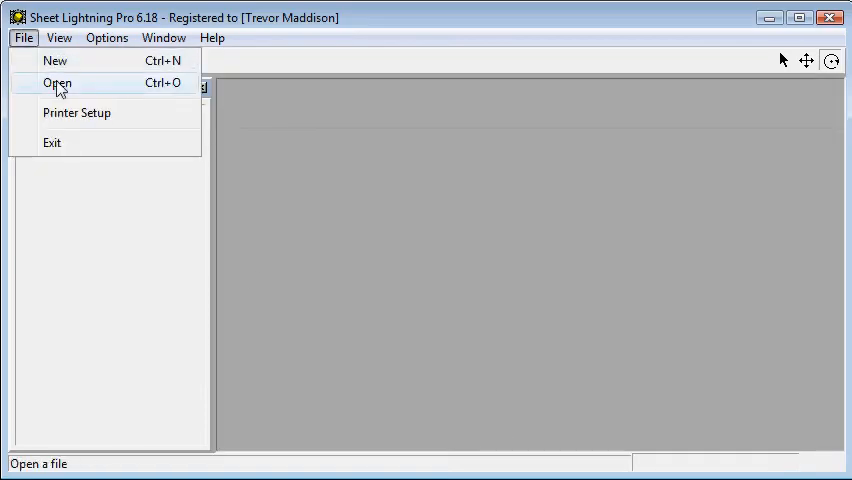
{"action": "left_click", "coordinate": [56, 60]}
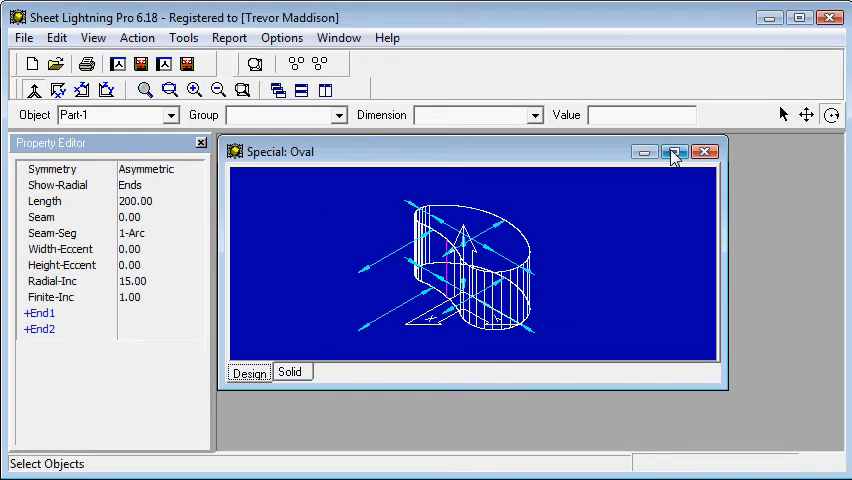
{"action": "left_click", "coordinate": [672, 152]}
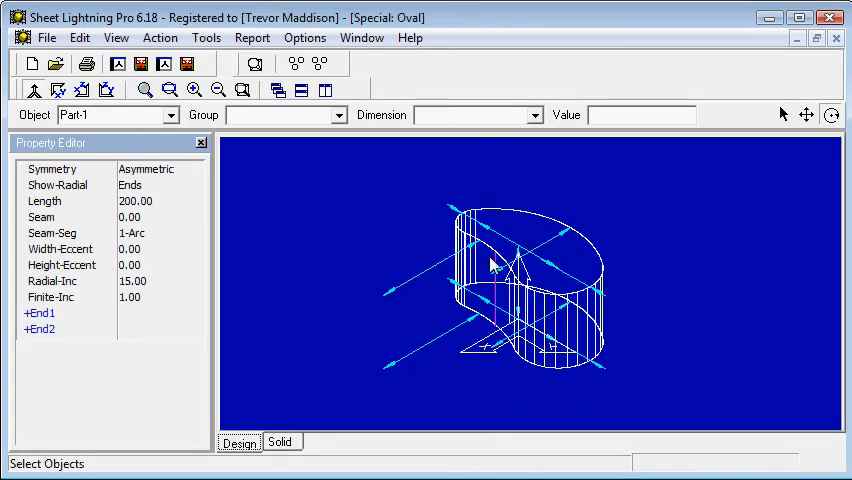
{"action": "mouse_move", "coordinate": [784, 140]}
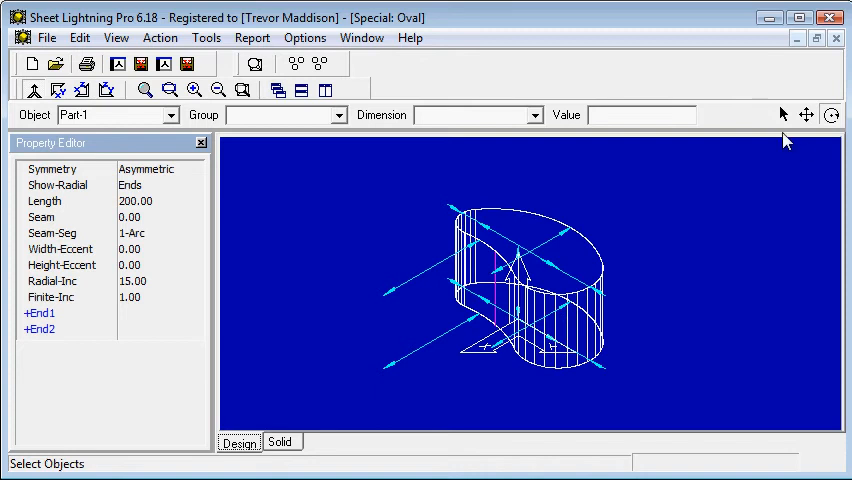
{"action": "mouse_move", "coordinate": [420, 280]}
{"action": "type", "text": "-150"}
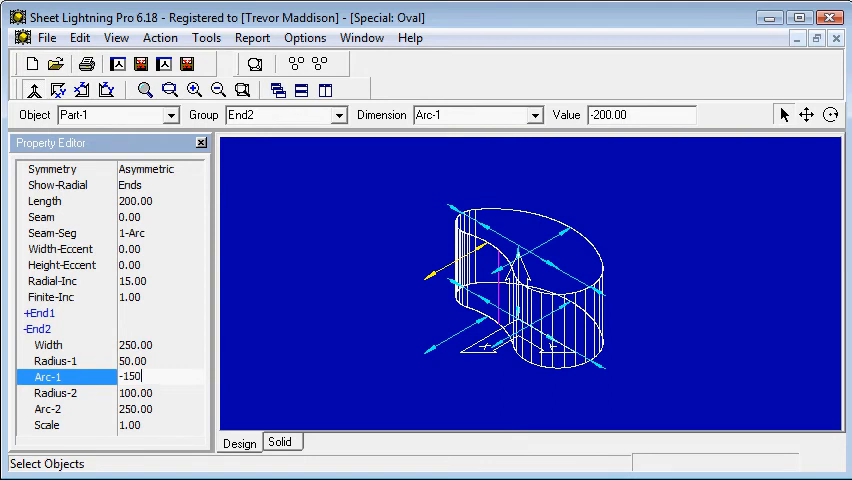
- Give End2 a negative Arc-1 value and a Scale of 0.70
{"action": "key", "text": "Return"}
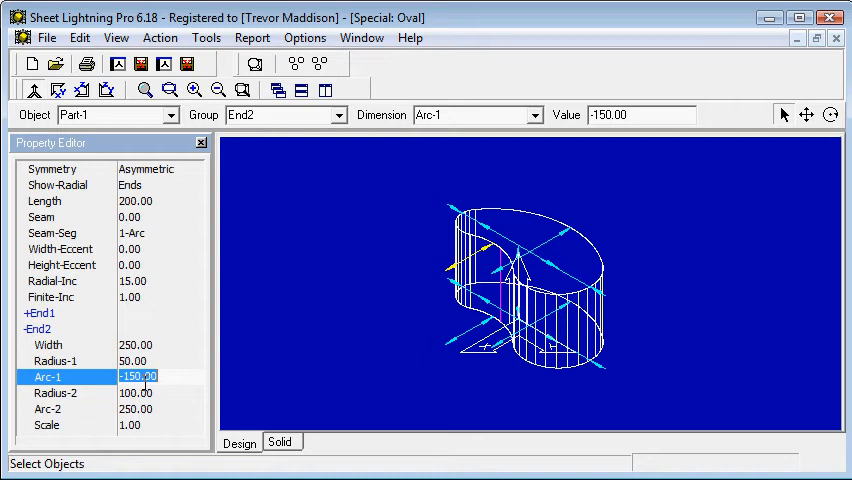
{"action": "type", "text": "-100"}
{"action": "left_click", "coordinate": [160, 424]}
{"action": "type", "text": "0.7"}
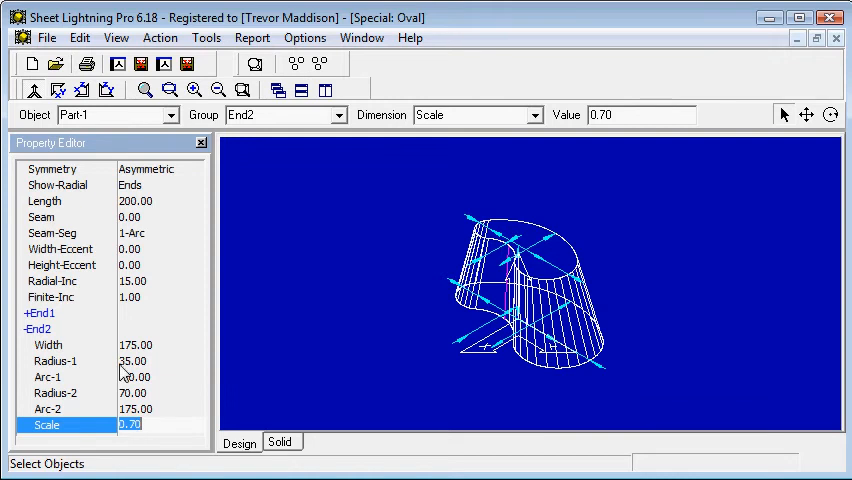
{"action": "left_click", "coordinate": [160, 36]}
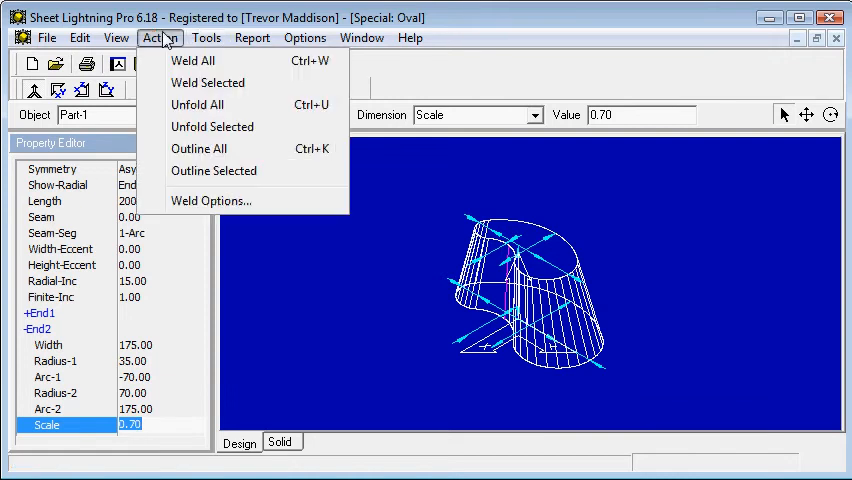
{"action": "left_click", "coordinate": [206, 36]}
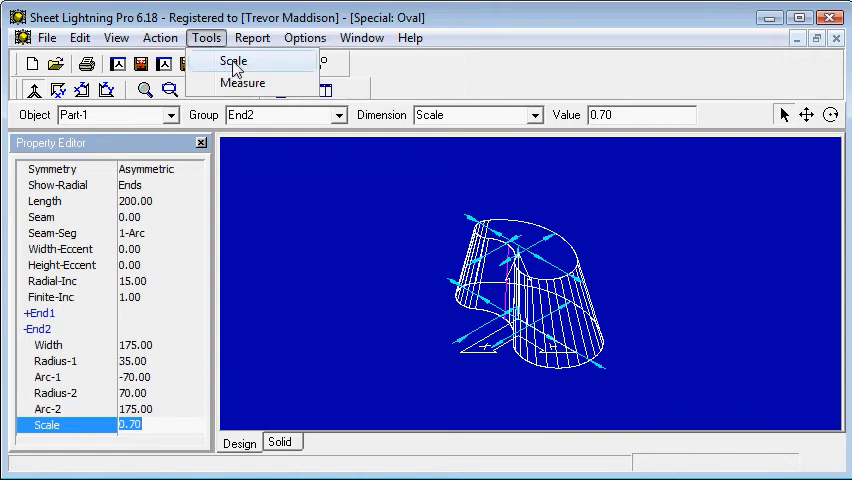
{"action": "mouse_move", "coordinate": [424, 340]}
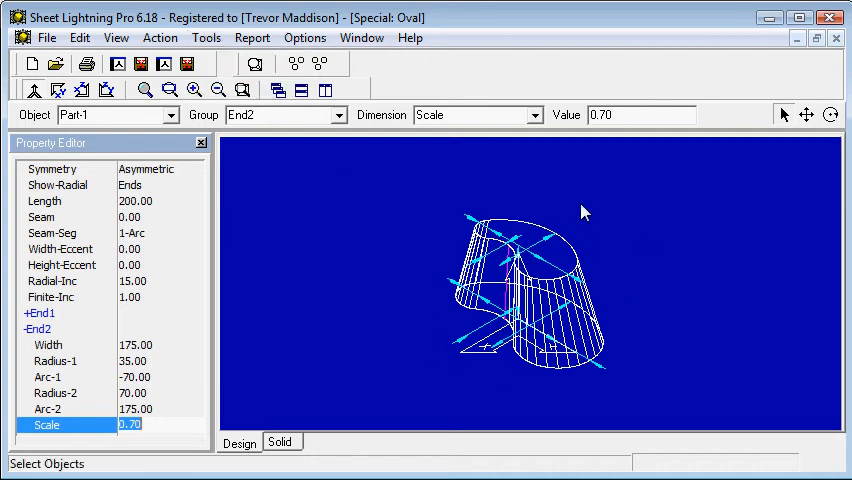
{"action": "left_click", "coordinate": [60, 248]}
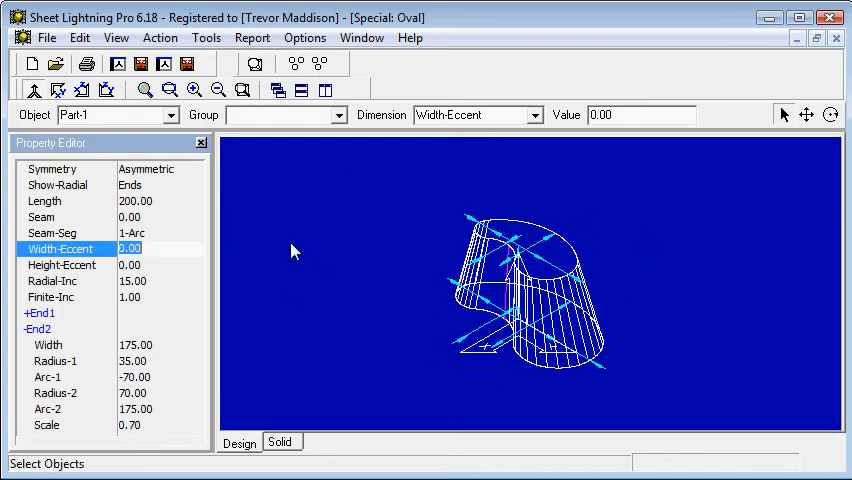
{"action": "left_click", "coordinate": [596, 300]}
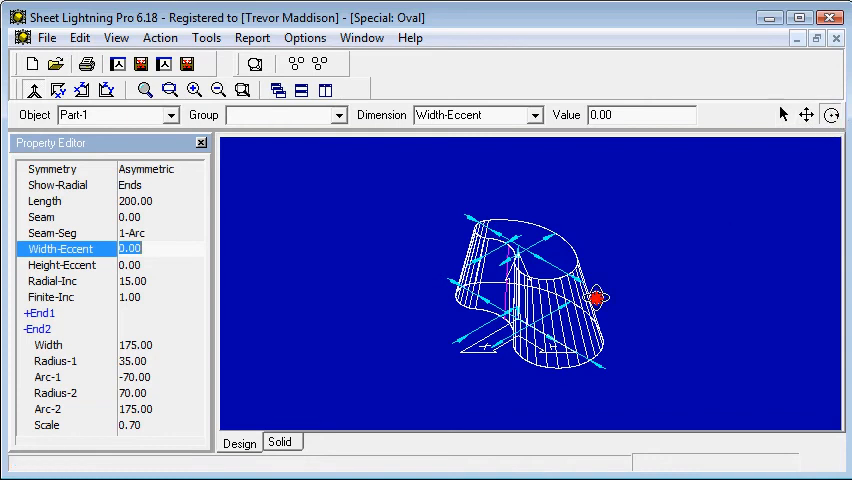
{"action": "left_click_drag", "start_coordinate": [596, 300], "coordinate": [530, 356]}
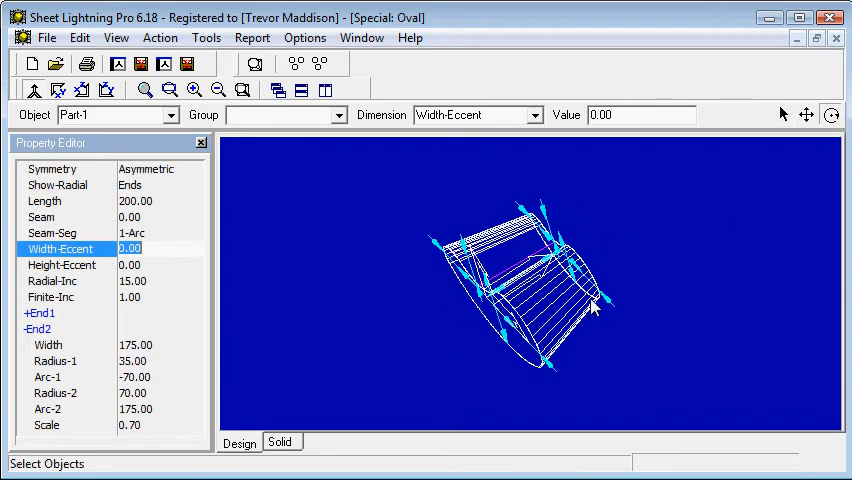
{"action": "left_click_drag", "start_coordinate": [540, 300], "coordinate": [496, 284]}
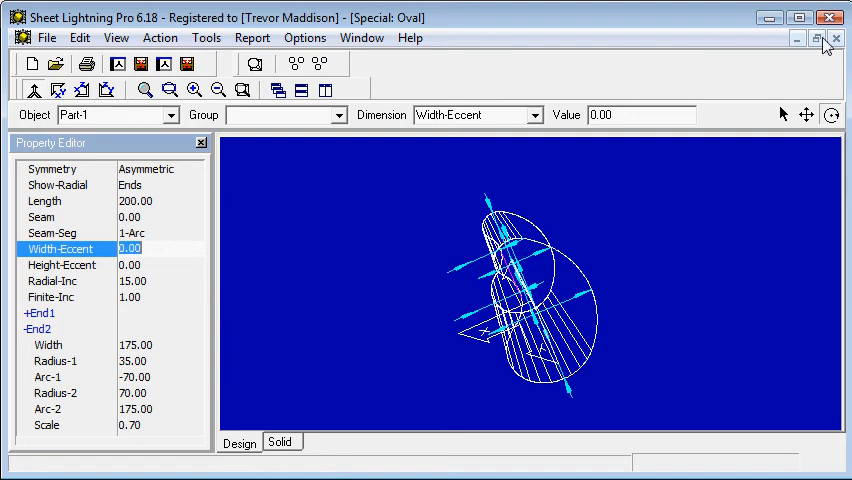
- Close the Special: Oval window so the exit confirmation appears
{"action": "left_click", "coordinate": [836, 38]}
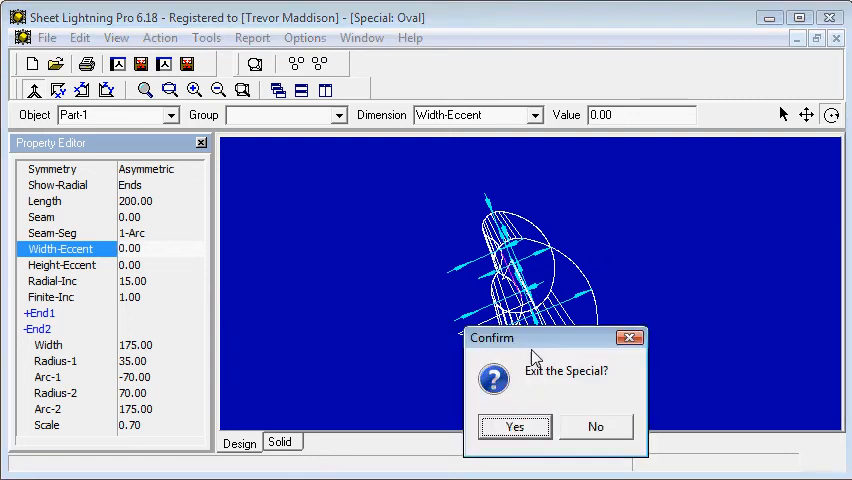
{"action": "mouse_move", "coordinate": [540, 416]}
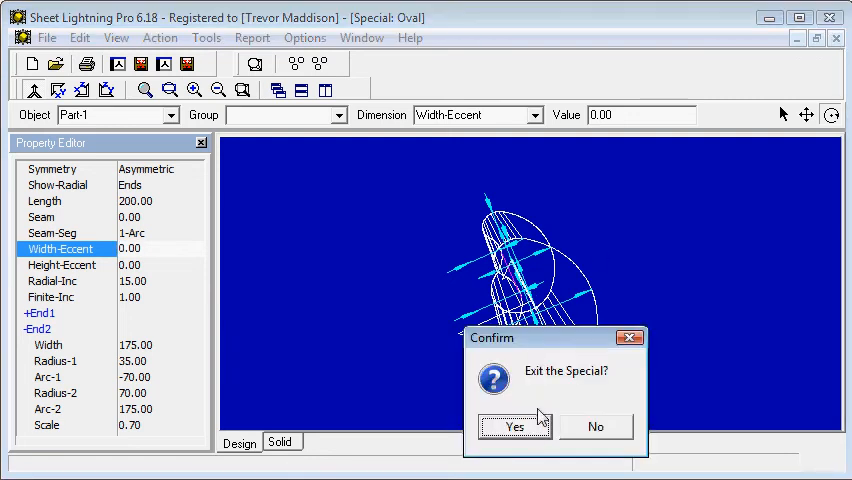
{"action": "mouse_move", "coordinate": [604, 432]}
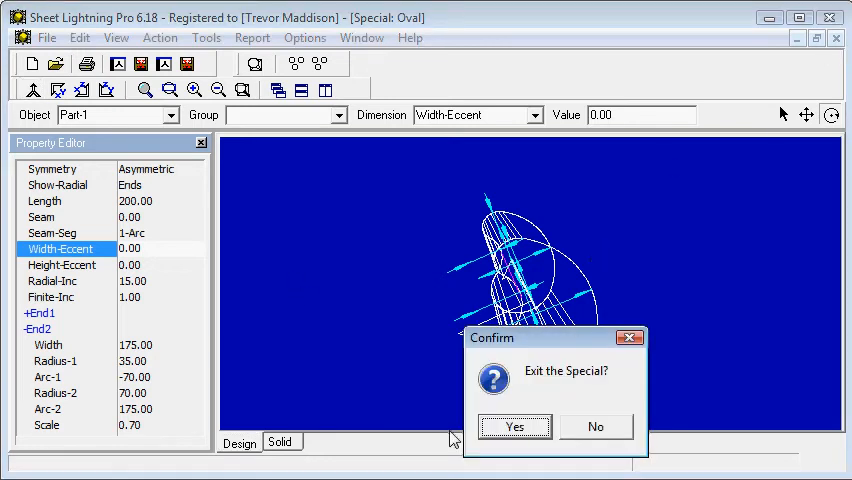
- Exit the oval and browse to Library > Parametric > Metric > Adapters in Open Parametric
{"action": "left_click", "coordinate": [514, 426]}
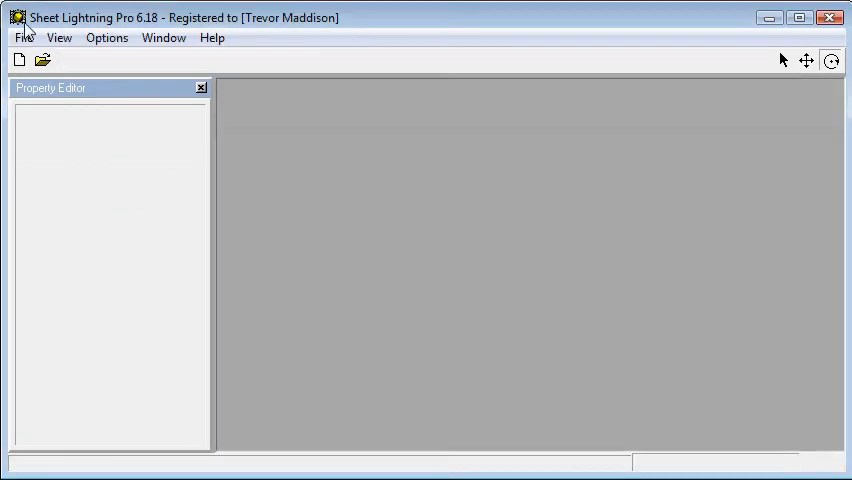
{"action": "left_click", "coordinate": [42, 60]}
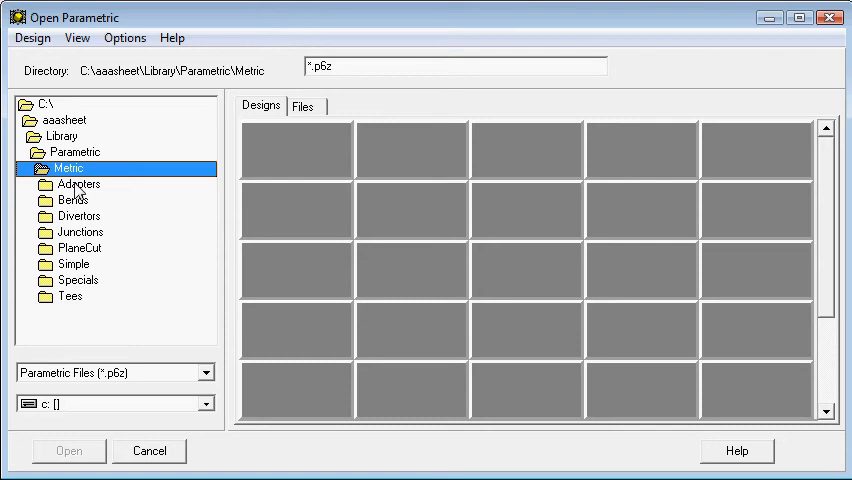
{"action": "mouse_move", "coordinate": [80, 250]}
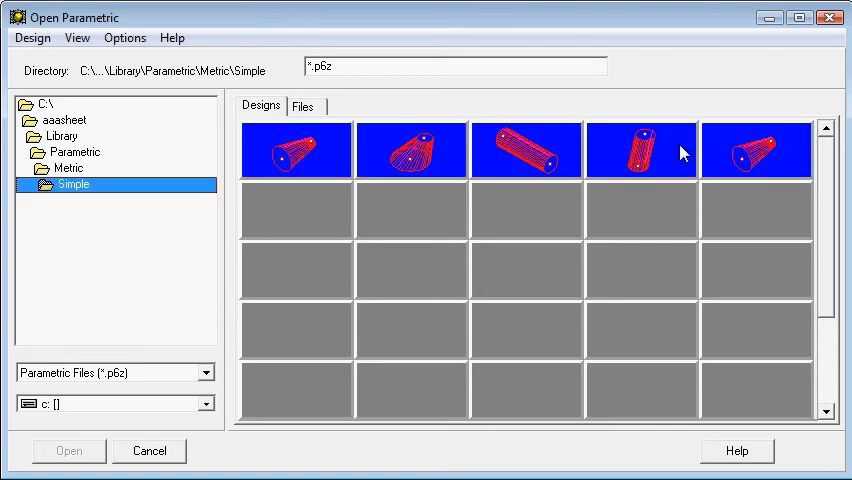
{"action": "mouse_move", "coordinate": [410, 162]}
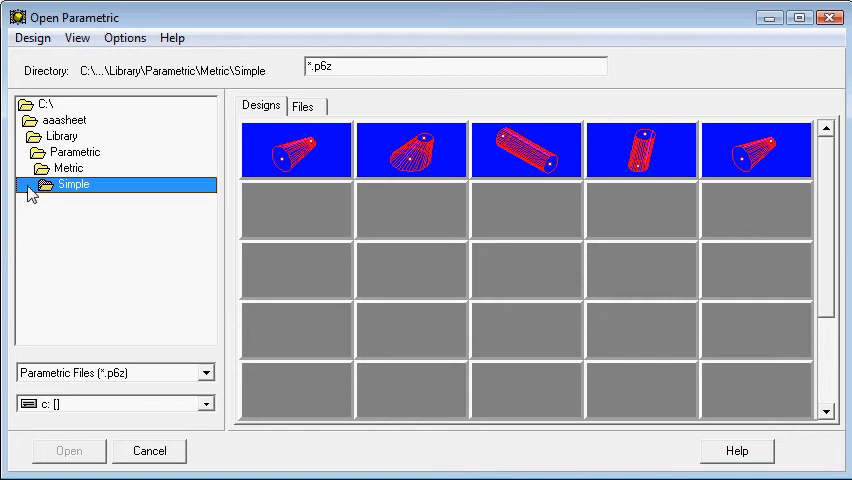
{"action": "left_click", "coordinate": [70, 168]}
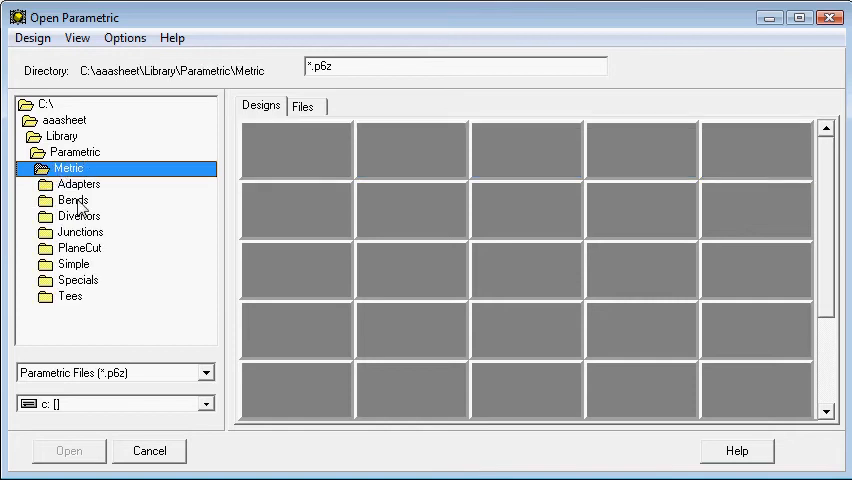
{"action": "left_click", "coordinate": [78, 184]}
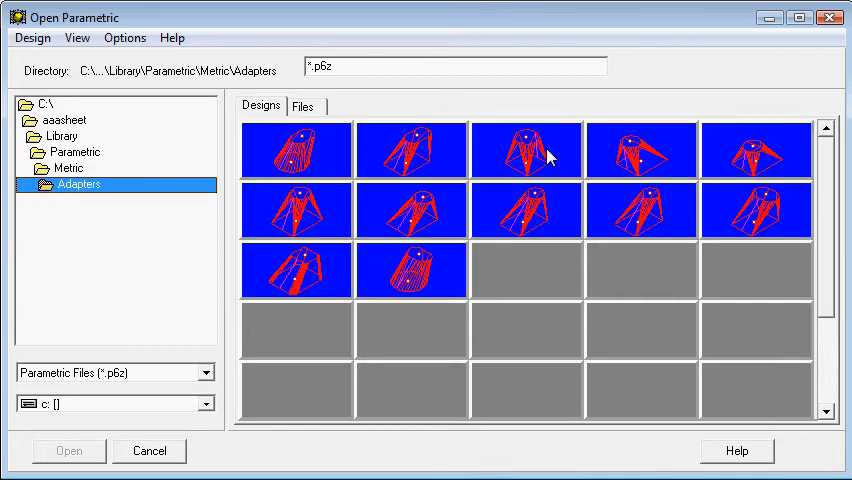
{"action": "mouse_move", "coordinate": [556, 196]}
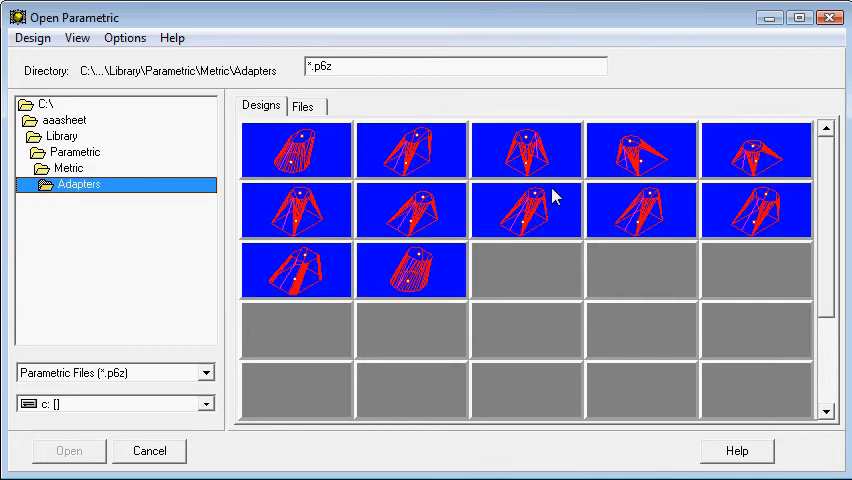
{"action": "mouse_move", "coordinate": [300, 160]}
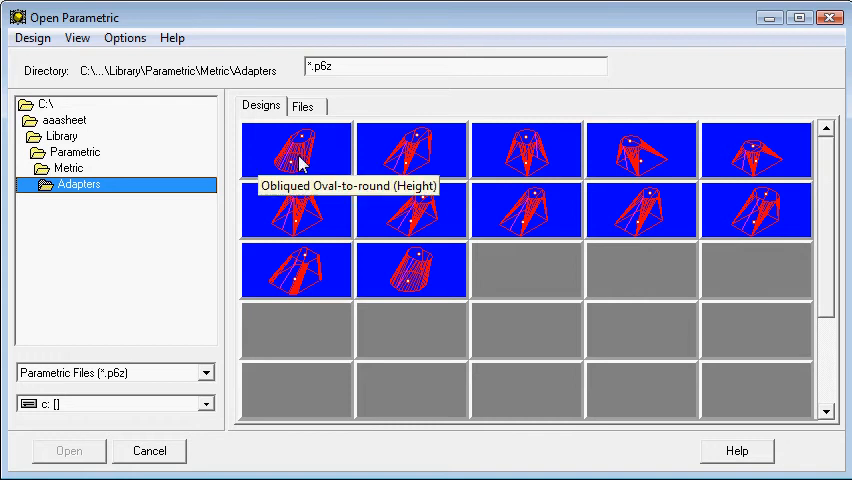
{"action": "mouse_move", "coordinate": [292, 240]}
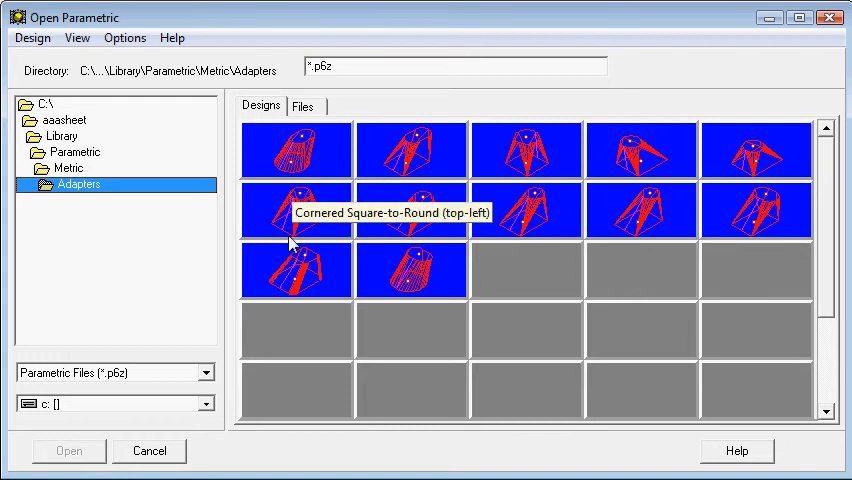
{"action": "mouse_move", "coordinate": [304, 160]}
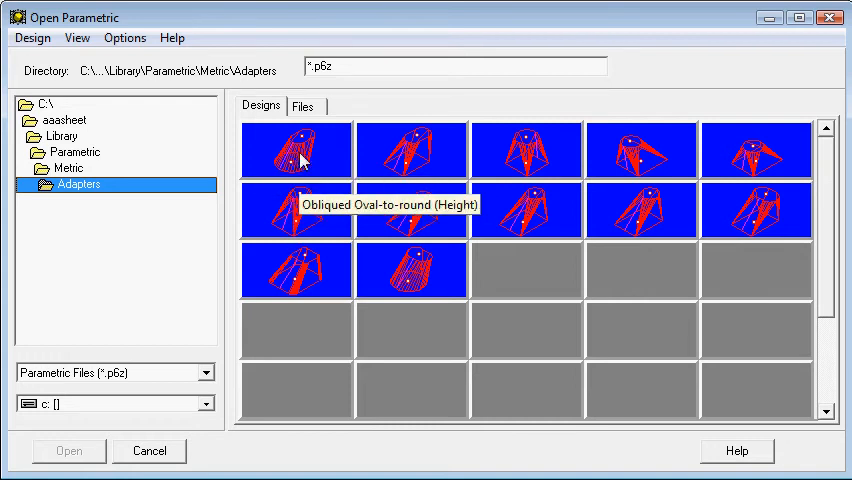
{"action": "mouse_move", "coordinate": [496, 188]}
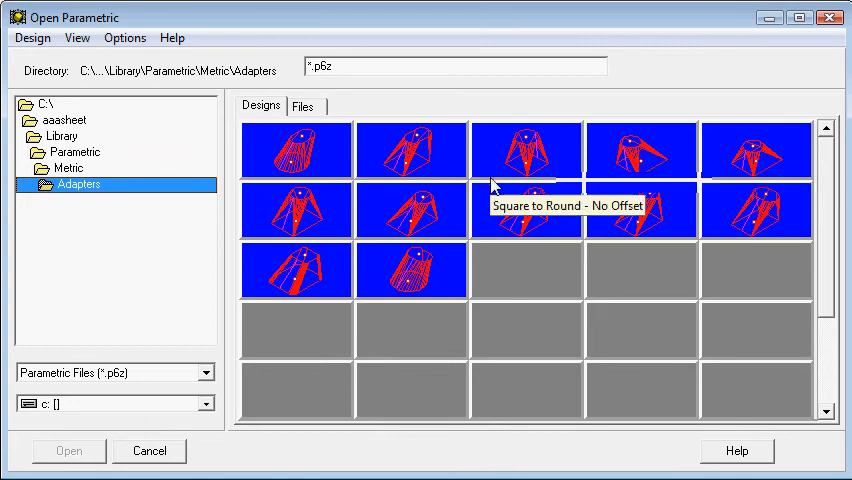
{"action": "mouse_move", "coordinate": [418, 220]}
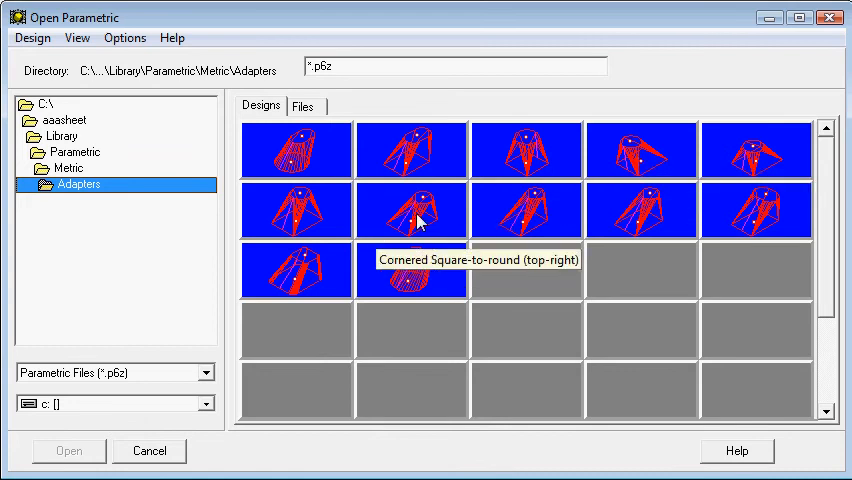
- Open the cornered square-to-round adapter design and maximise its window
{"action": "left_click", "coordinate": [296, 270]}
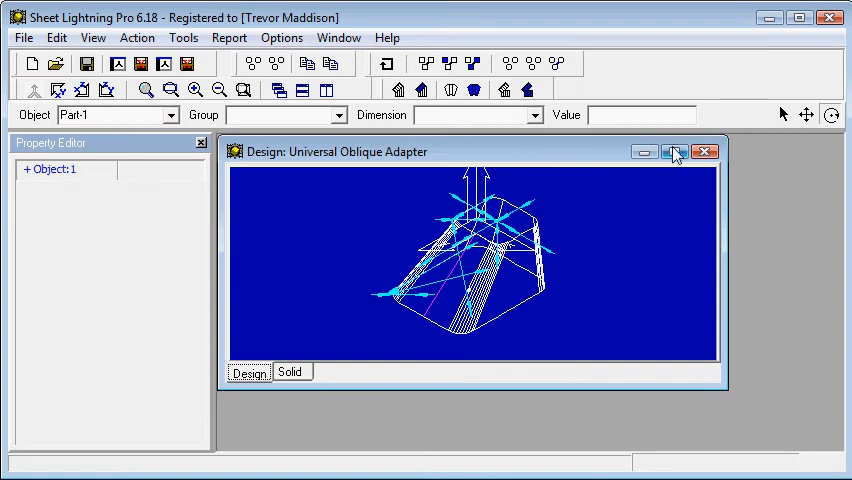
{"action": "left_click", "coordinate": [674, 152]}
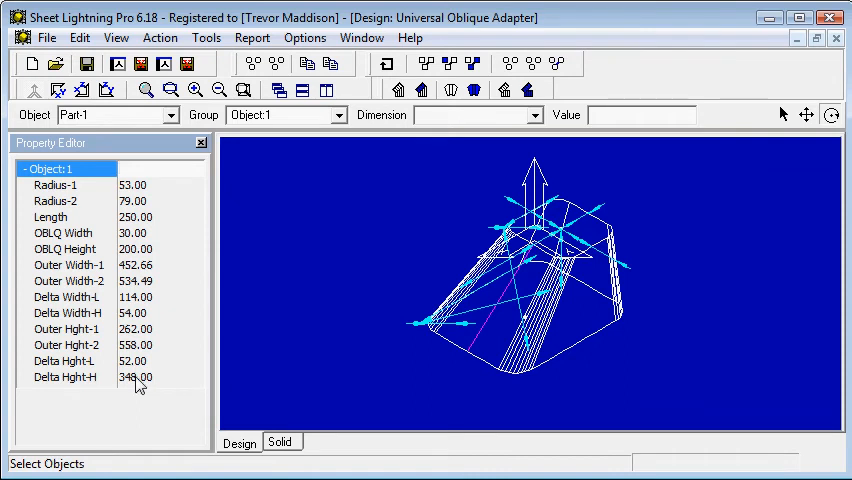
{"action": "mouse_move", "coordinate": [420, 236]}
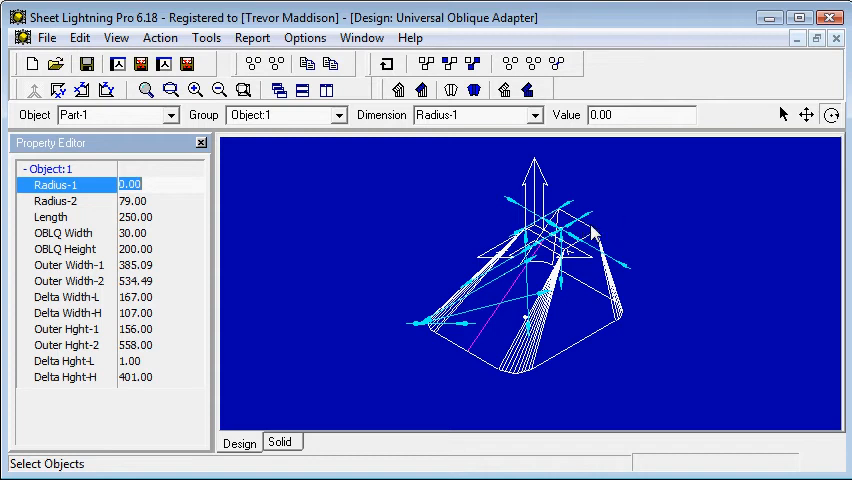
- Set Radius-2 to 200 and begin editing the OBLQ Width dimension
{"action": "left_click", "coordinate": [56, 200]}
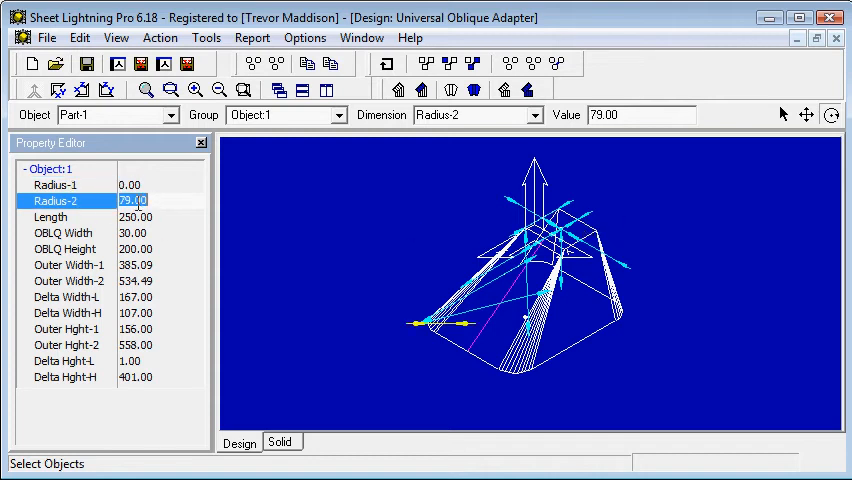
{"action": "type", "text": "200"}
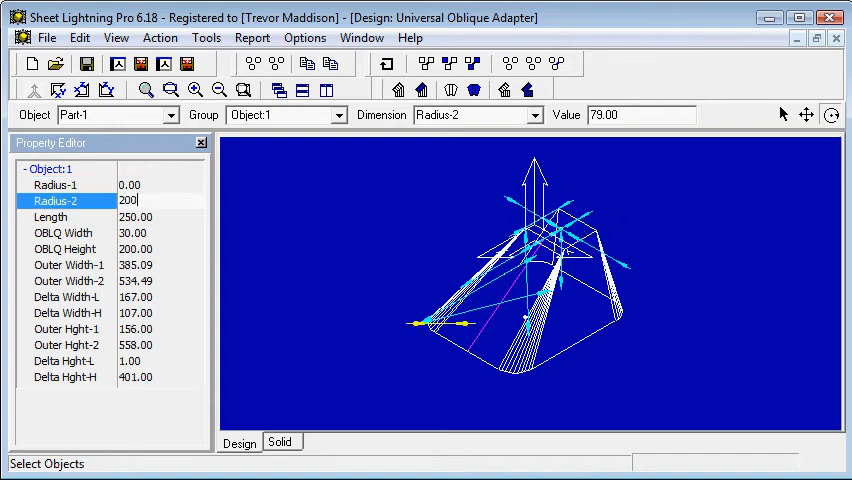
{"action": "key", "text": "Return"}
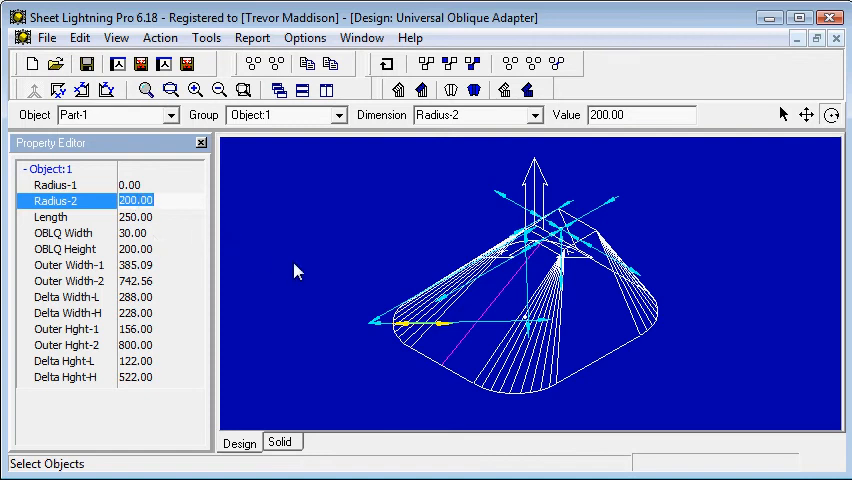
{"action": "mouse_move", "coordinate": [96, 328]}
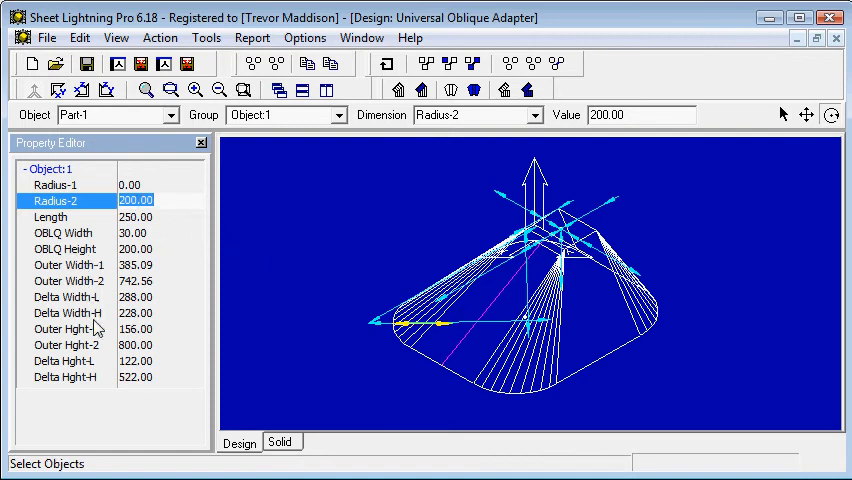
{"action": "mouse_move", "coordinate": [64, 216]}
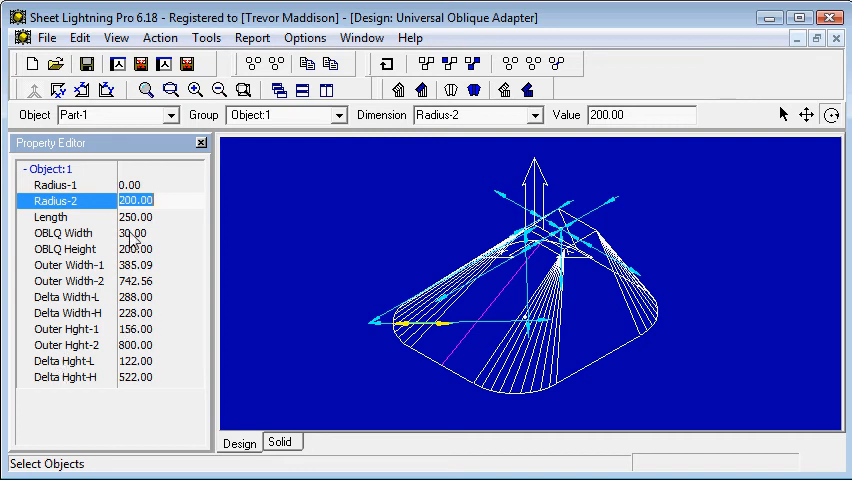
{"action": "left_click", "coordinate": [62, 232]}
{"action": "type", "text": "1000"}
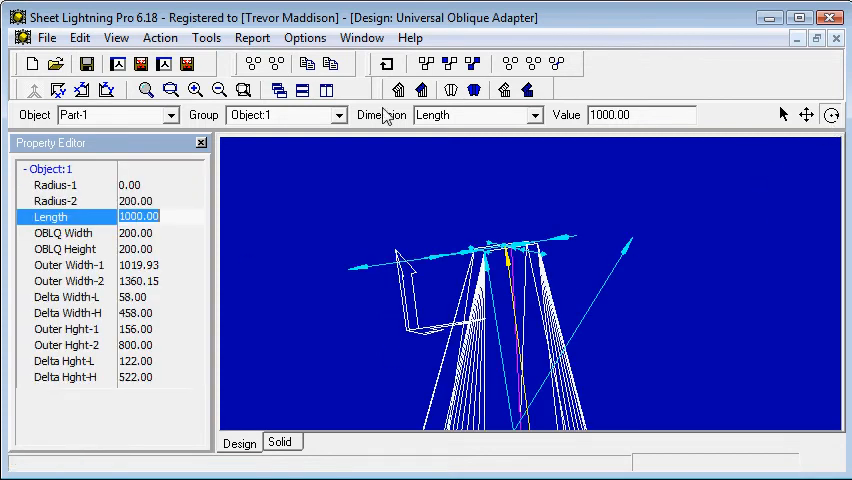
{"action": "mouse_move", "coordinate": [466, 236]}
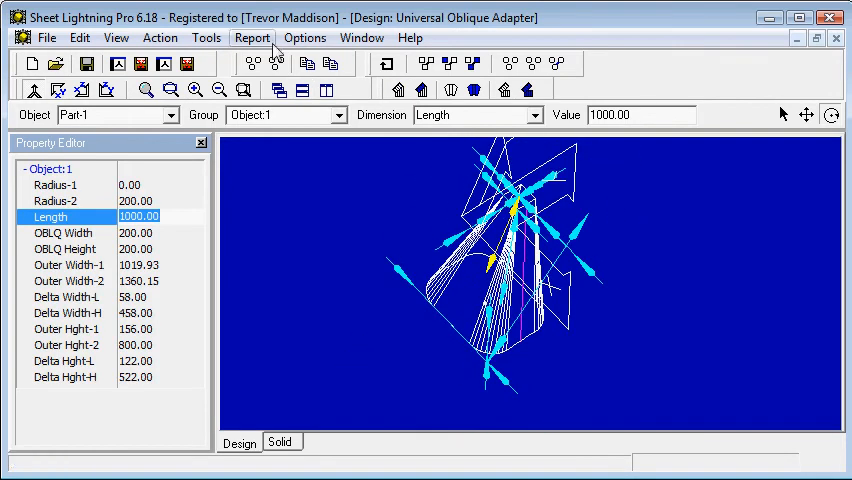
- Unfold the whole adapter design into flat patterns via Action > Unfold All
{"action": "left_click", "coordinate": [160, 36]}
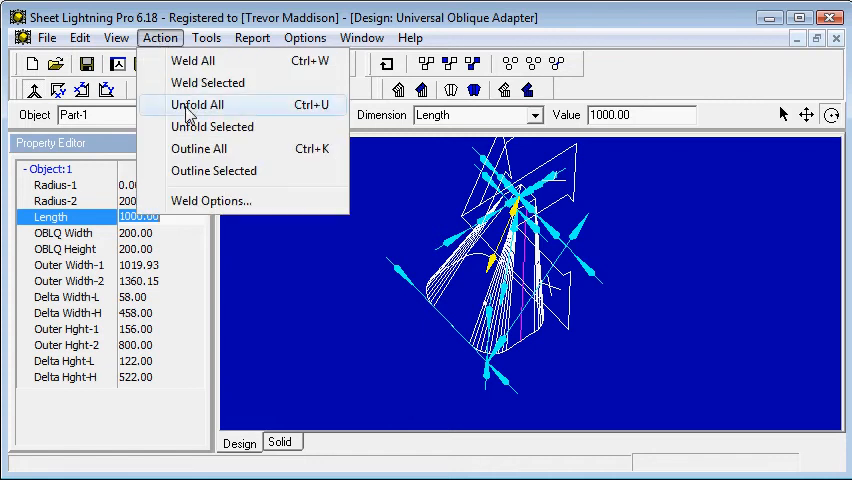
{"action": "left_click", "coordinate": [196, 104]}
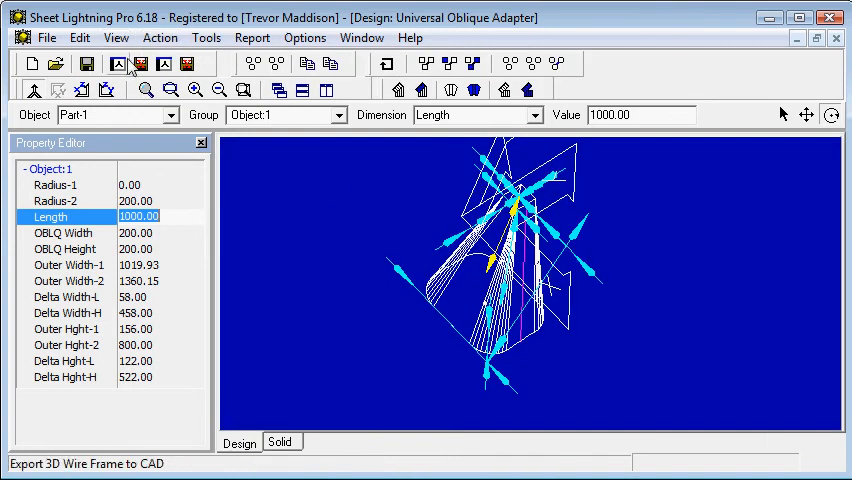
{"action": "mouse_move", "coordinate": [140, 64]}
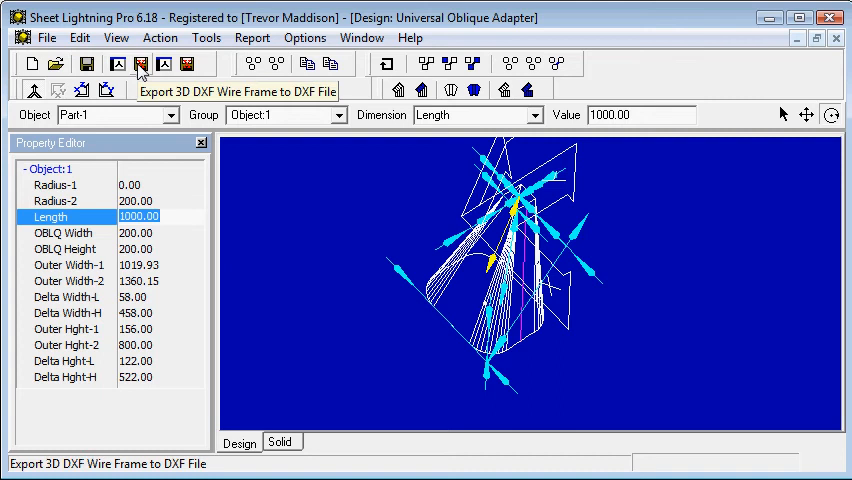
{"action": "mouse_move", "coordinate": [118, 64]}
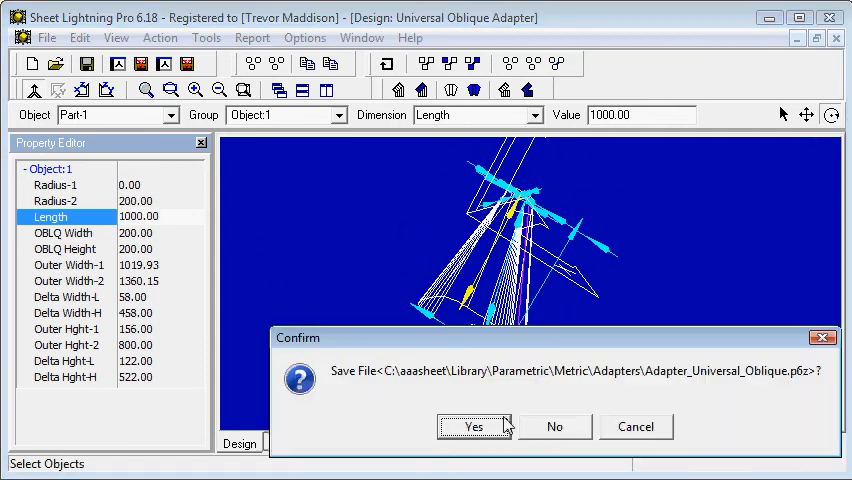
- Answer the adapter save prompt and create a new dome design, maximised
{"action": "left_click", "coordinate": [472, 426]}
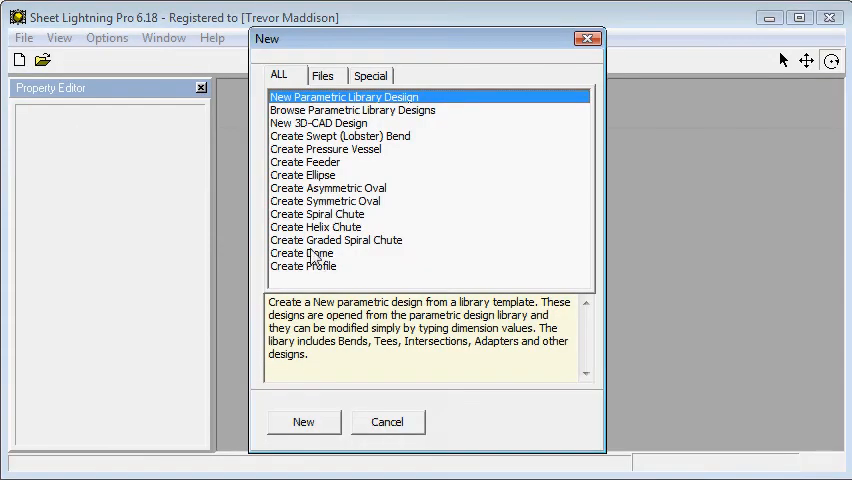
{"action": "left_click", "coordinate": [304, 420]}
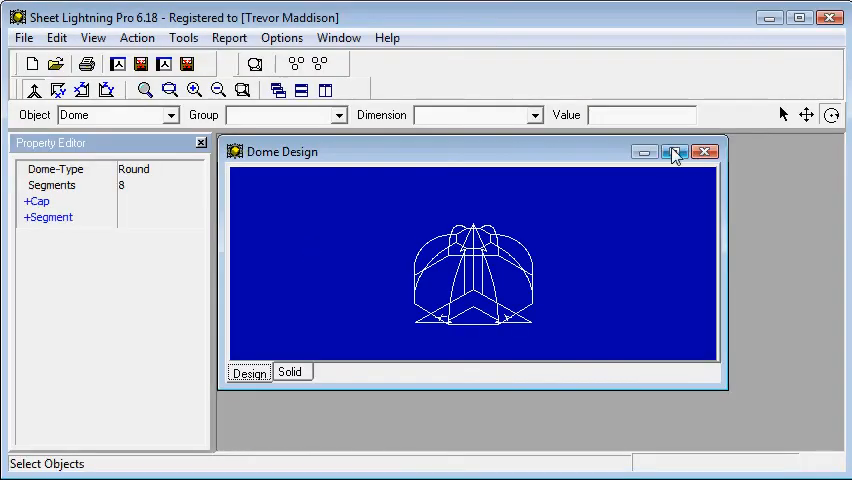
{"action": "left_click", "coordinate": [674, 152]}
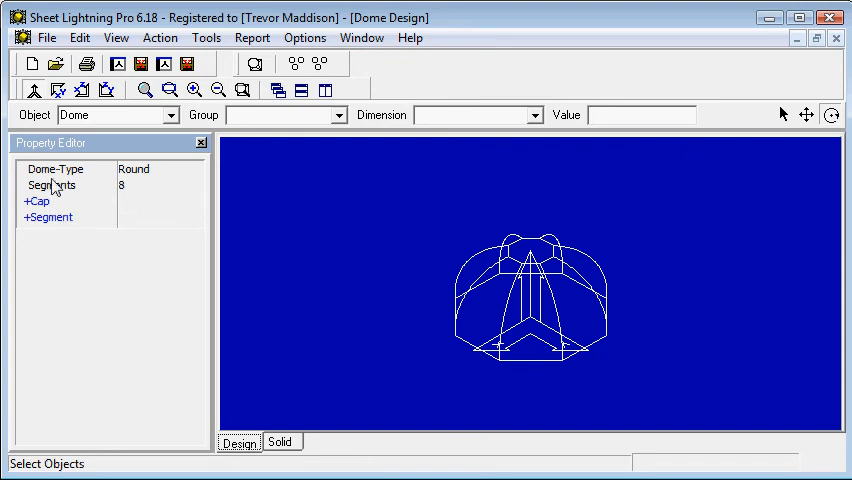
- Expand the cap and segment dimensions, keep Dome-Type Round and set Segments to 5
{"action": "left_click", "coordinate": [36, 200]}
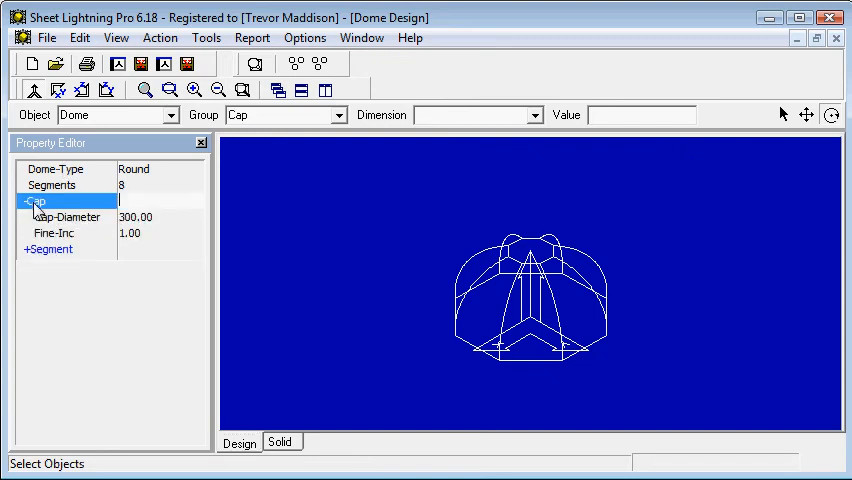
{"action": "left_click", "coordinate": [48, 250]}
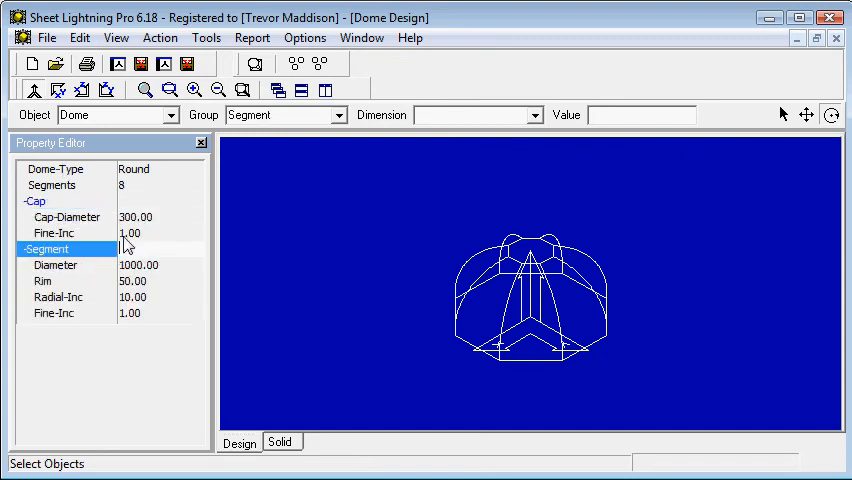
{"action": "left_click", "coordinate": [52, 184]}
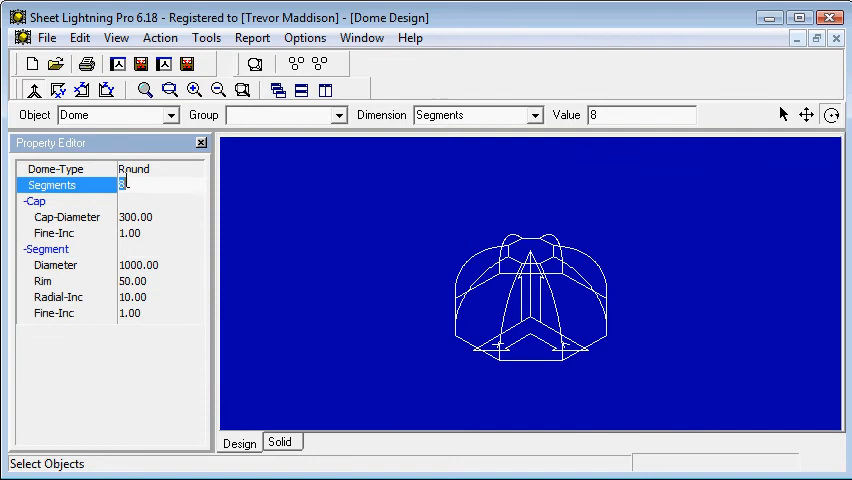
{"action": "left_click", "coordinate": [56, 168]}
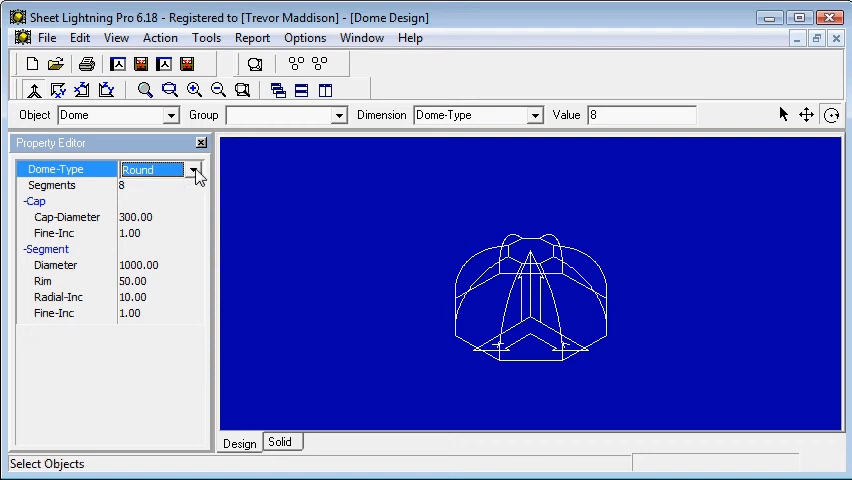
{"action": "left_click", "coordinate": [196, 168]}
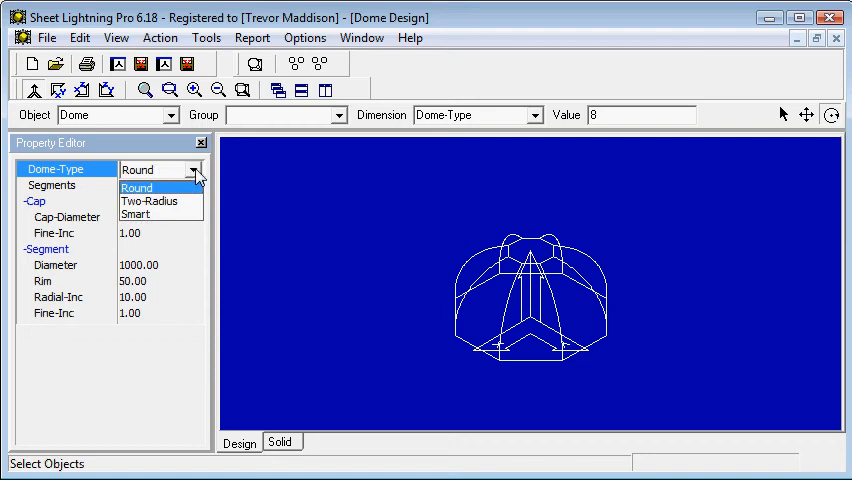
{"action": "mouse_move", "coordinate": [136, 214]}
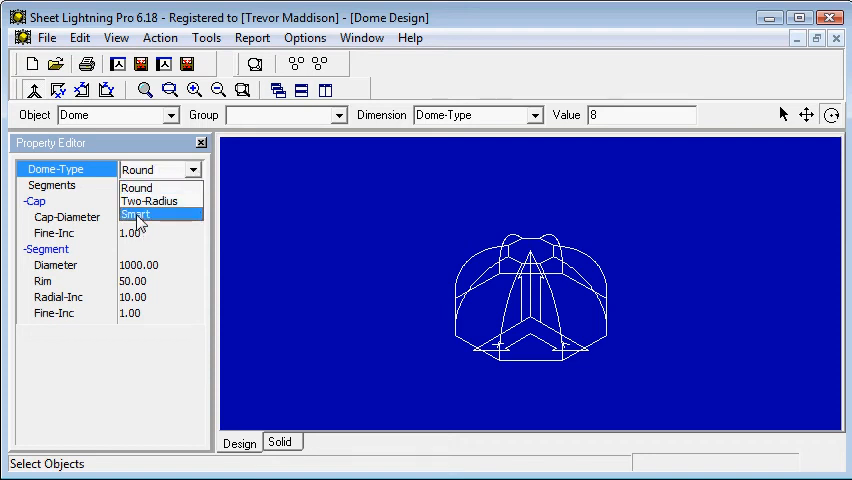
{"action": "mouse_move", "coordinate": [138, 188]}
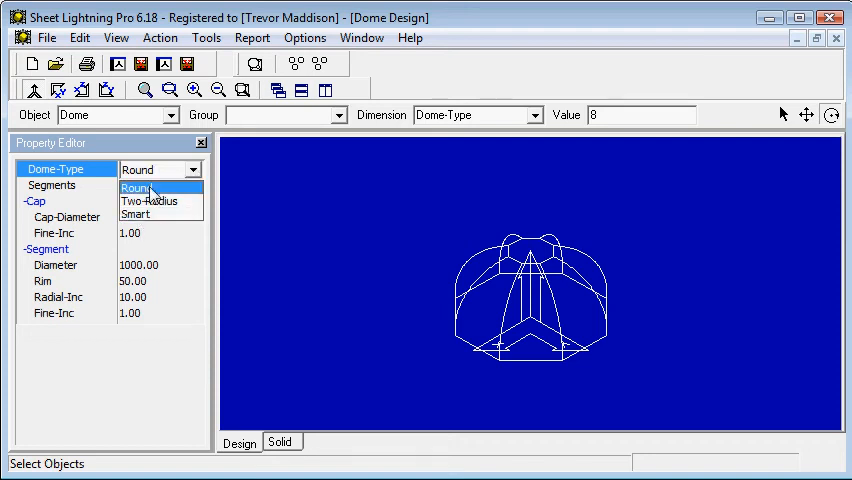
{"action": "left_click", "coordinate": [136, 188]}
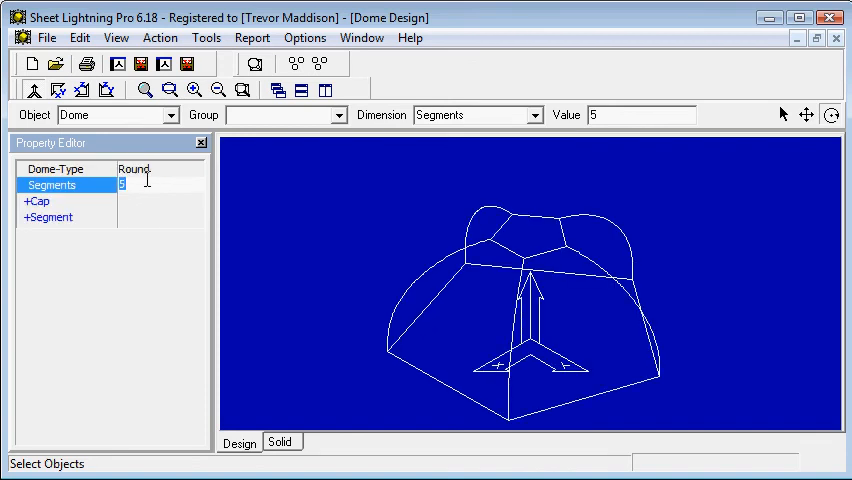
- Set the cap diameter to 100 and the rim depth to 100
{"action": "left_click", "coordinate": [36, 200]}
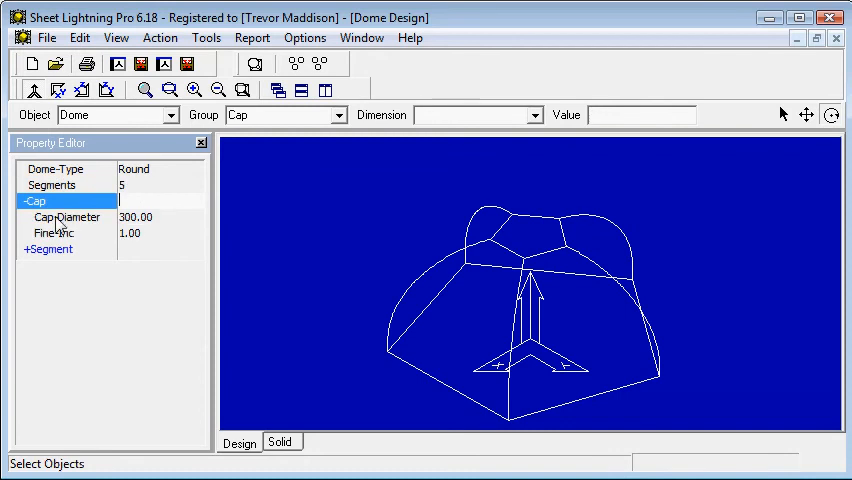
{"action": "left_click", "coordinate": [68, 216]}
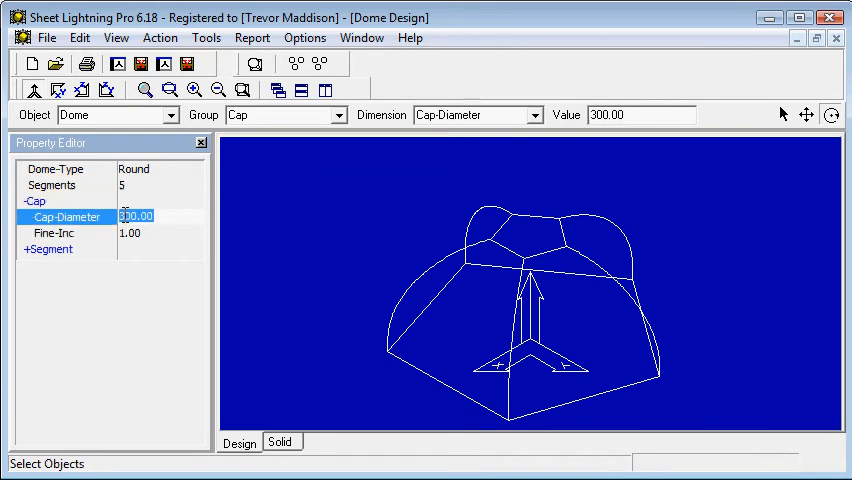
{"action": "type", "text": "100.00"}
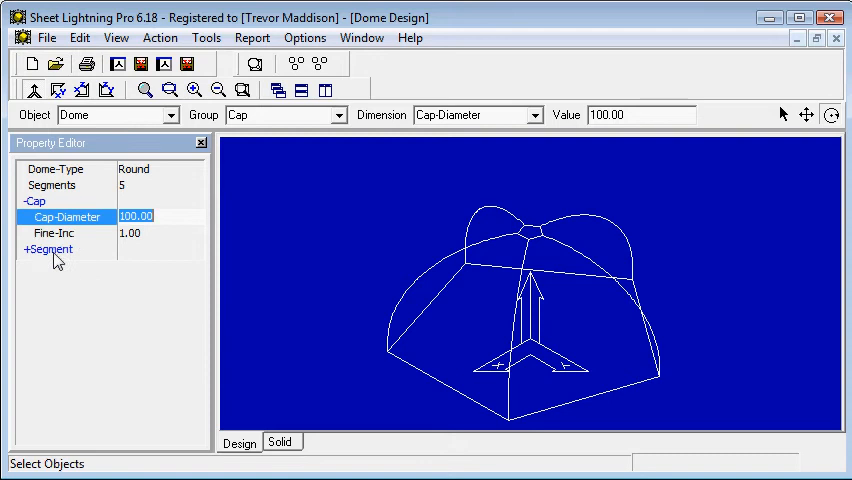
{"action": "left_click", "coordinate": [48, 248]}
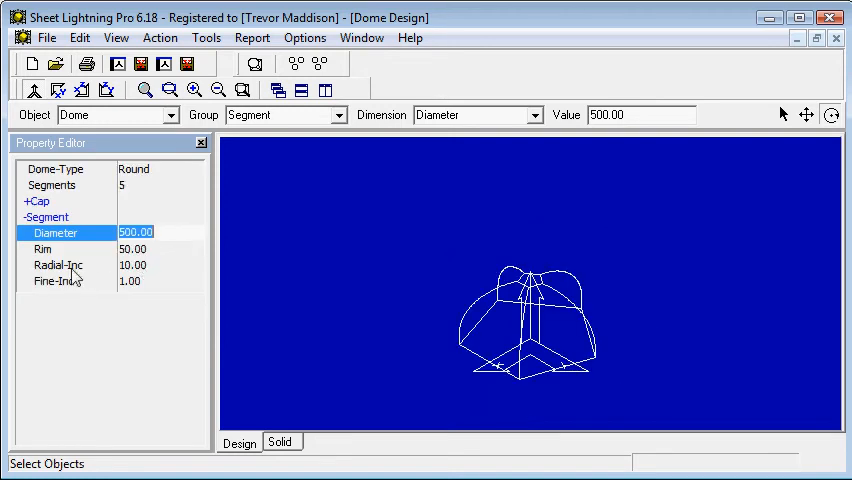
{"action": "left_click", "coordinate": [44, 248]}
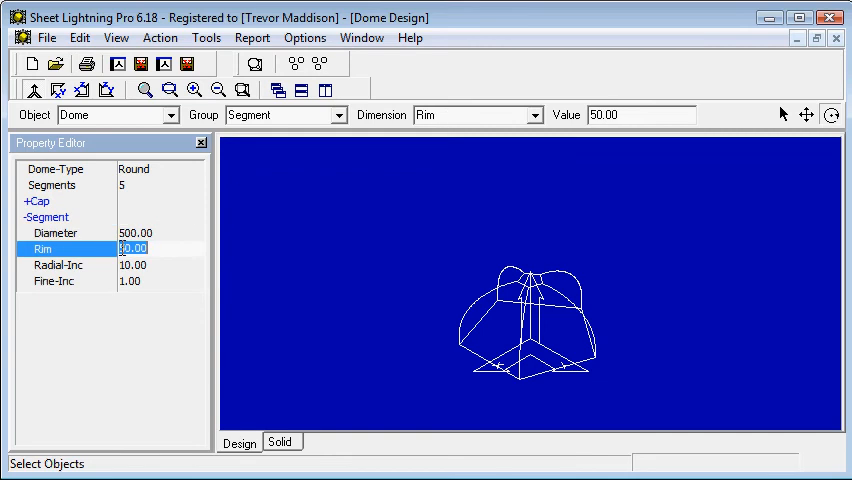
{"action": "type", "text": "200.00"}
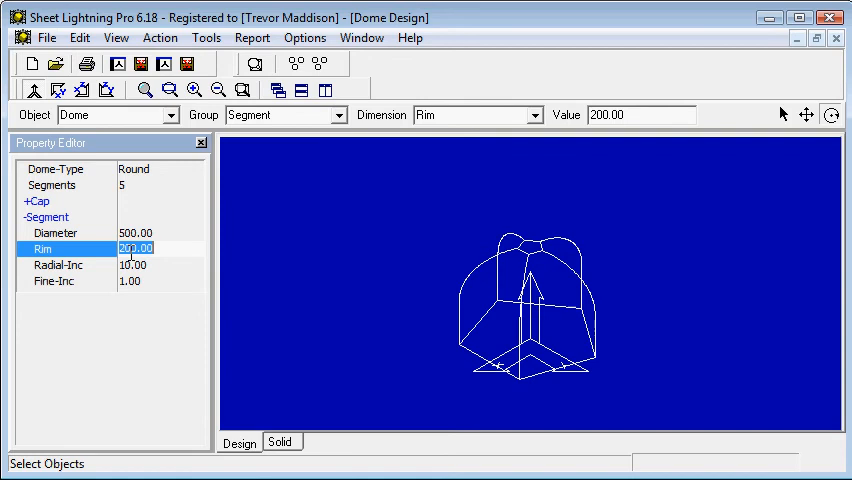
{"action": "type", "text": "600.00"}
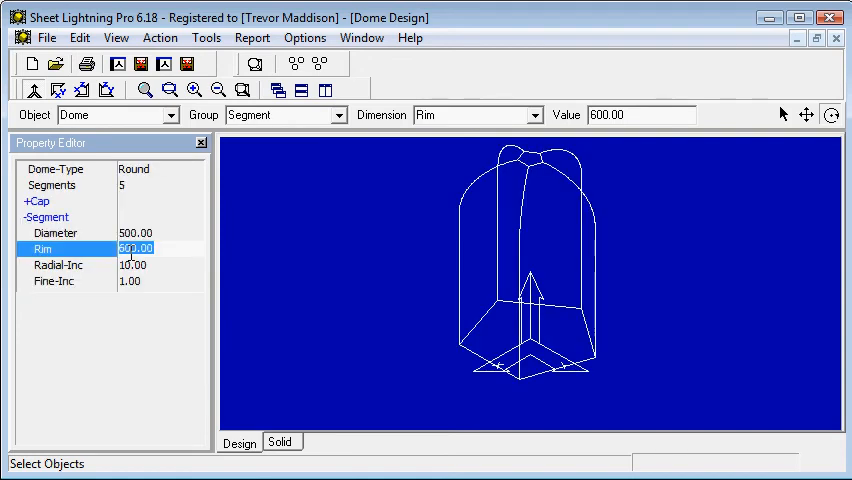
{"action": "type", "text": "100"}
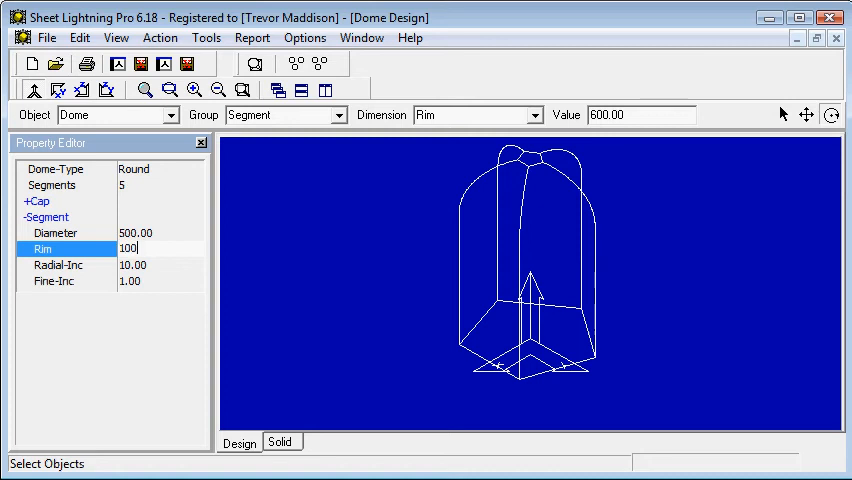
{"action": "key", "text": "Return"}
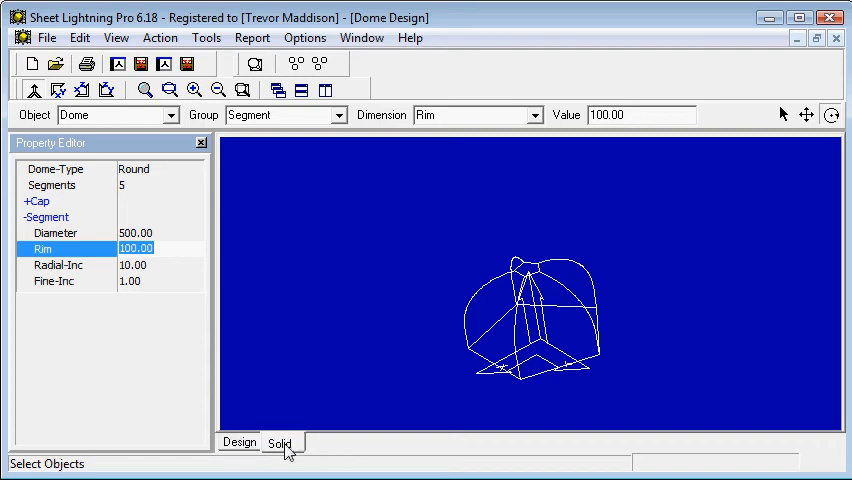
- View the dome as a shaded solid from the side, then return to the wireframe design
{"action": "left_click", "coordinate": [280, 444]}
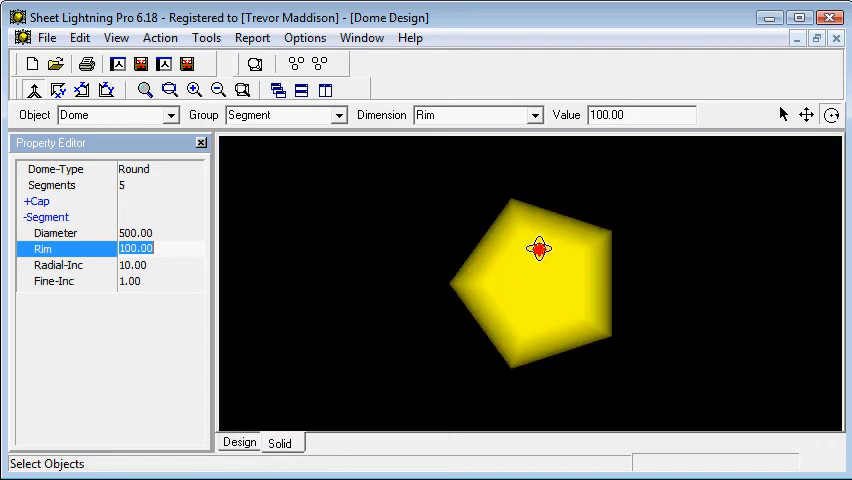
{"action": "left_click_drag", "start_coordinate": [538, 248], "coordinate": [518, 288]}
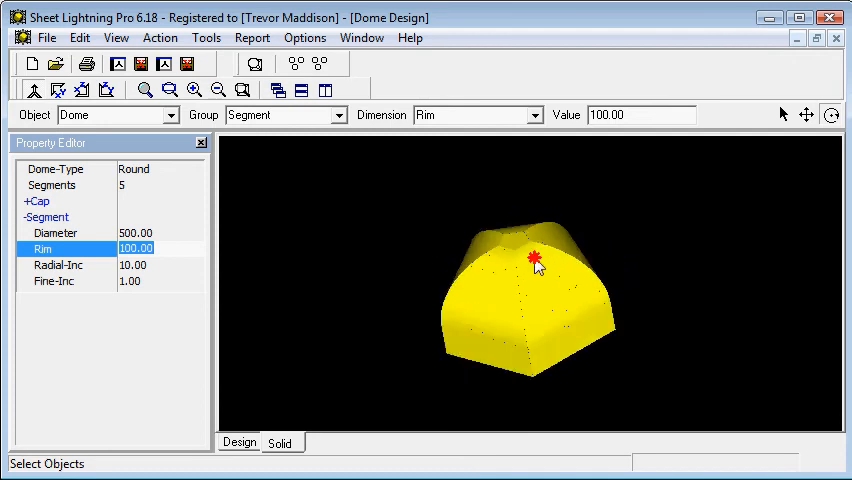
{"action": "left_click_drag", "start_coordinate": [536, 262], "coordinate": [444, 256]}
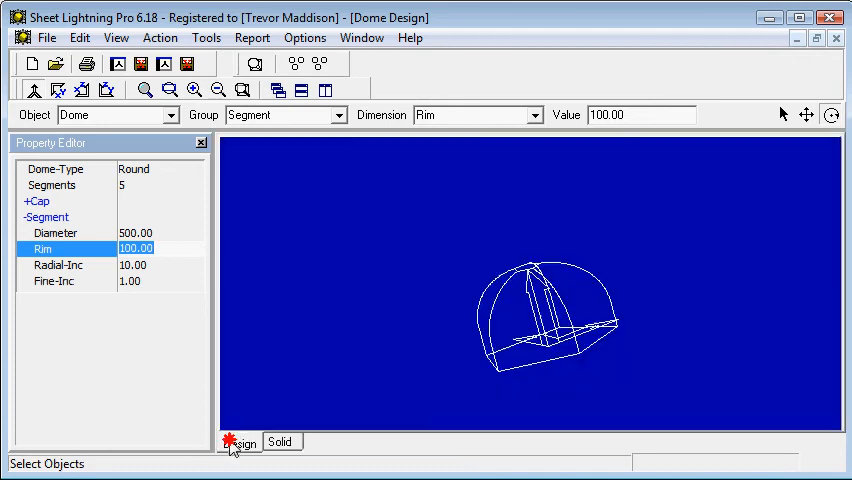
{"action": "left_click", "coordinate": [36, 200]}
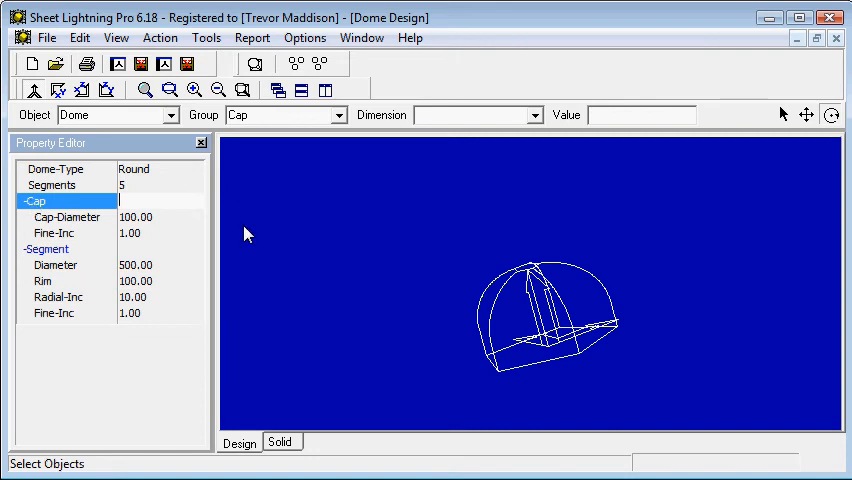
- Unfold the whole dome into flat segment patterns with Unfold All
{"action": "left_click", "coordinate": [160, 36]}
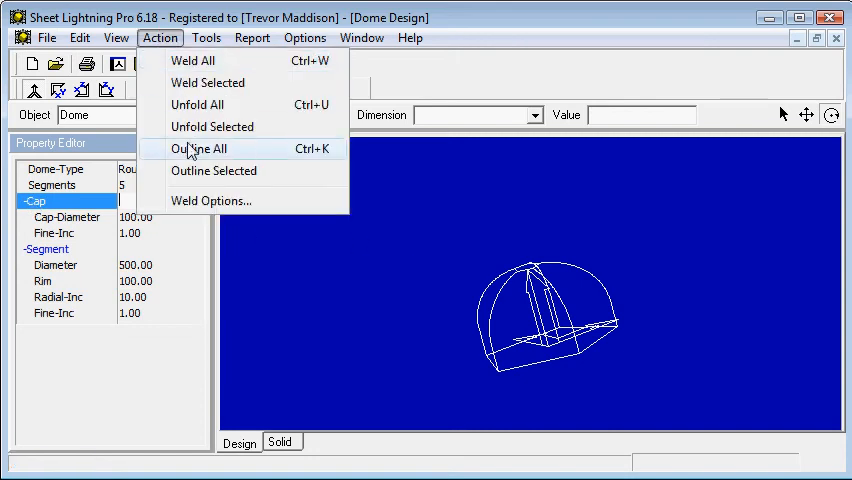
{"action": "mouse_move", "coordinate": [204, 104]}
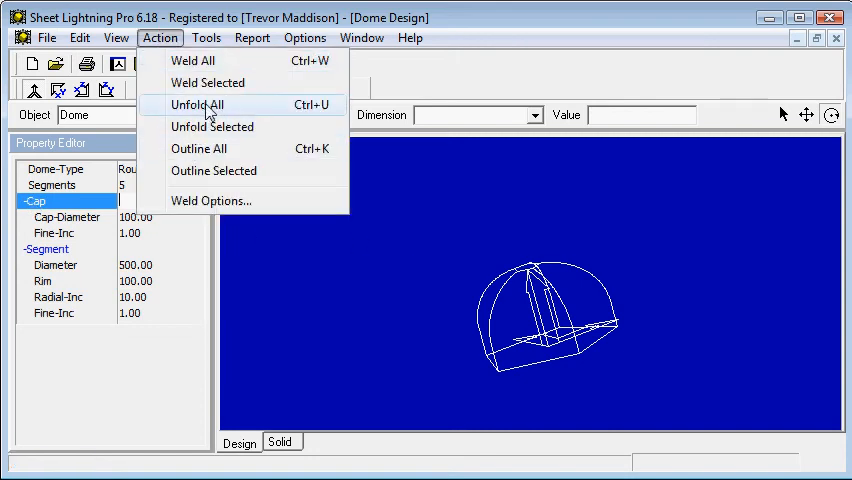
{"action": "left_click", "coordinate": [196, 104]}
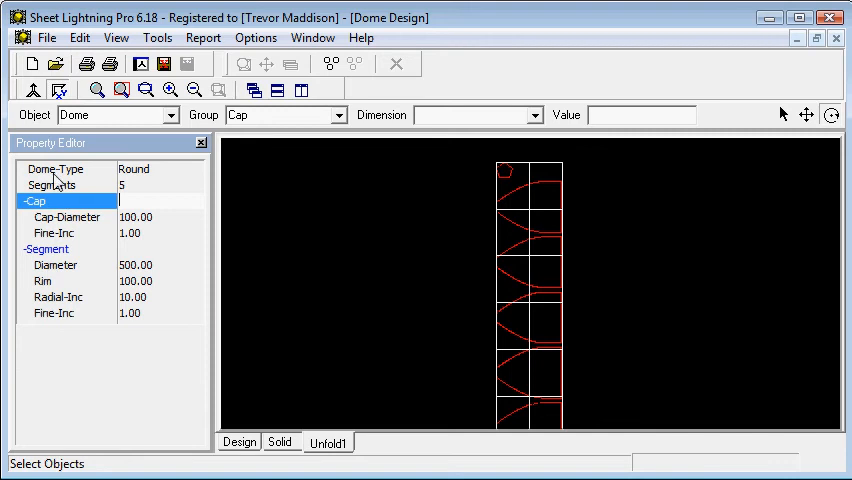
{"action": "left_click", "coordinate": [56, 168]}
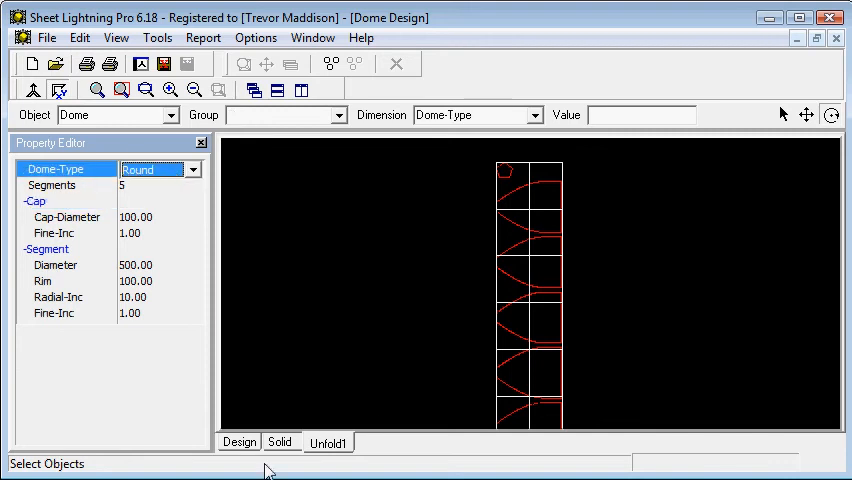
{"action": "right_click", "coordinate": [328, 442]}
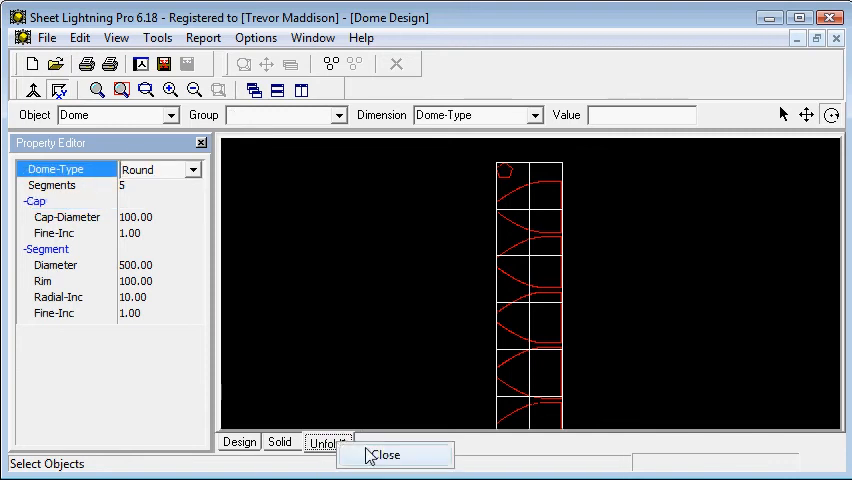
- Leave the unfolded view and set the two-radius dome's cap diameter to 200
{"action": "left_click", "coordinate": [388, 456]}
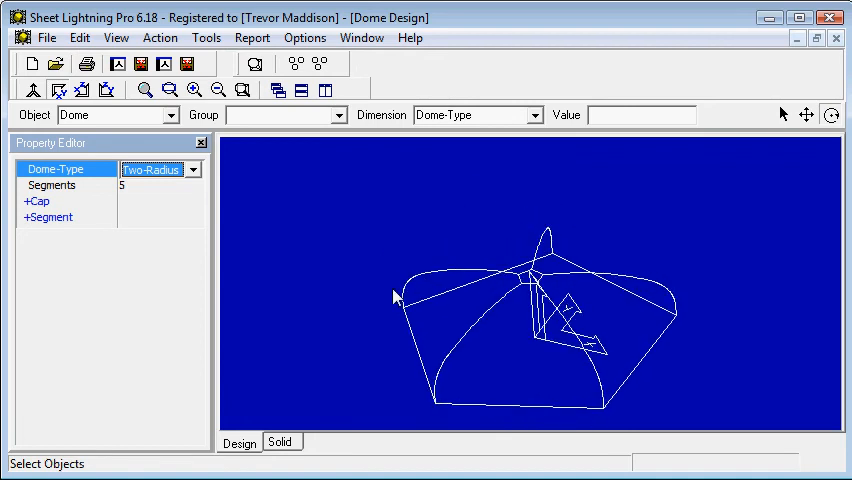
{"action": "mouse_move", "coordinate": [30, 228]}
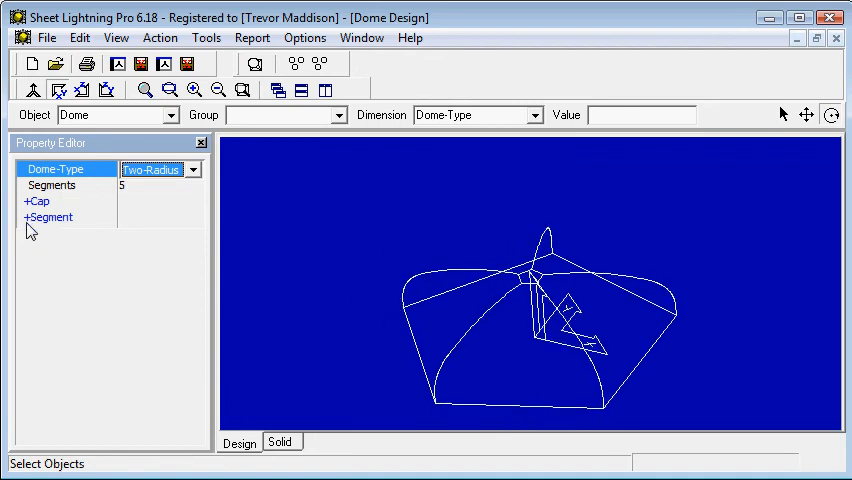
{"action": "left_click", "coordinate": [48, 216]}
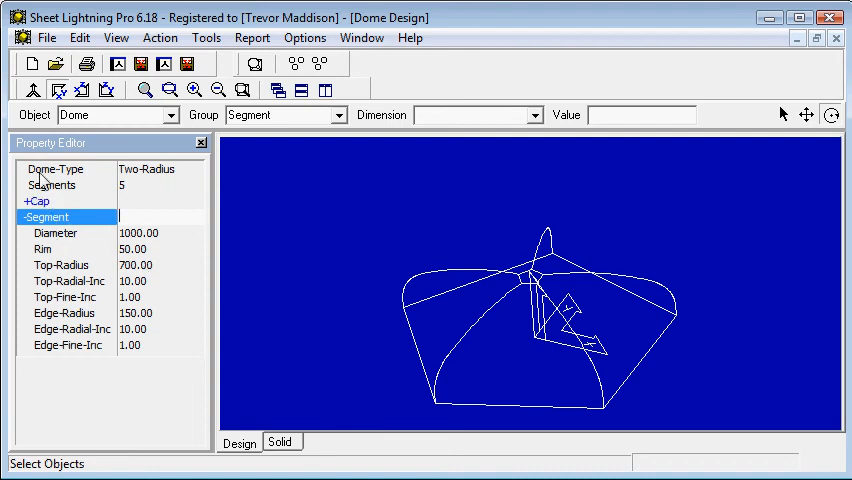
{"action": "left_click", "coordinate": [36, 200]}
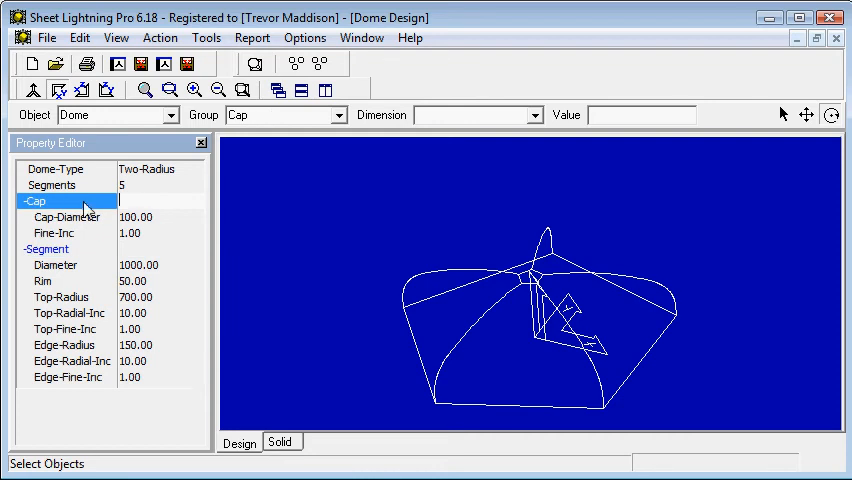
{"action": "left_click", "coordinate": [68, 216]}
{"action": "type", "text": "200"}
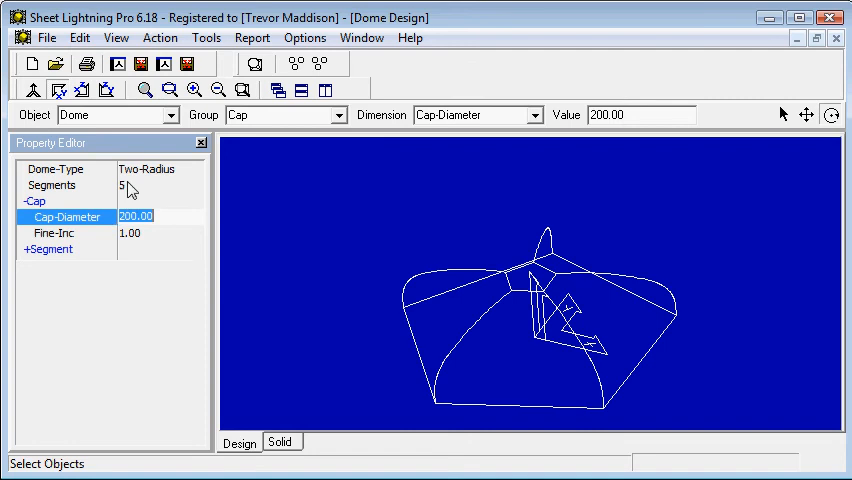
- Give the dome 10 segments and a rim dimension of 200
{"action": "left_click", "coordinate": [52, 184]}
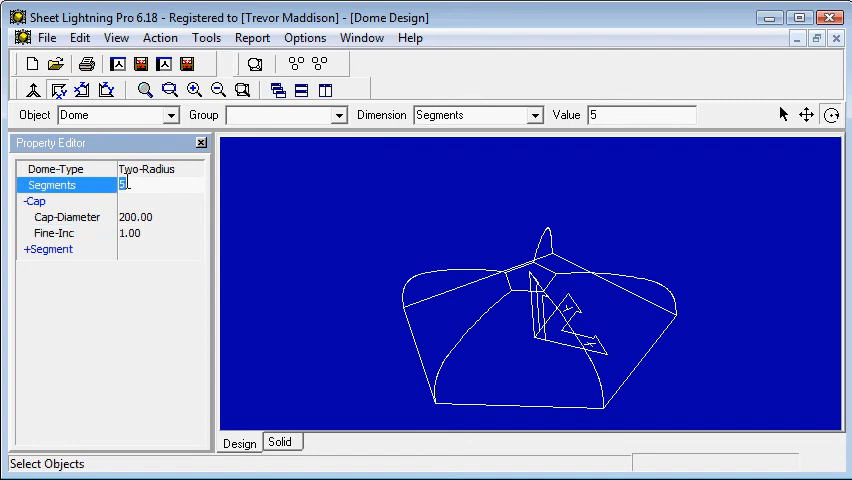
{"action": "type", "text": "10"}
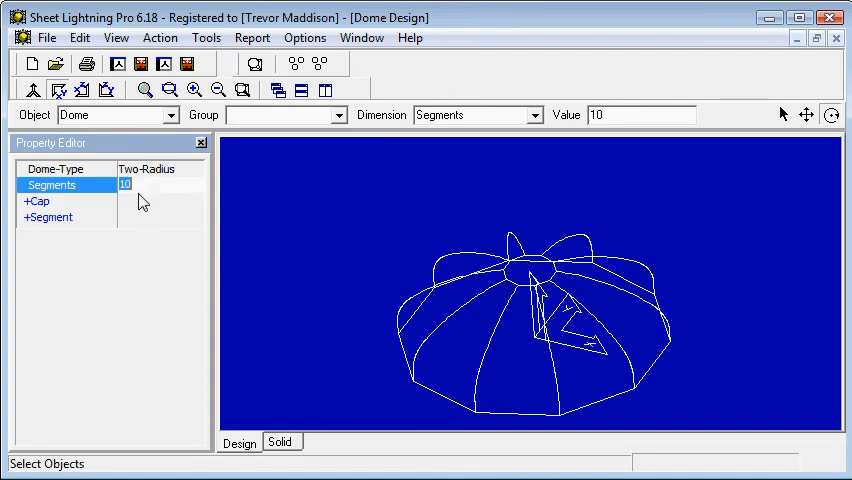
{"action": "left_click", "coordinate": [48, 216]}
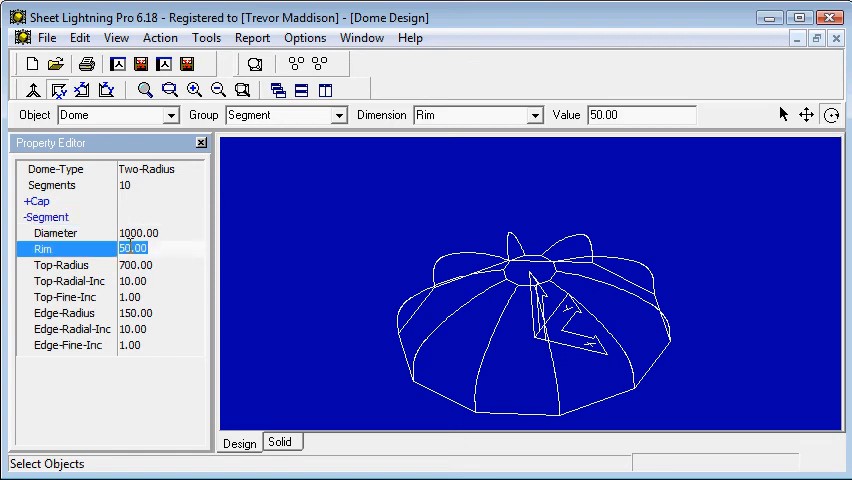
{"action": "type", "text": "20"}
{"action": "left_click", "coordinate": [160, 264]}
{"action": "type", "text": "500"}
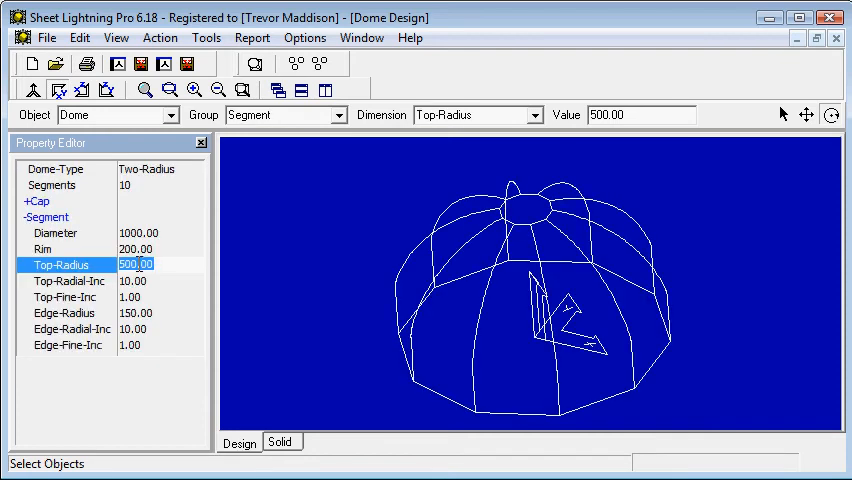
{"action": "mouse_move", "coordinate": [504, 318]}
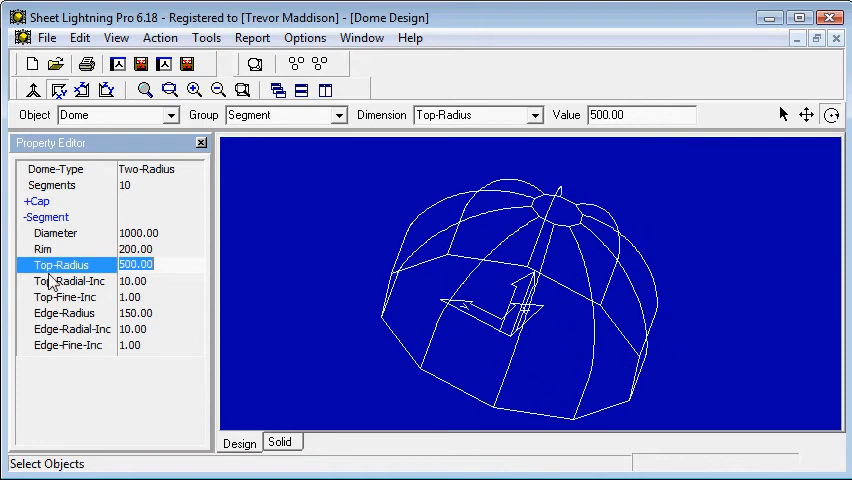
{"action": "mouse_move", "coordinate": [160, 180]}
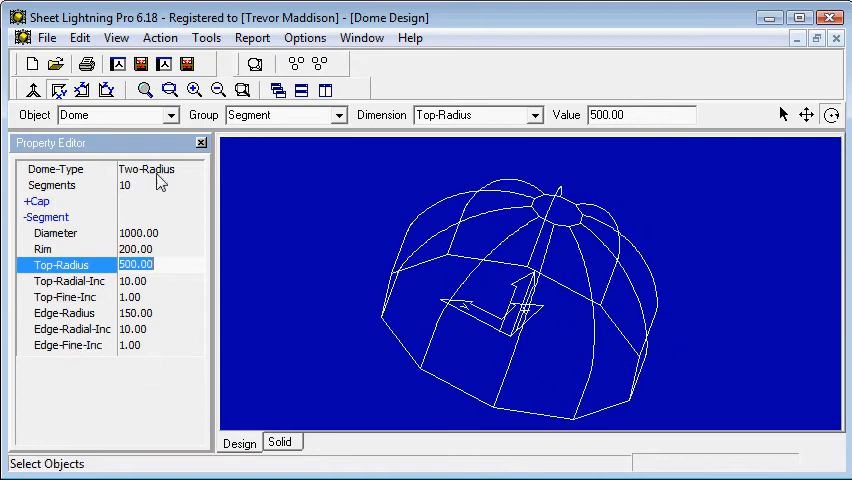
- Switch the dome to the Smart type and review its strip count and fourth strip's radius
{"action": "left_click", "coordinate": [192, 168]}
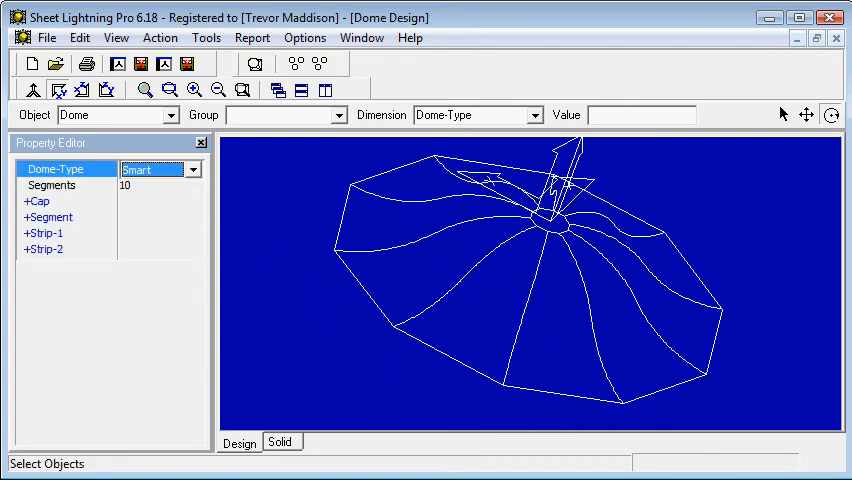
{"action": "mouse_move", "coordinate": [26, 208]}
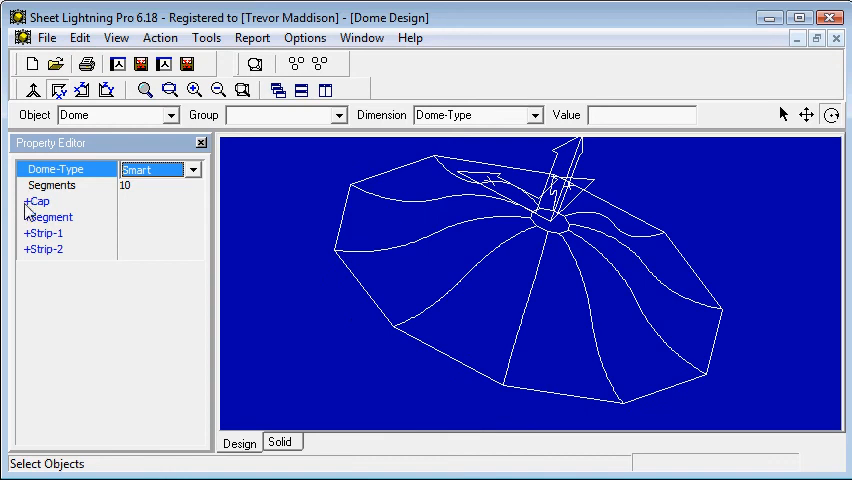
{"action": "left_click", "coordinate": [50, 216]}
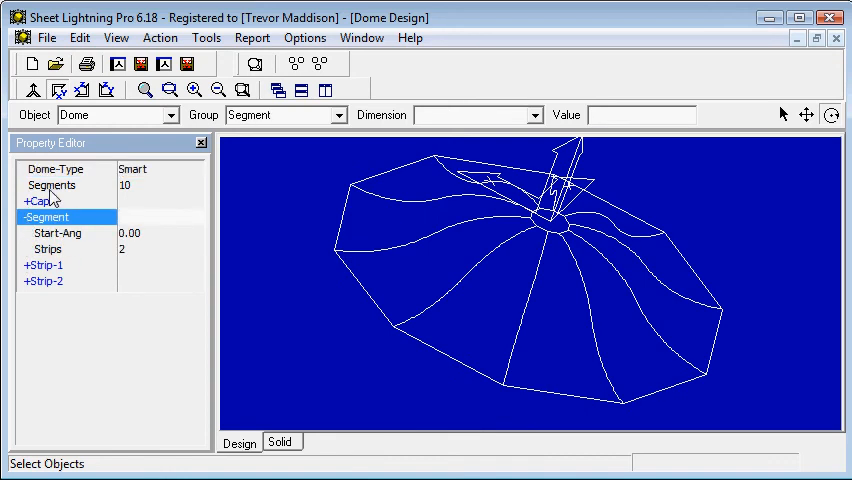
{"action": "mouse_move", "coordinate": [126, 260]}
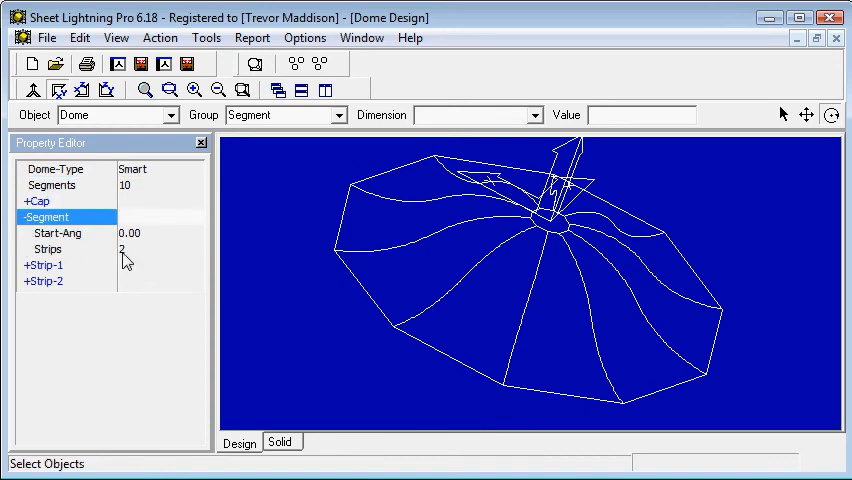
{"action": "left_click", "coordinate": [48, 248]}
{"action": "type", "text": "4"}
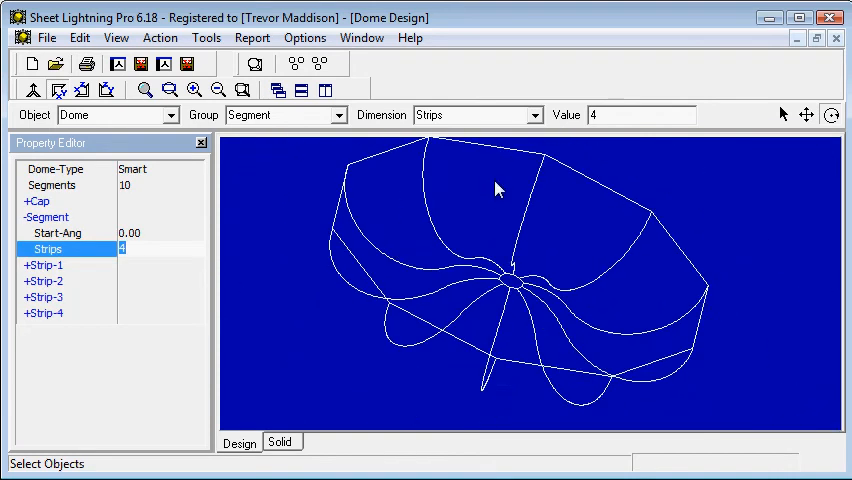
{"action": "left_click", "coordinate": [44, 312]}
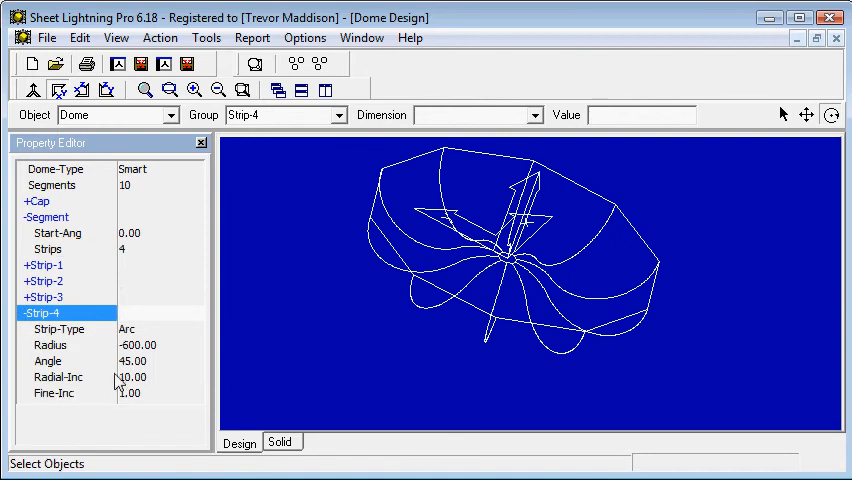
{"action": "left_click", "coordinate": [50, 344]}
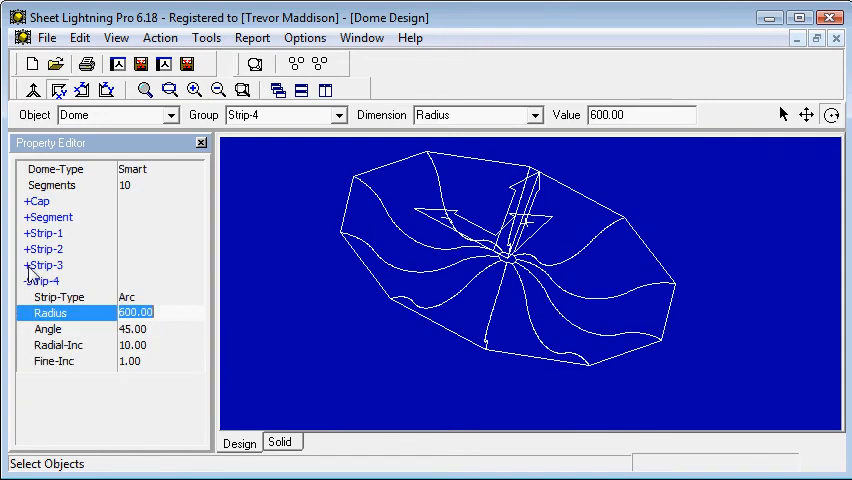
- Make the first and third strips straight 100-length pieces instead of arcs
{"action": "left_click", "coordinate": [44, 264]}
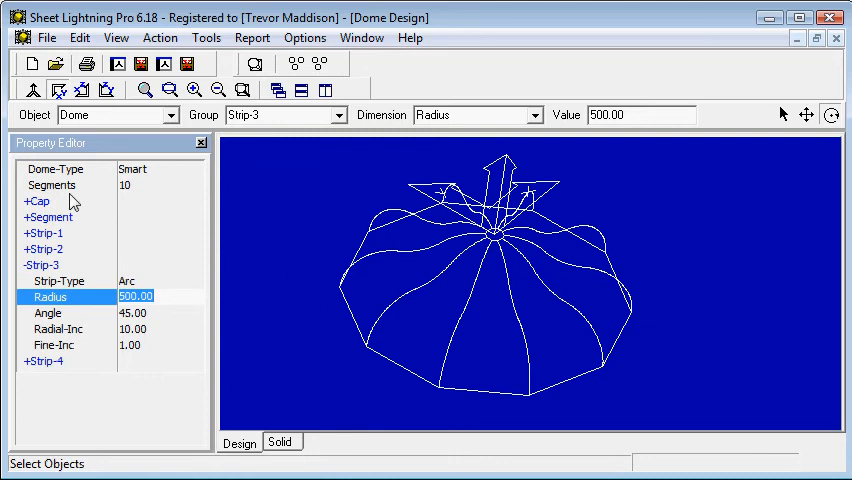
{"action": "left_click", "coordinate": [36, 200]}
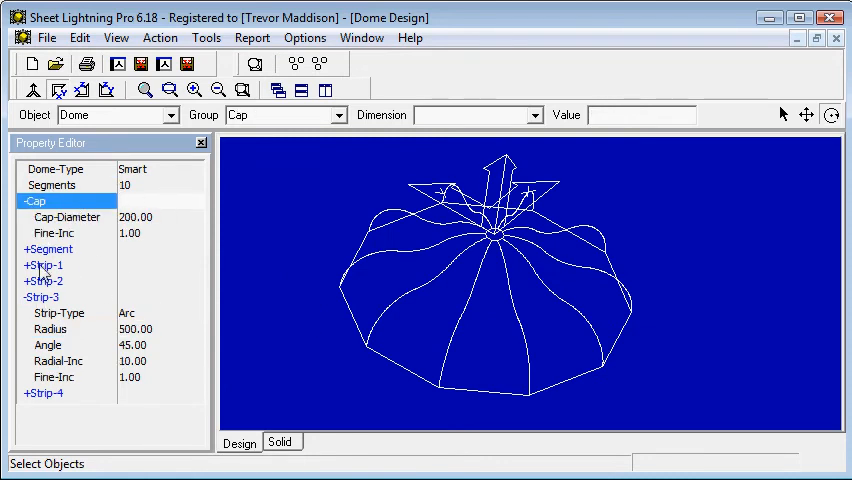
{"action": "left_click", "coordinate": [42, 264]}
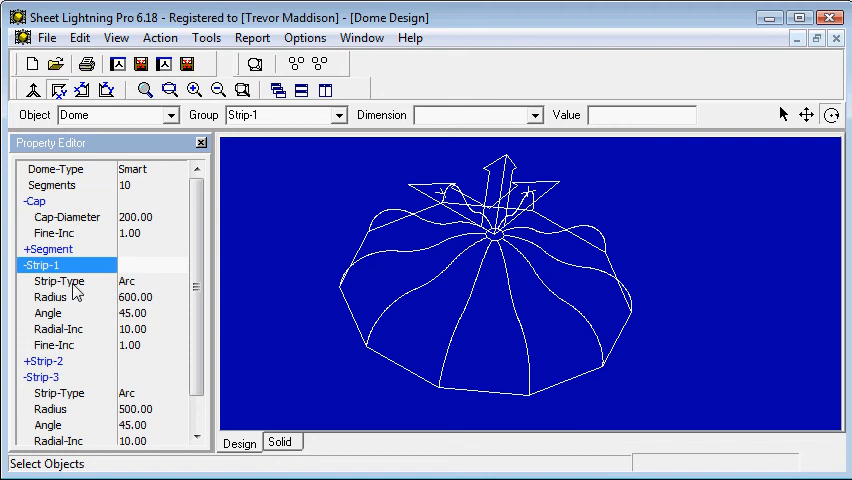
{"action": "left_click", "coordinate": [176, 280]}
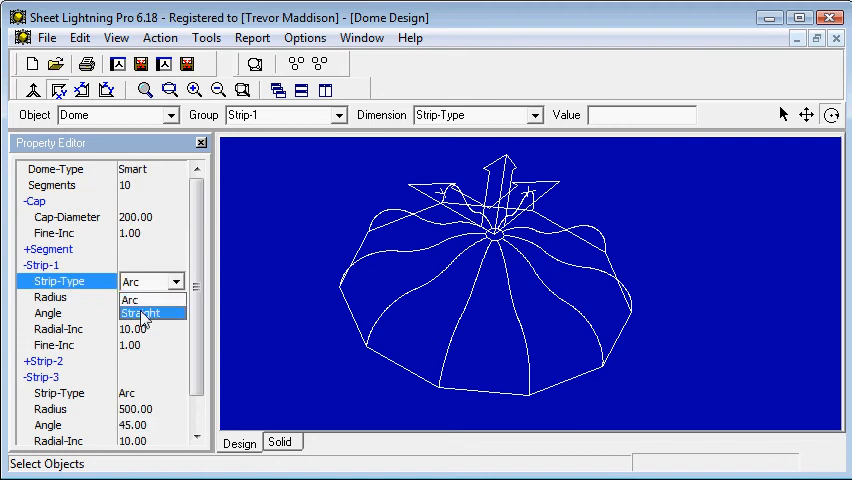
{"action": "left_click", "coordinate": [140, 312]}
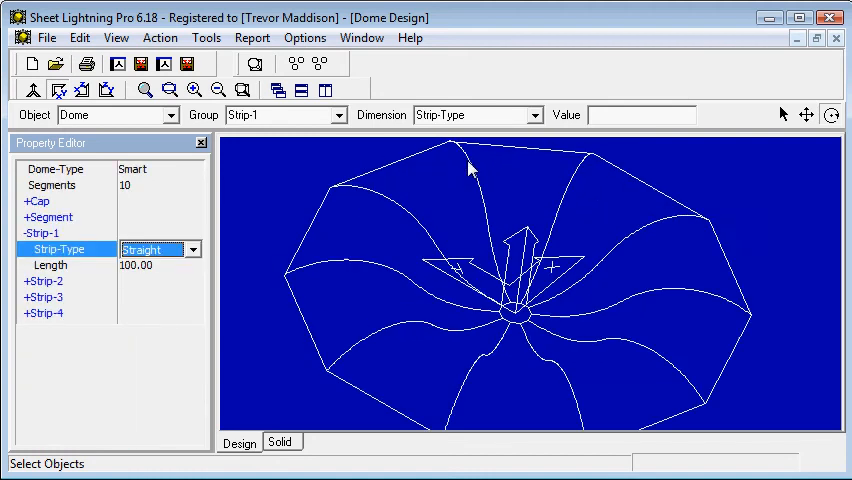
{"action": "mouse_move", "coordinate": [498, 258]}
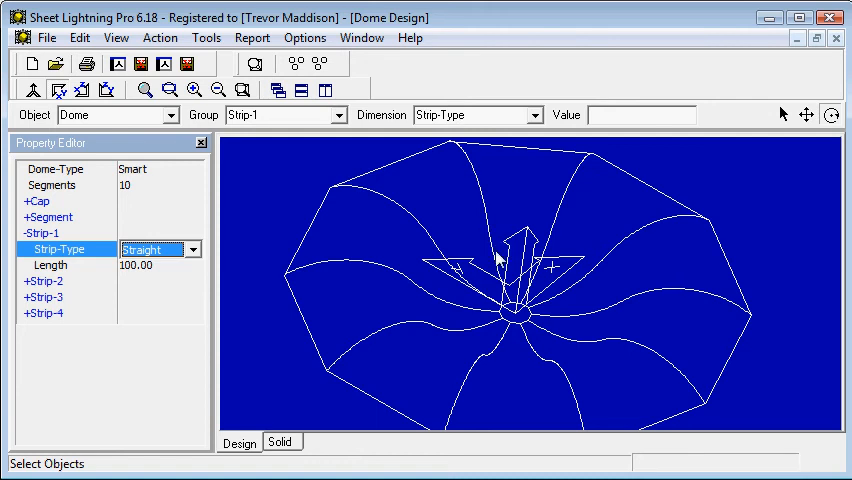
{"action": "left_click", "coordinate": [44, 280]}
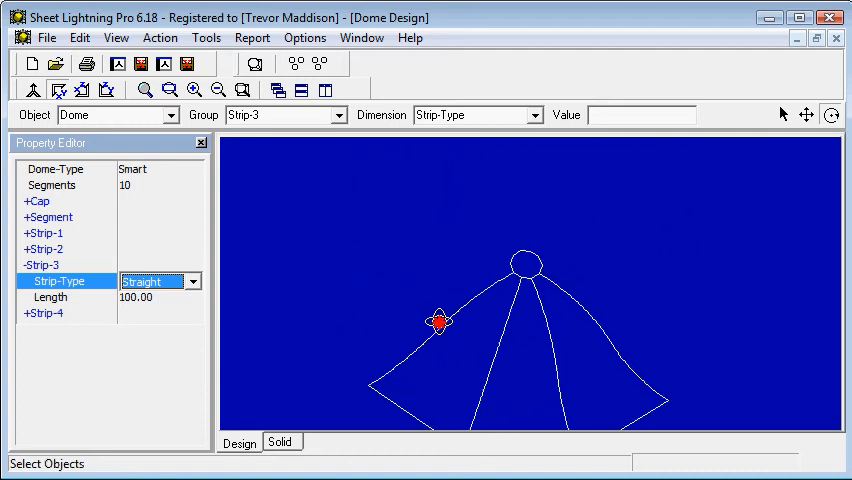
- View the dome as a yellow shaded solid, turn it face on, then return to the wireframe design
{"action": "left_click", "coordinate": [280, 442]}
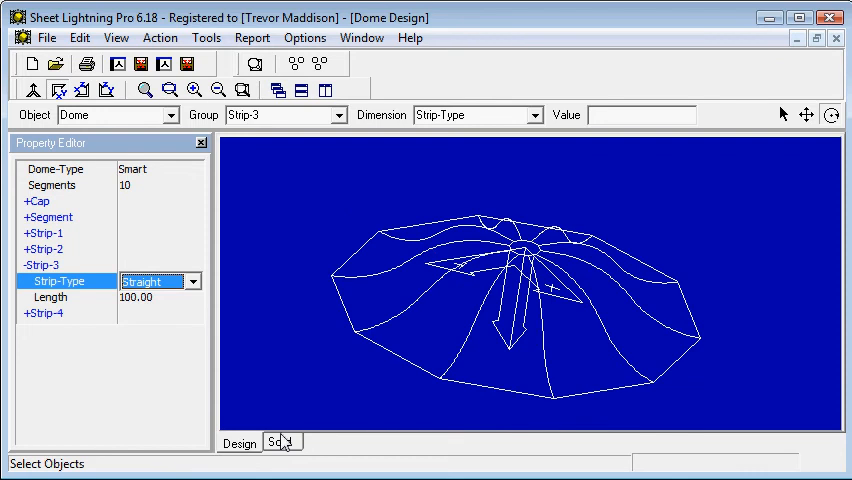
{"action": "left_click", "coordinate": [280, 444]}
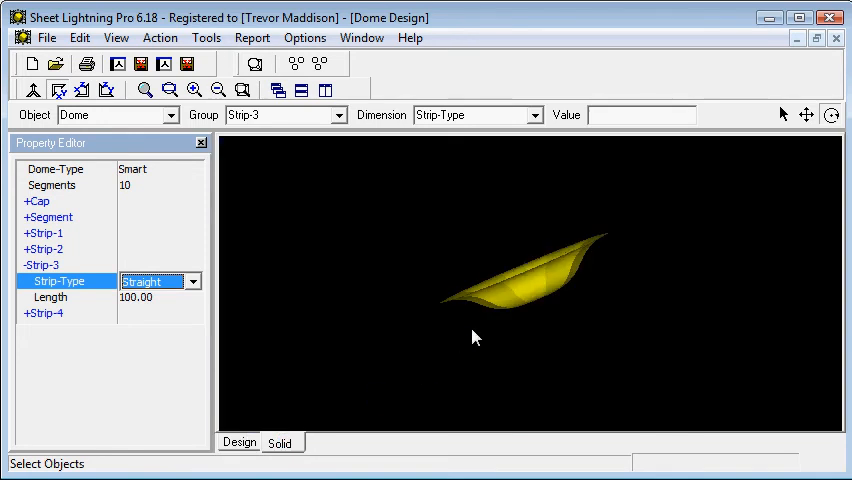
{"action": "left_click_drag", "start_coordinate": [476, 336], "coordinate": [544, 304]}
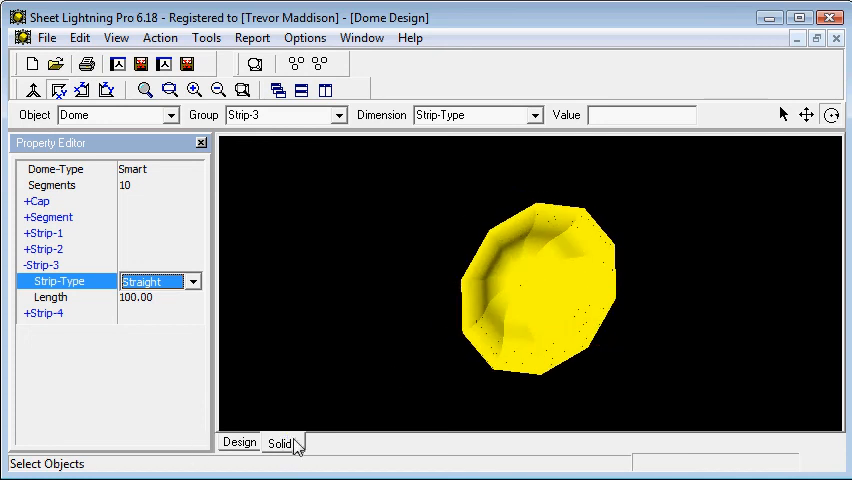
{"action": "left_click", "coordinate": [238, 444]}
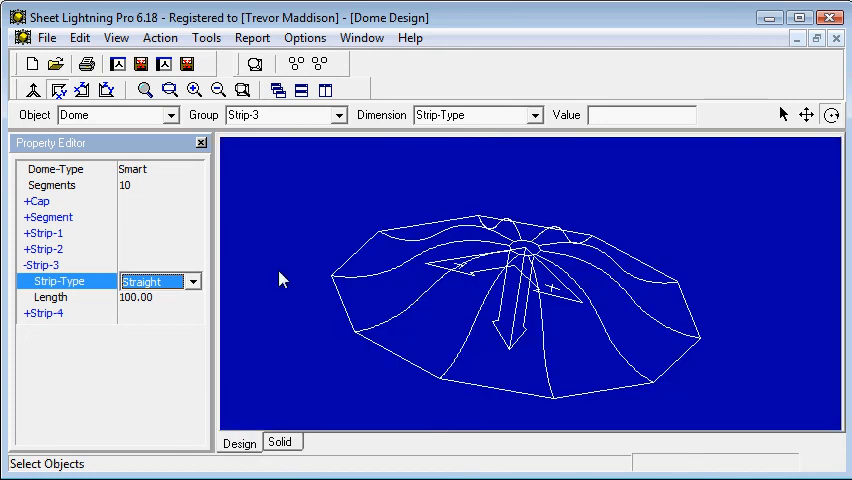
{"action": "mouse_move", "coordinate": [334, 182]}
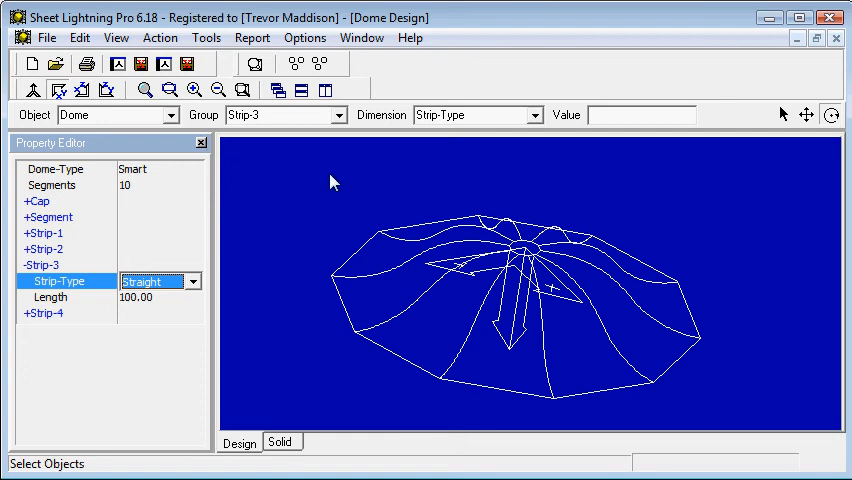
{"action": "mouse_move", "coordinate": [844, 44]}
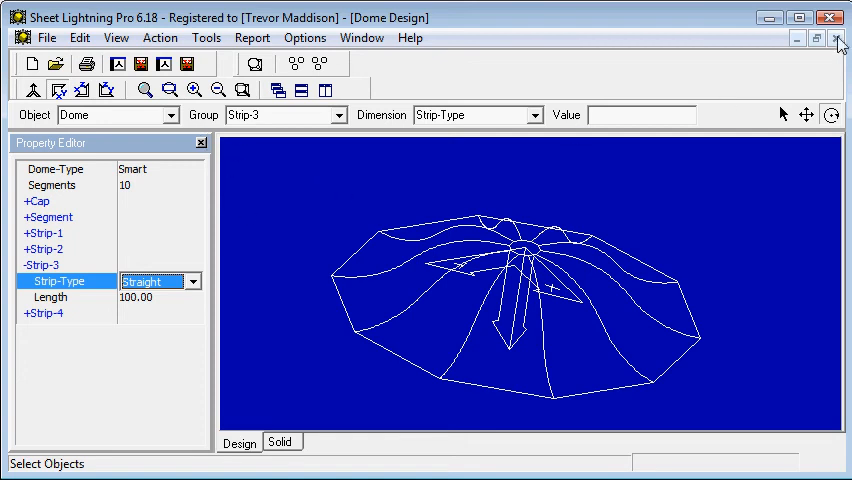
{"action": "mouse_move", "coordinate": [840, 44]}
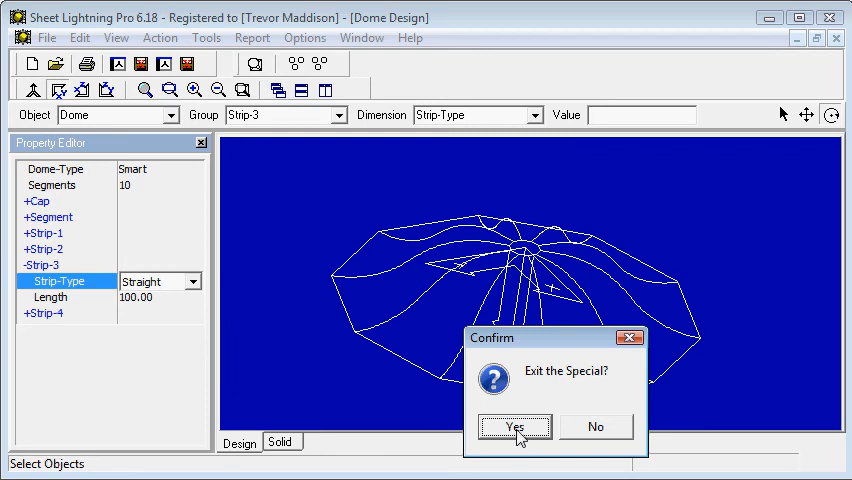
- Leave the dome design and start a new 3D-CAD design with default design space, maximised
{"action": "left_click", "coordinate": [514, 428]}
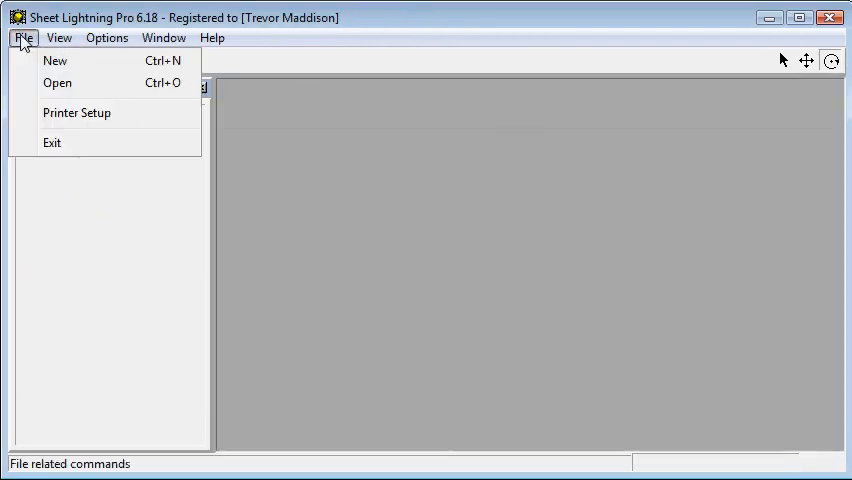
{"action": "left_click", "coordinate": [56, 60]}
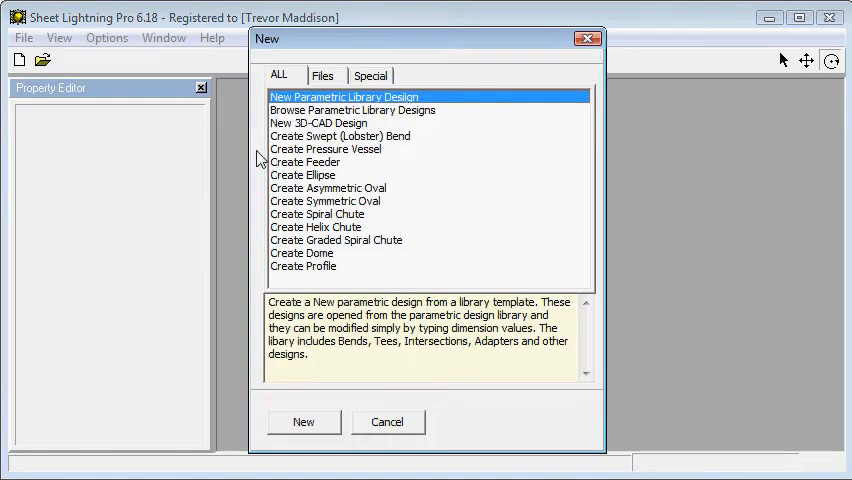
{"action": "mouse_move", "coordinate": [308, 132]}
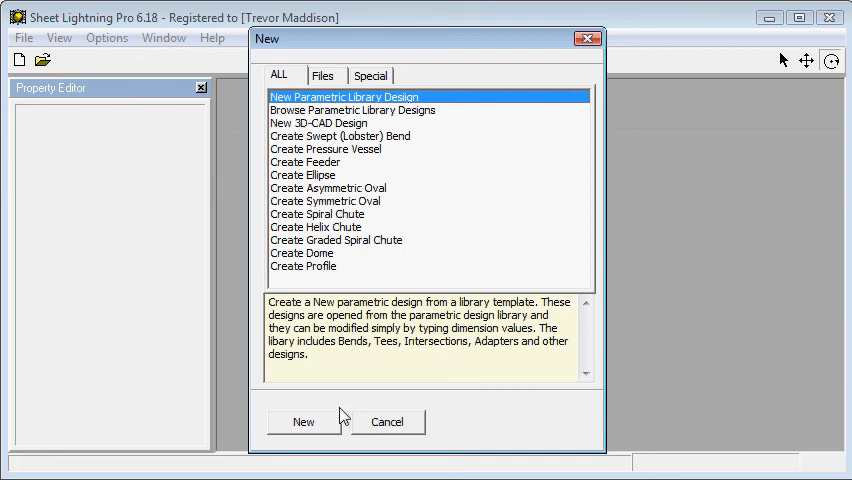
{"action": "left_click", "coordinate": [302, 420]}
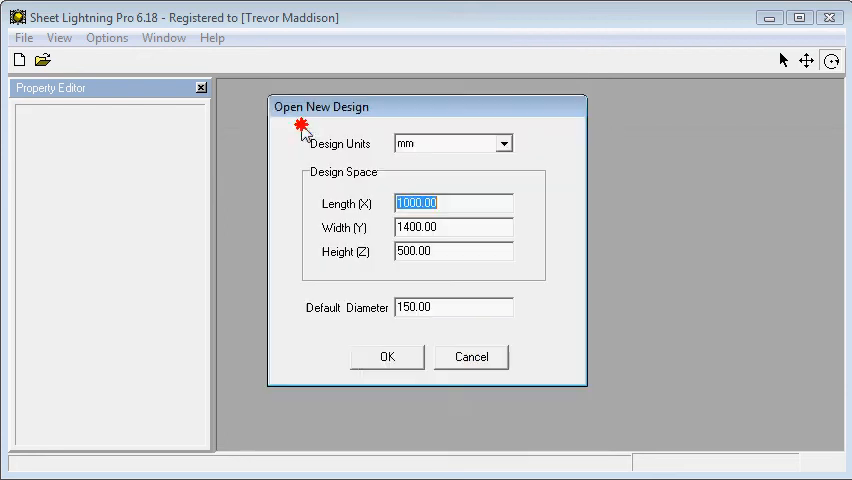
{"action": "left_click", "coordinate": [388, 356]}
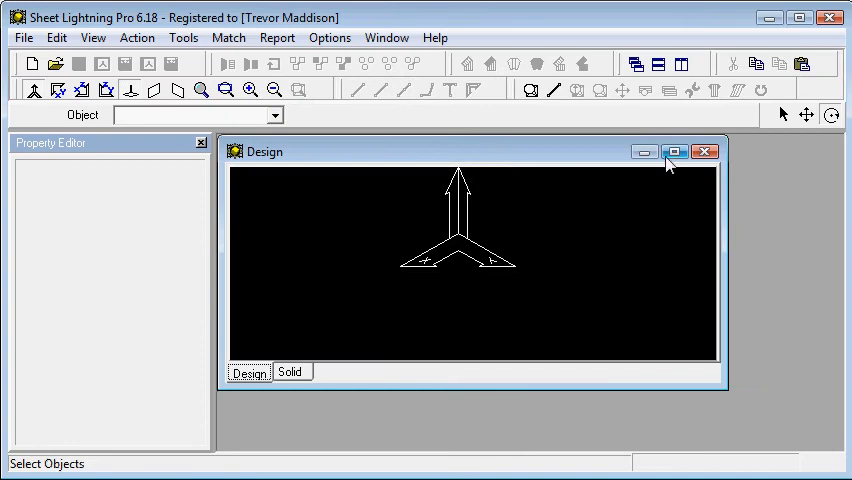
{"action": "left_click", "coordinate": [674, 152]}
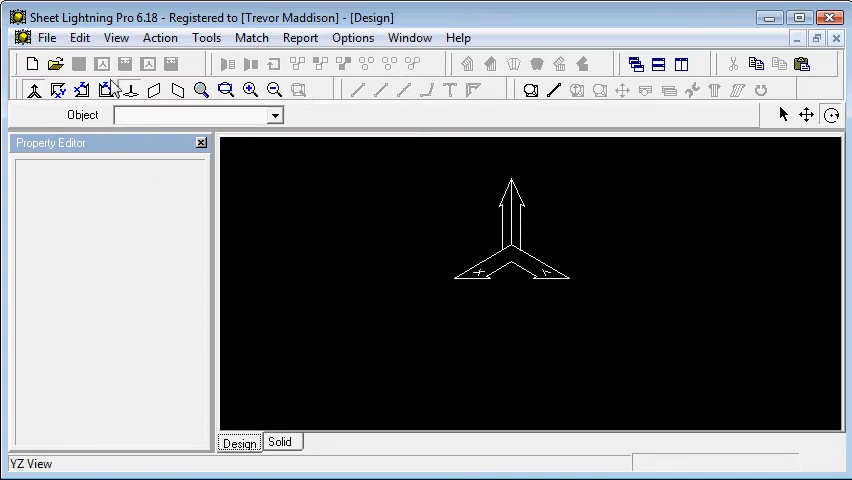
{"action": "mouse_move", "coordinate": [156, 90]}
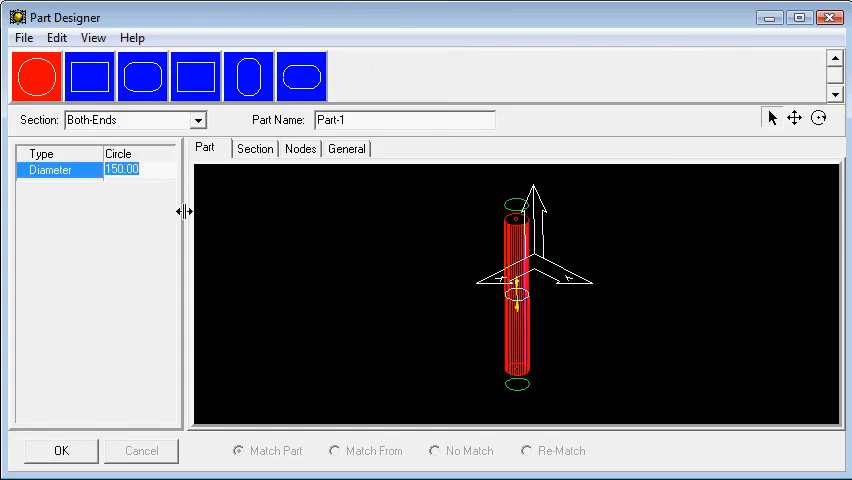
- Create a new part in Part Designer with End-1 a 1000.00 diameter circle, giving a cone
{"action": "left_click", "coordinate": [136, 120]}
{"action": "type", "text": "500"}
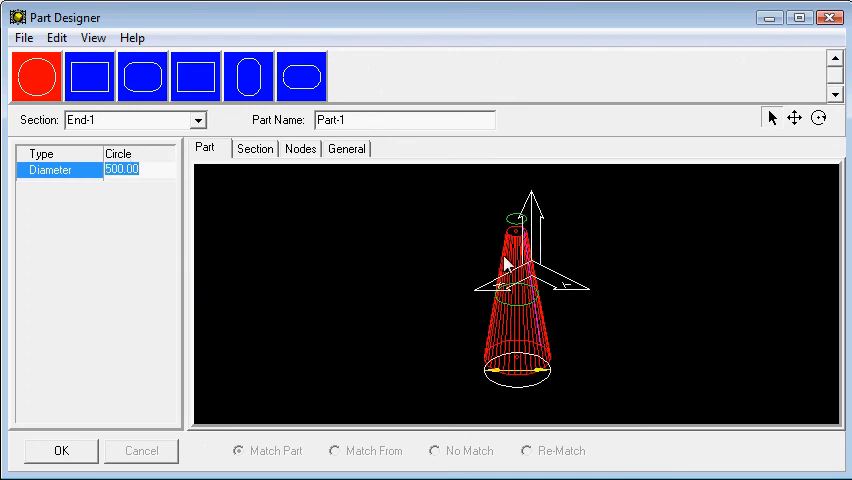
{"action": "mouse_move", "coordinate": [518, 390]}
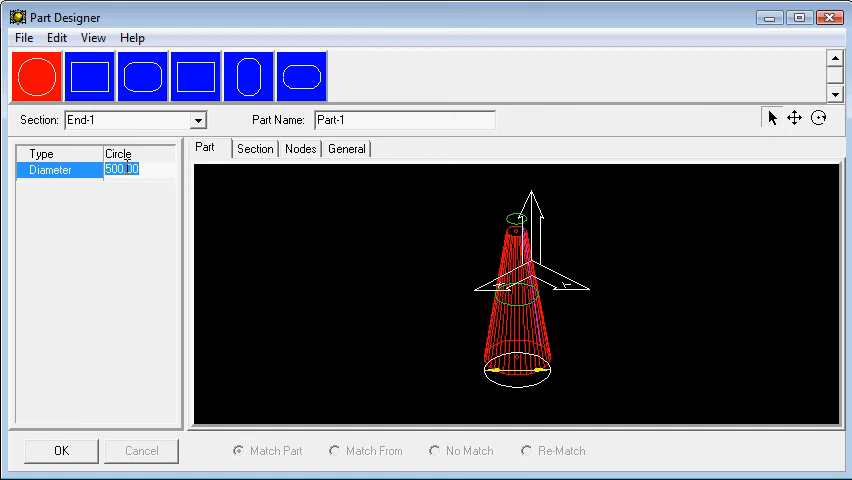
{"action": "type", "text": "100"}
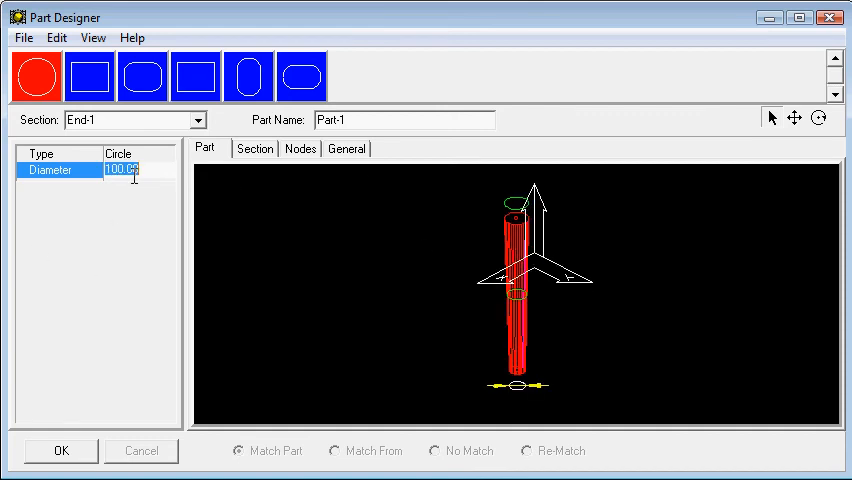
{"action": "type", "text": "109"}
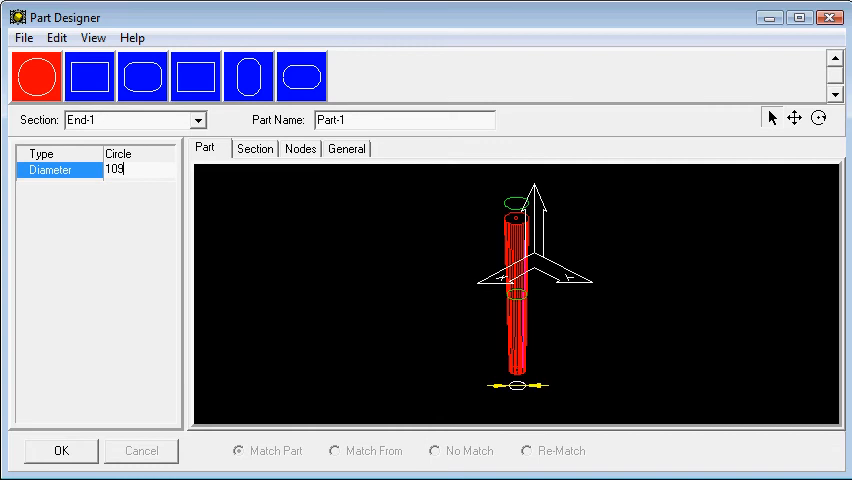
{"action": "type", "text": "1000.00"}
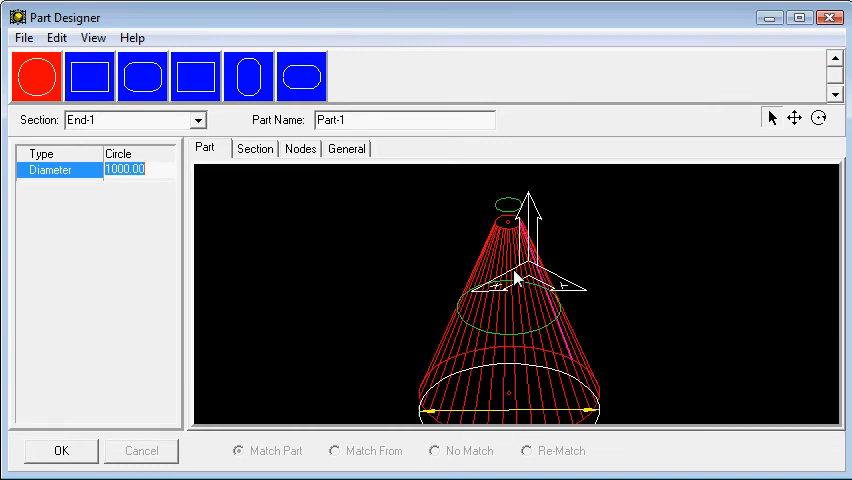
{"action": "left_click", "coordinate": [60, 450]}
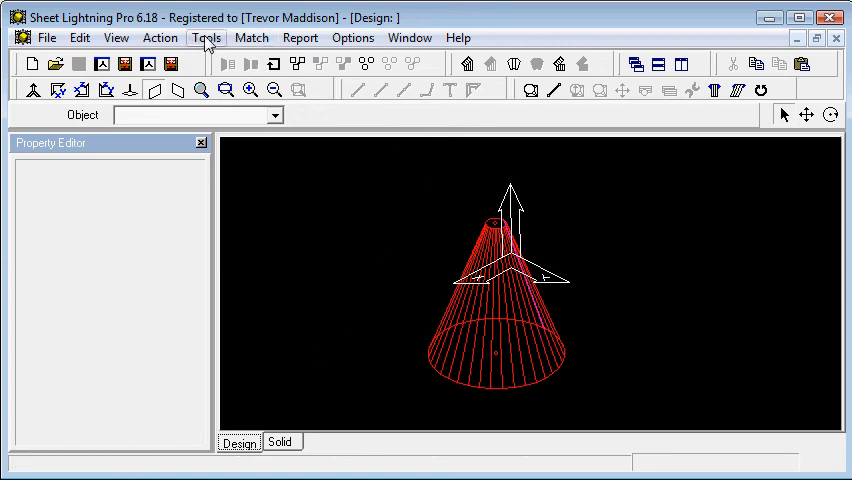
{"action": "mouse_move", "coordinate": [738, 90]}
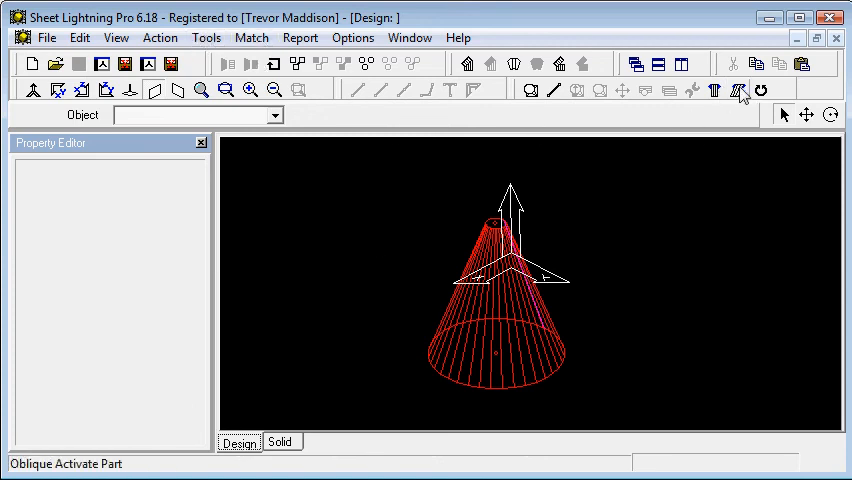
{"action": "mouse_move", "coordinate": [206, 38]}
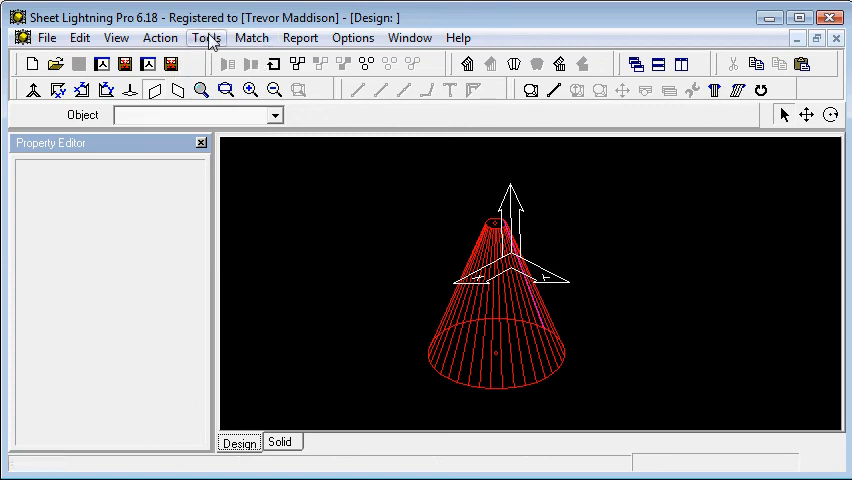
- Move the cone's top end obliquely to a new position, viewing it in plan (XY) view
{"action": "left_click", "coordinate": [206, 36]}
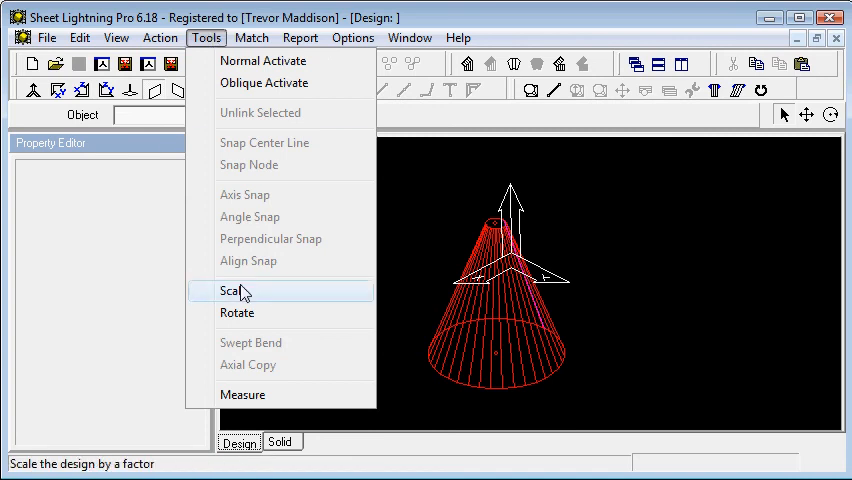
{"action": "mouse_move", "coordinate": [604, 190]}
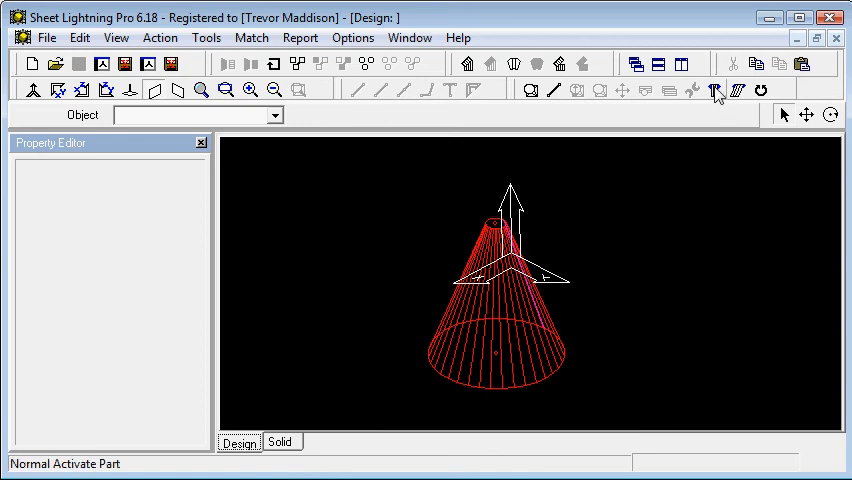
{"action": "mouse_move", "coordinate": [738, 90]}
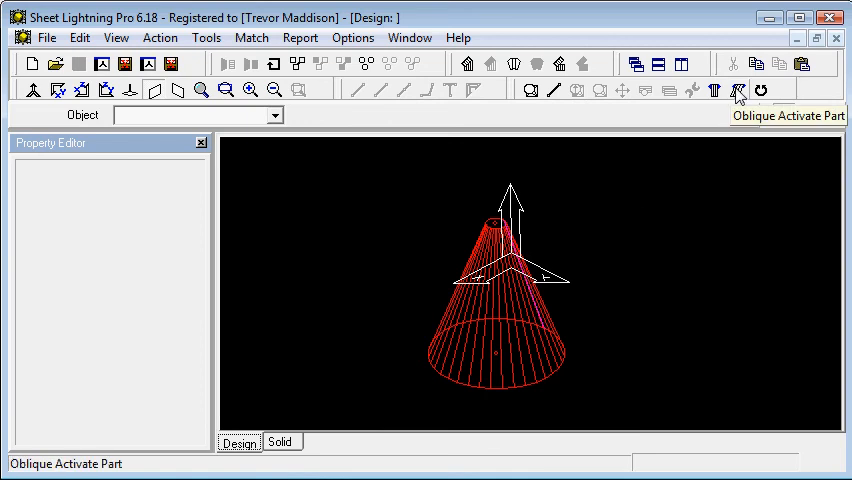
{"action": "mouse_move", "coordinate": [738, 92]}
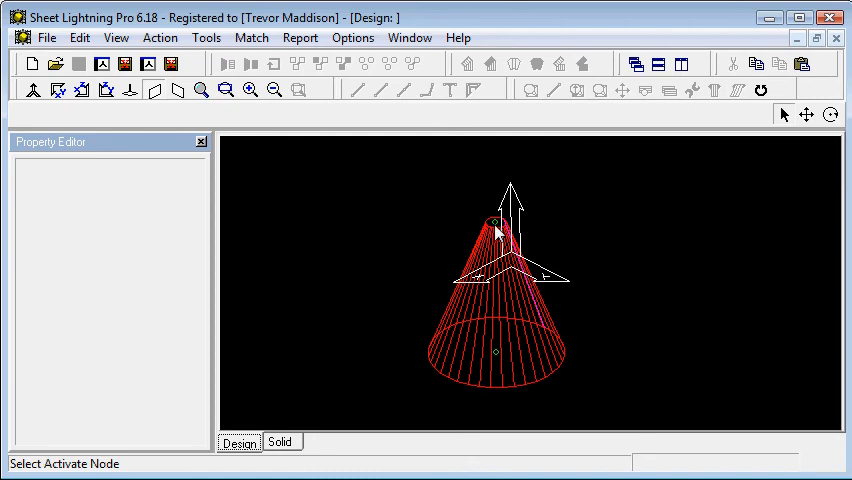
{"action": "left_click", "coordinate": [496, 220]}
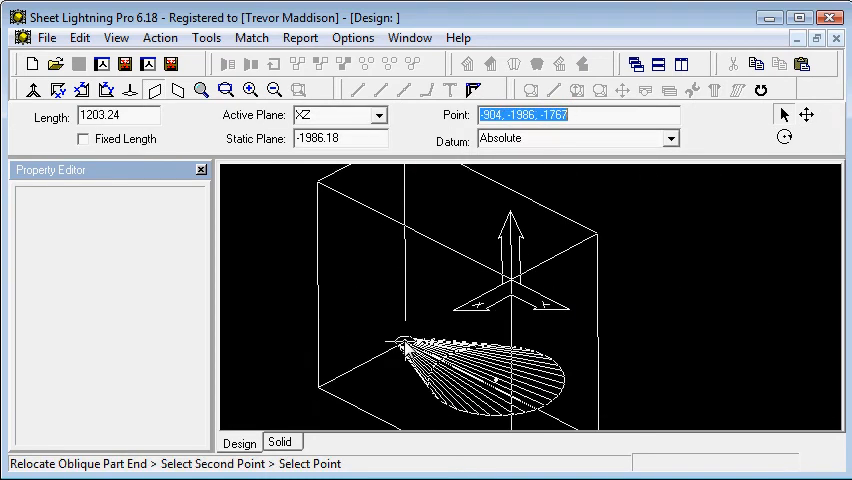
{"action": "left_click", "coordinate": [58, 90]}
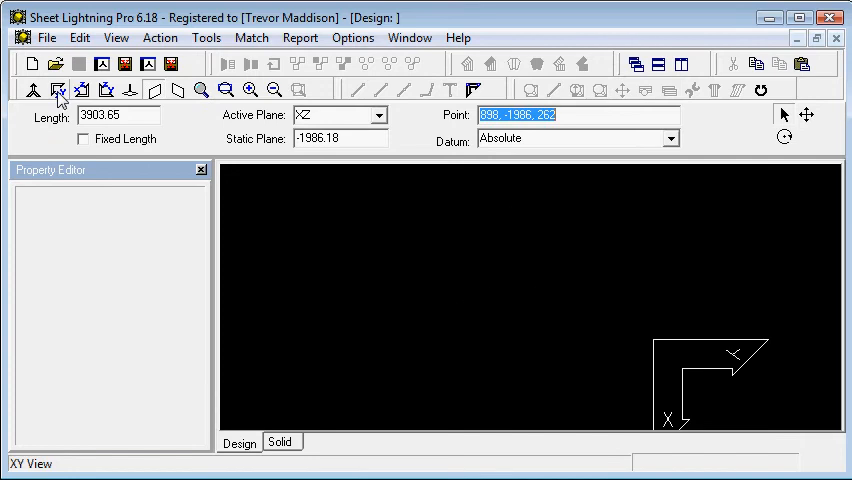
{"action": "left_click", "coordinate": [58, 90]}
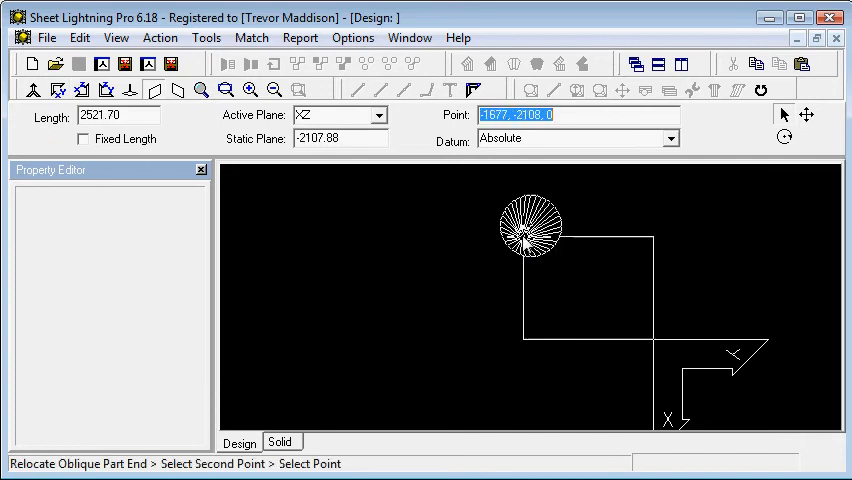
{"action": "left_click", "coordinate": [398, 232]}
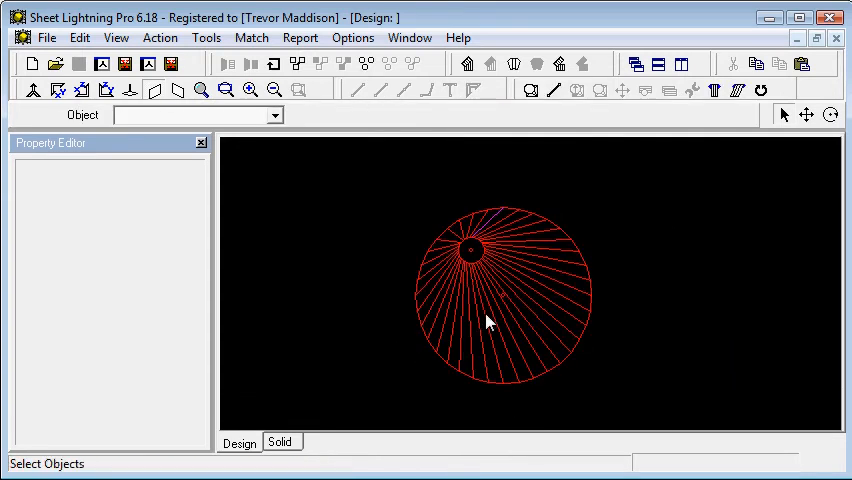
- Make the cone's base end a rounded rectangle with shared radius, 2000 wide
{"action": "left_click", "coordinate": [58, 90]}
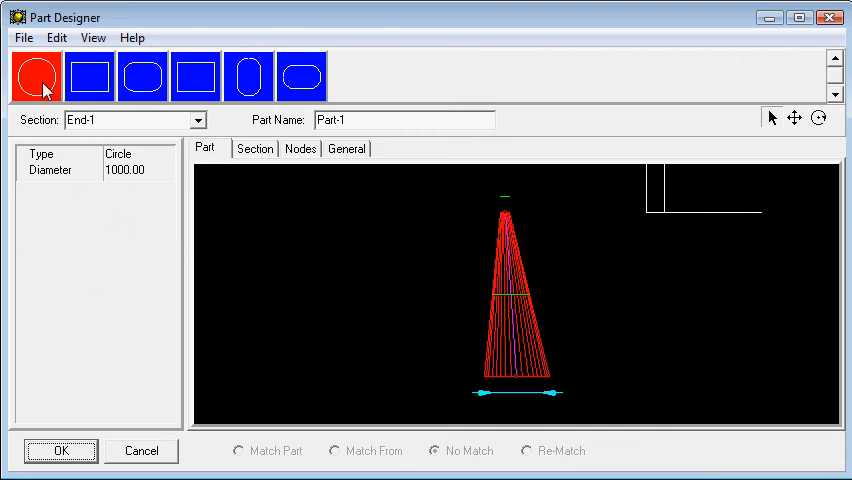
{"action": "mouse_move", "coordinate": [528, 328]}
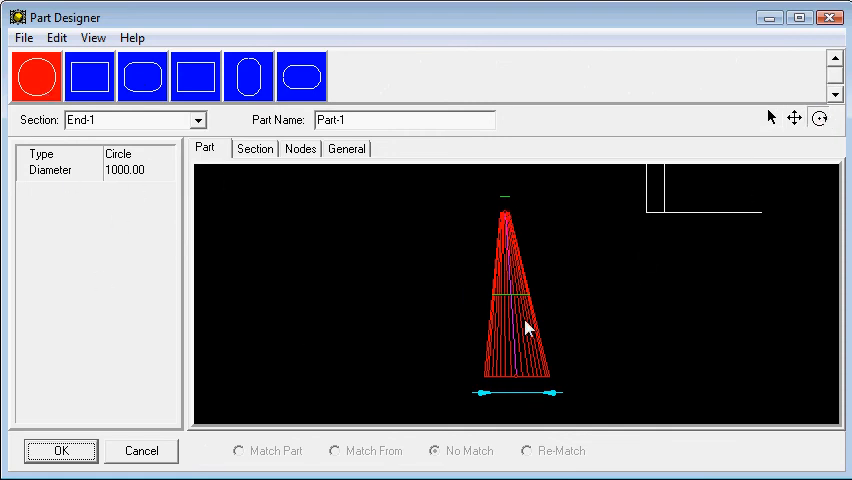
{"action": "left_click_drag", "start_coordinate": [530, 328], "coordinate": [498, 398]}
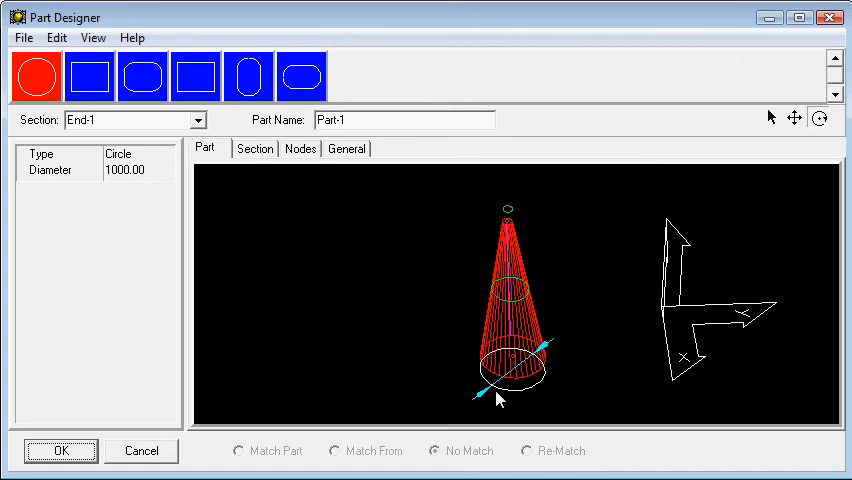
{"action": "left_click", "coordinate": [142, 76]}
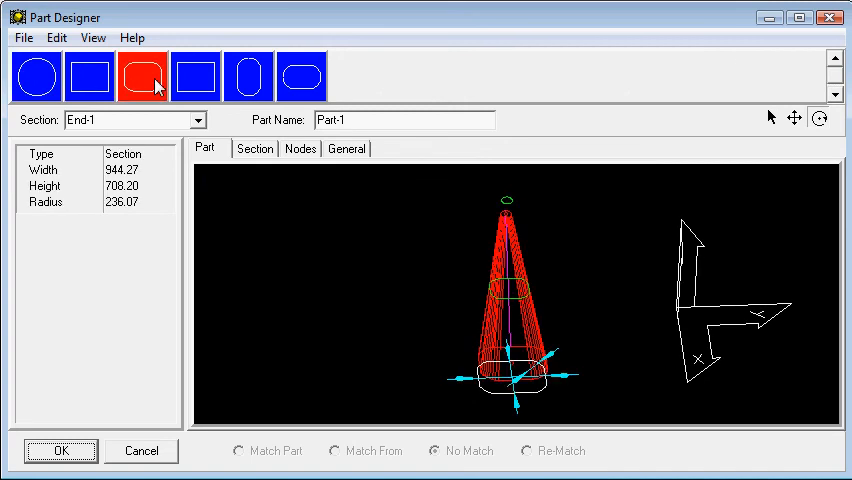
{"action": "mouse_move", "coordinate": [144, 78]}
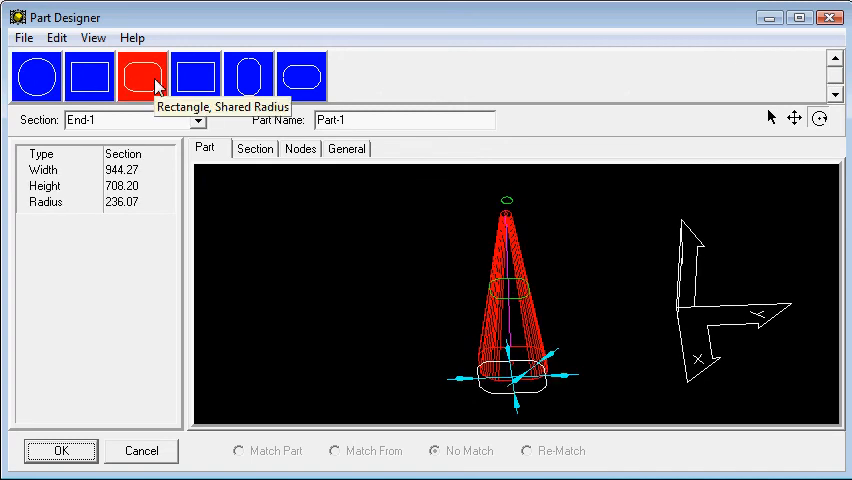
{"action": "left_click", "coordinate": [248, 76]}
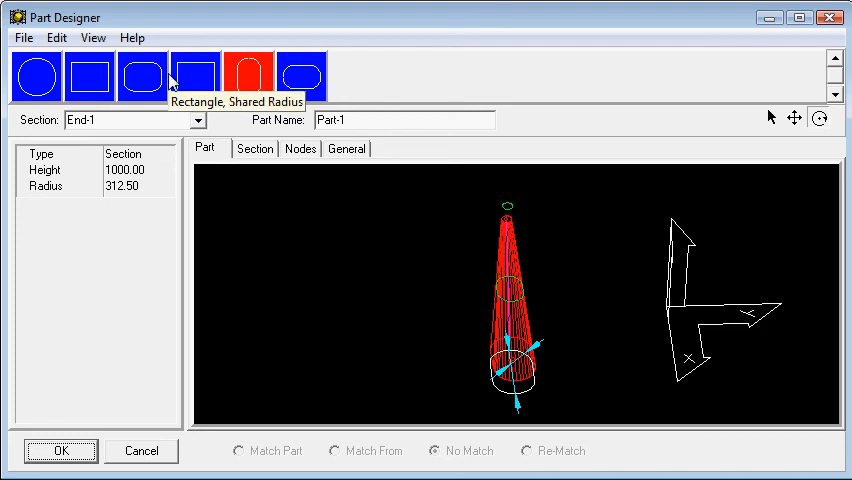
{"action": "mouse_move", "coordinate": [136, 76]}
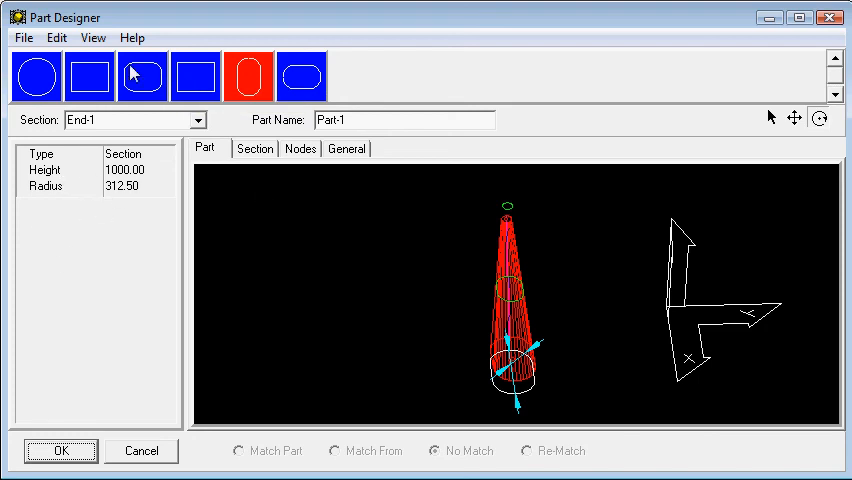
{"action": "left_click", "coordinate": [144, 76]}
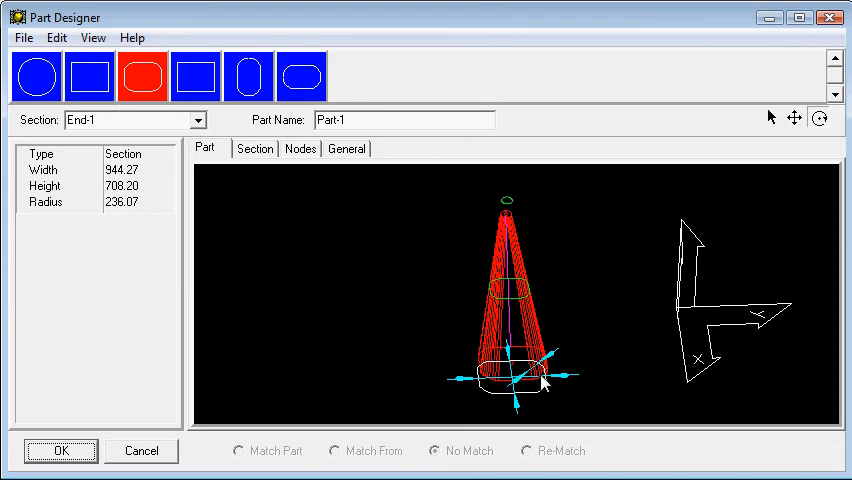
{"action": "mouse_move", "coordinate": [750, 276]}
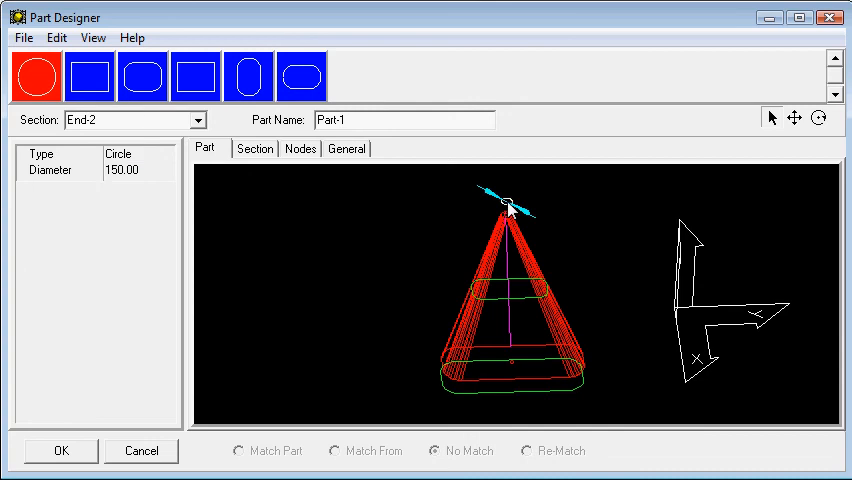
- Set the top end circle diameter to 500, check the base height and accept the reshaped part
{"action": "left_click", "coordinate": [56, 170]}
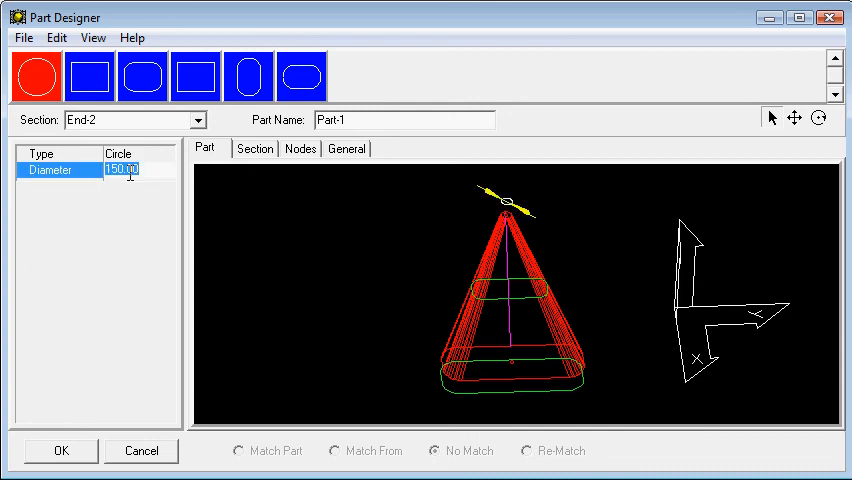
{"action": "type", "text": "500"}
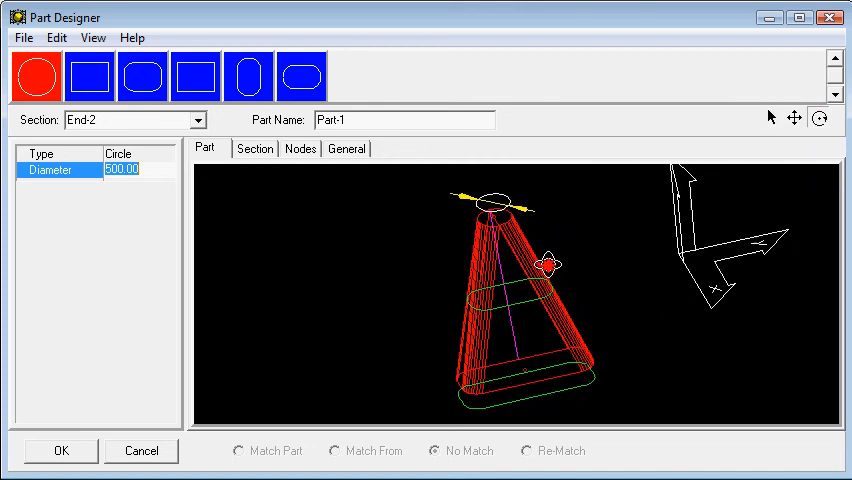
{"action": "left_click_drag", "start_coordinate": [548, 264], "coordinate": [544, 404]}
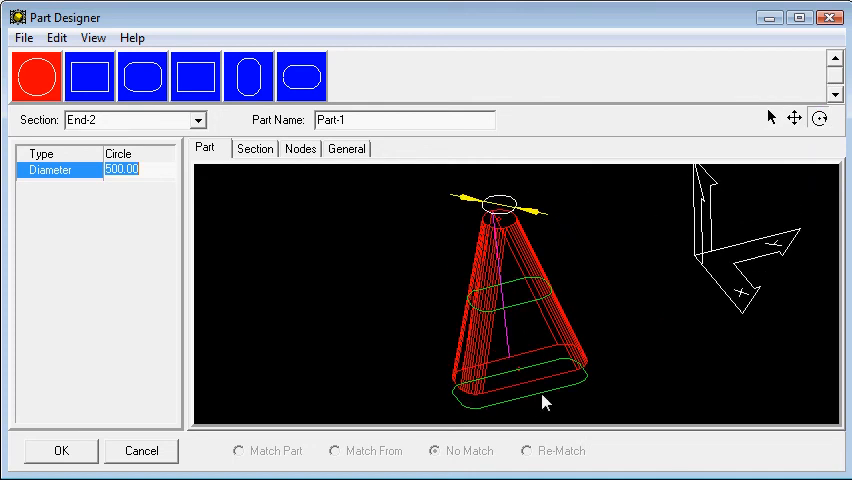
{"action": "mouse_move", "coordinate": [582, 300]}
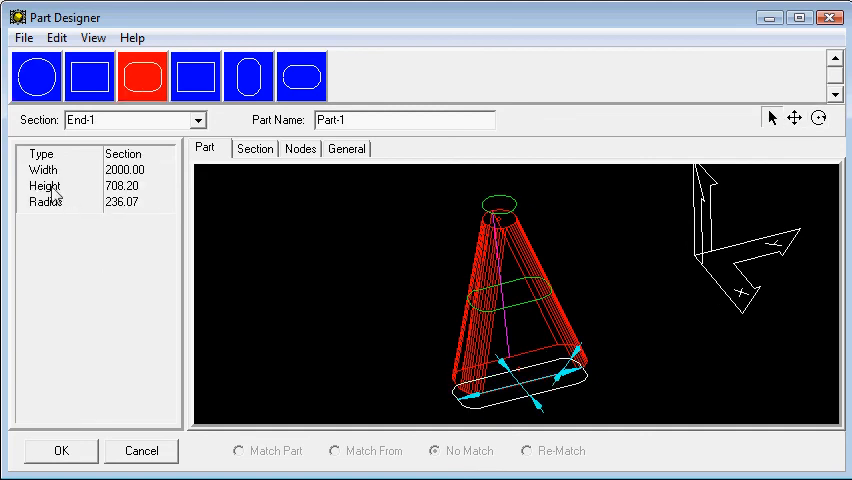
{"action": "left_click", "coordinate": [44, 184]}
{"action": "type", "text": "1200"}
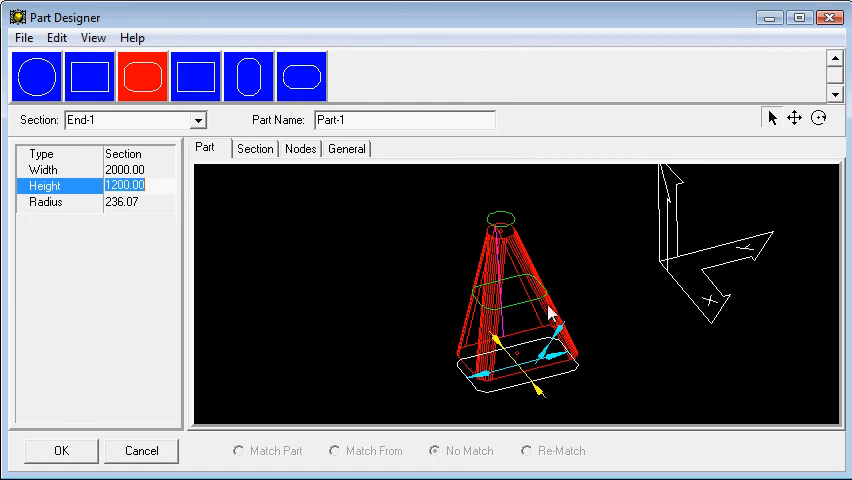
{"action": "mouse_move", "coordinate": [510, 264]}
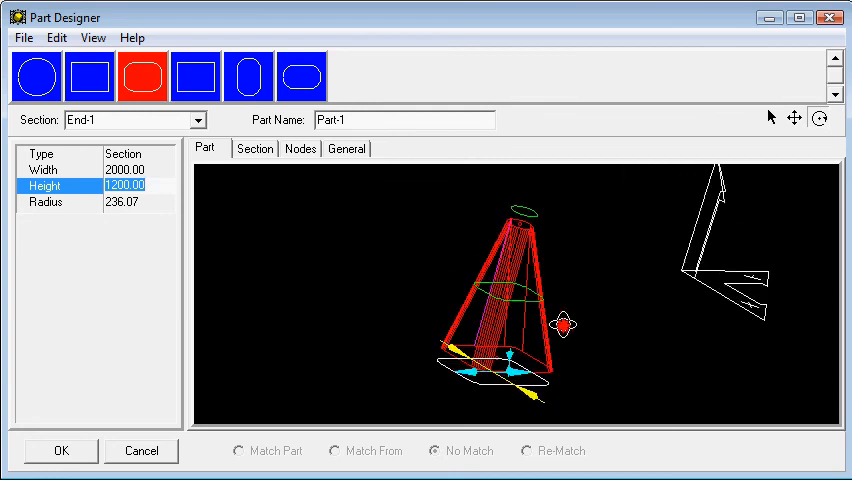
{"action": "left_click", "coordinate": [60, 450]}
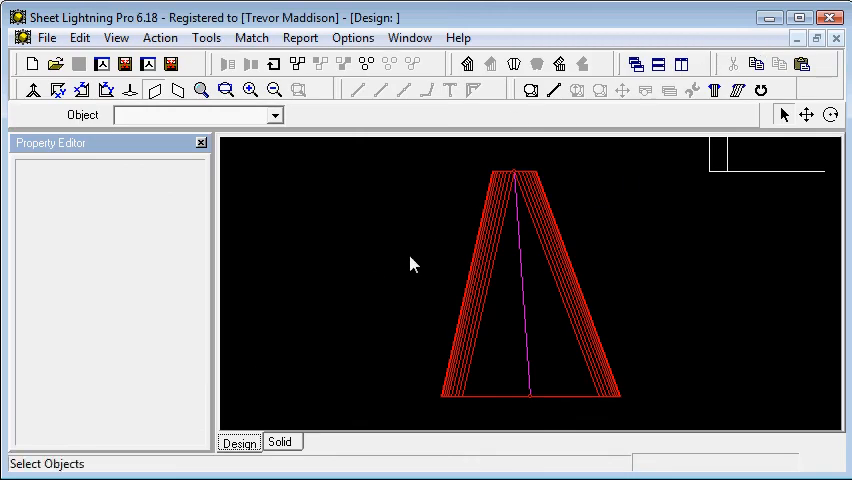
- Add Part-2, a cylinder with both ends 200 diameter circles, beside the cone
{"action": "left_click", "coordinate": [32, 90]}
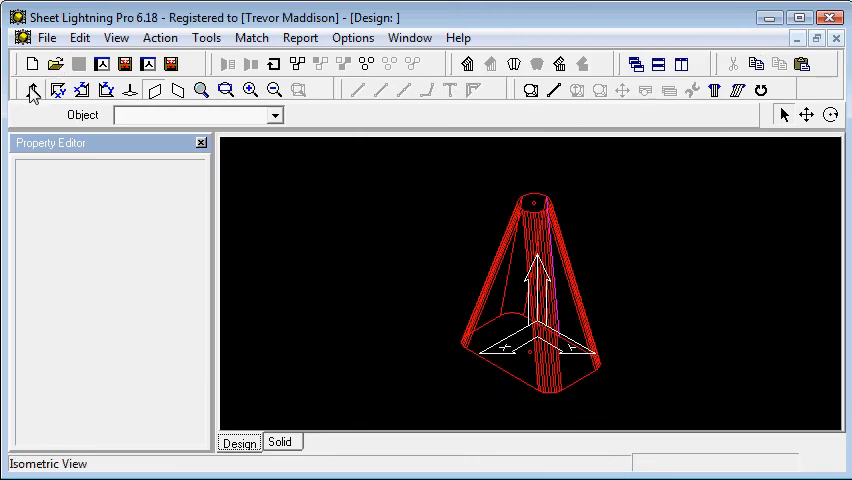
{"action": "mouse_move", "coordinate": [682, 110]}
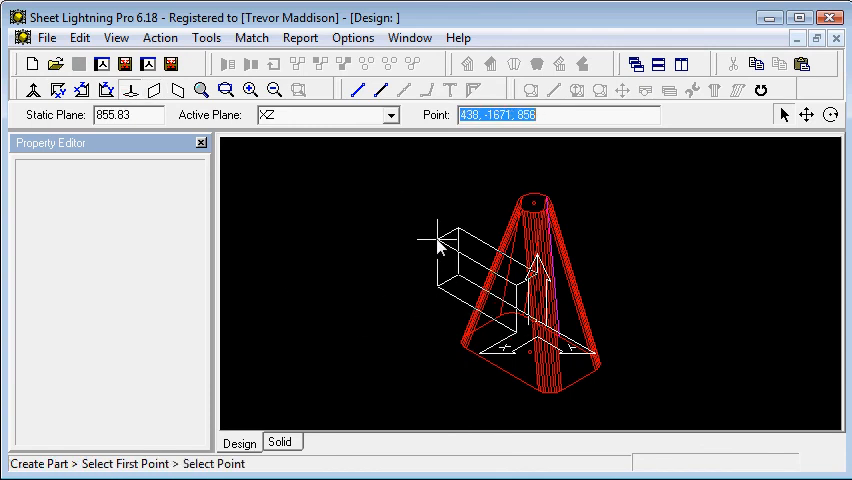
{"action": "mouse_move", "coordinate": [438, 238]}
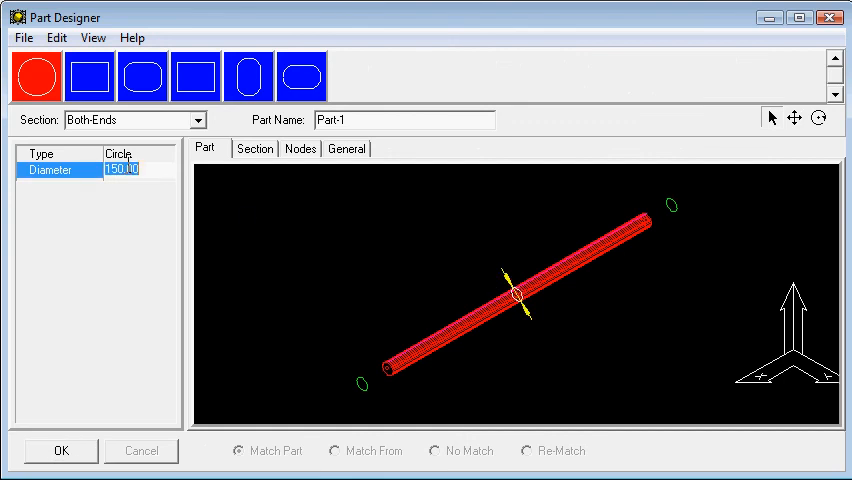
{"action": "type", "text": "200"}
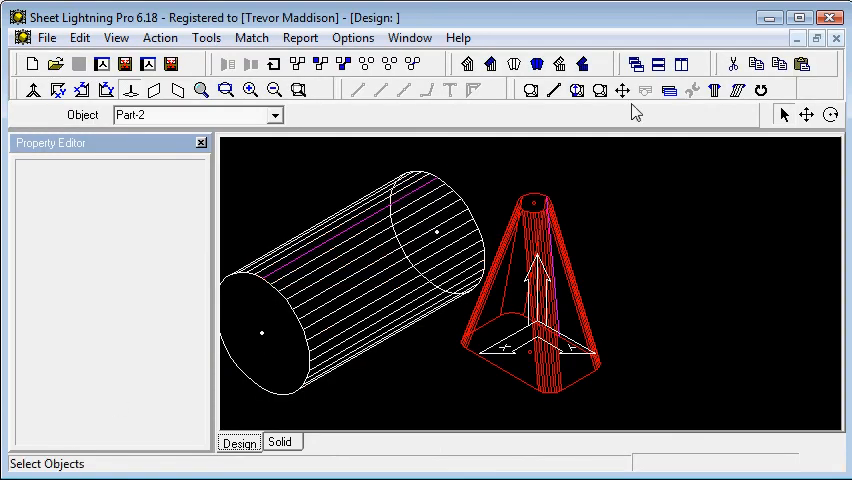
- Move the cylinder from a node onto the cone's centre line so it passes through the cone
{"action": "left_click", "coordinate": [622, 90]}
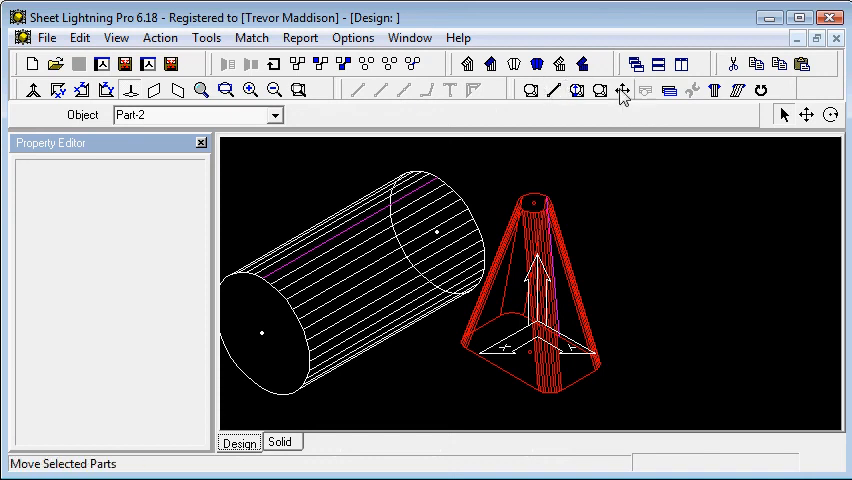
{"action": "left_click", "coordinate": [620, 90]}
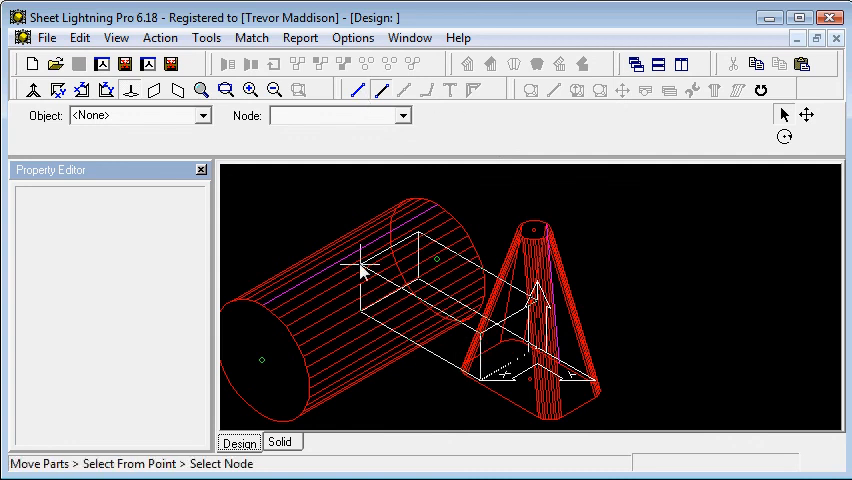
{"action": "left_click_drag", "start_coordinate": [380, 270], "coordinate": [650, 200]}
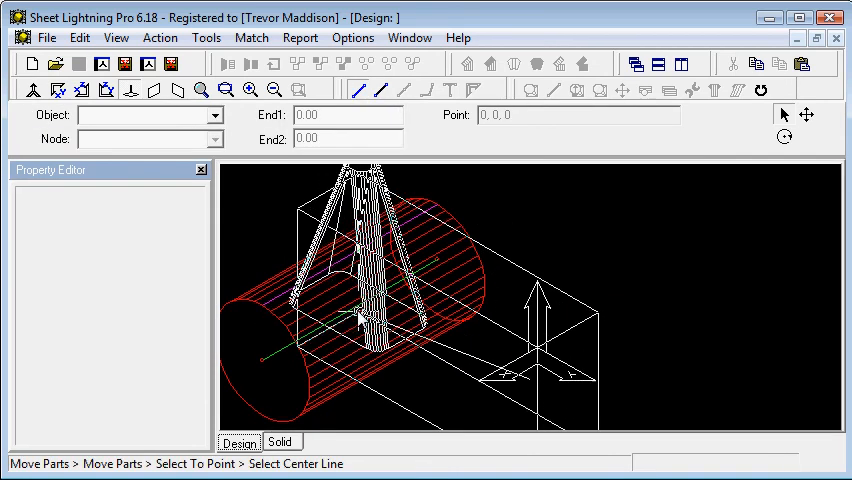
{"action": "left_click", "coordinate": [344, 320]}
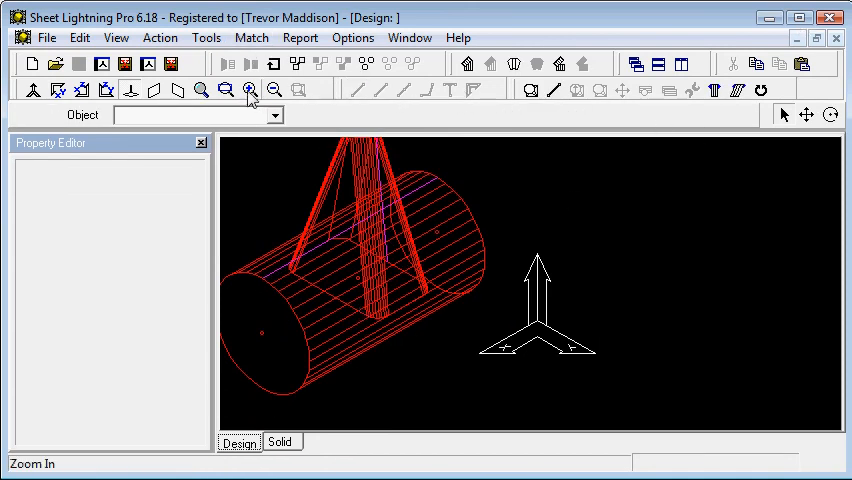
{"action": "left_click", "coordinate": [248, 90]}
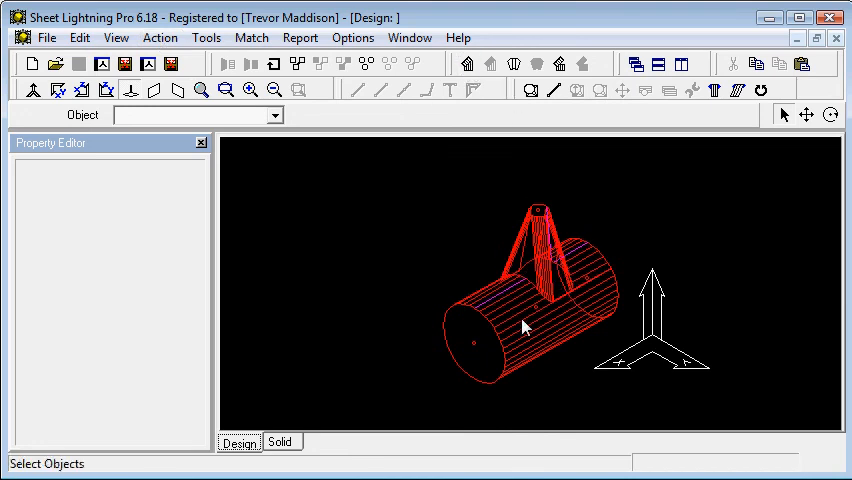
{"action": "mouse_move", "coordinate": [576, 264]}
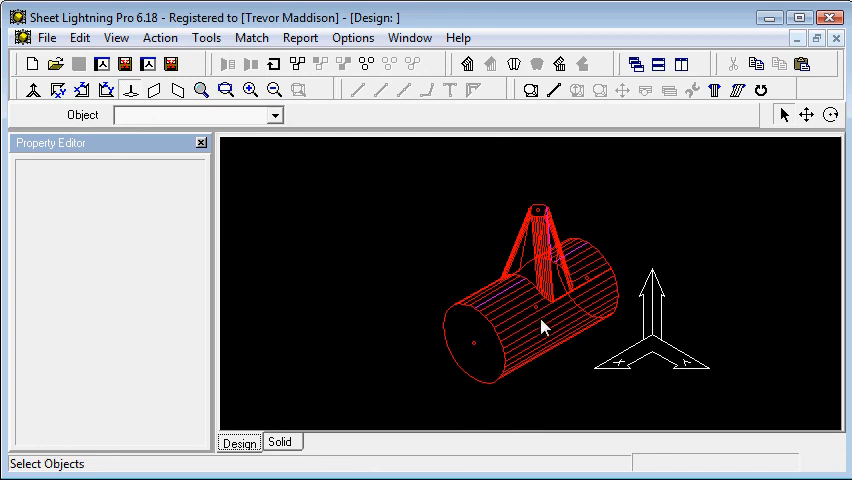
{"action": "mouse_move", "coordinate": [638, 320]}
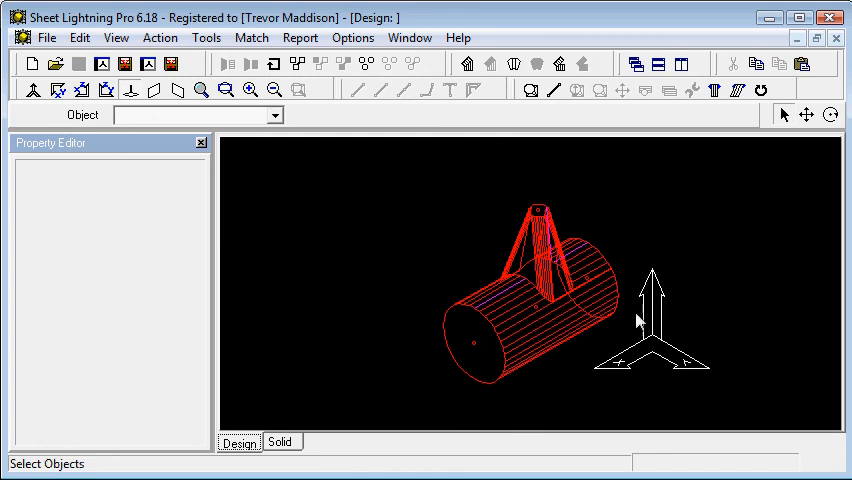
{"action": "mouse_move", "coordinate": [344, 240]}
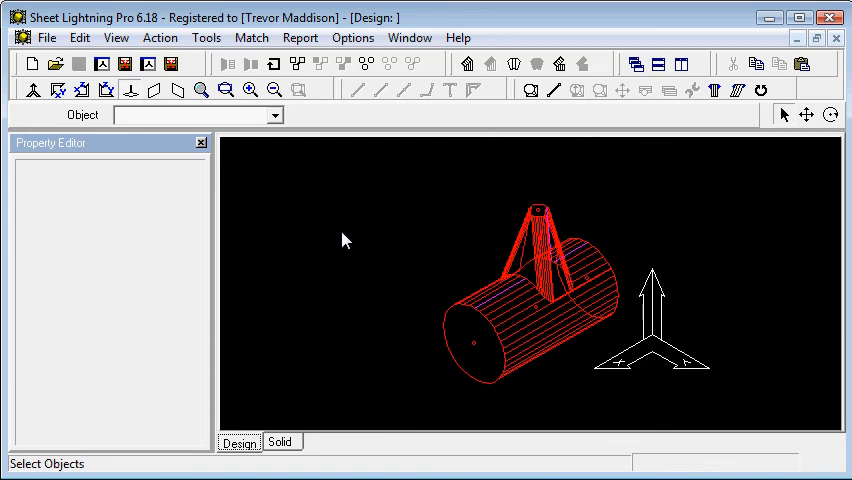
{"action": "mouse_move", "coordinate": [576, 318]}
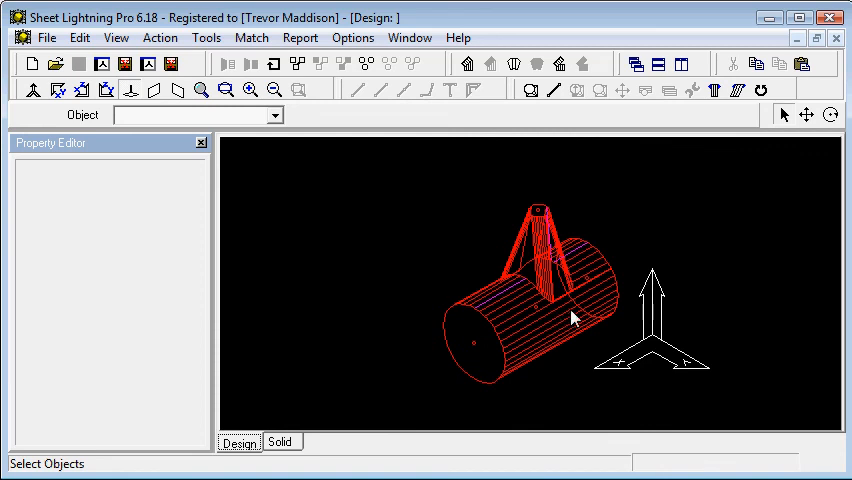
{"action": "mouse_move", "coordinate": [548, 340]}
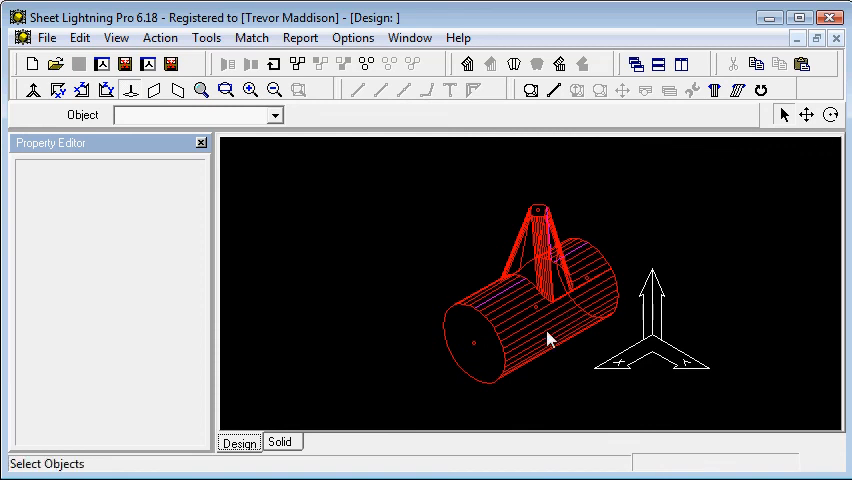
{"action": "mouse_move", "coordinate": [524, 336]}
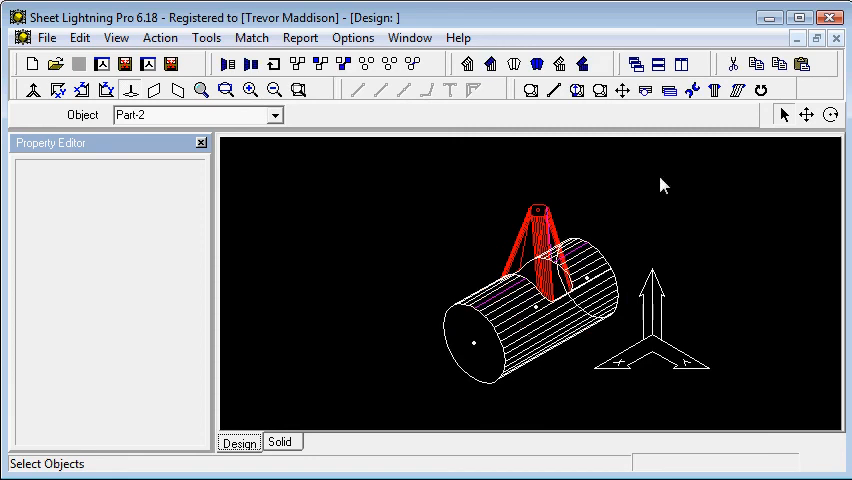
{"action": "mouse_move", "coordinate": [600, 90]}
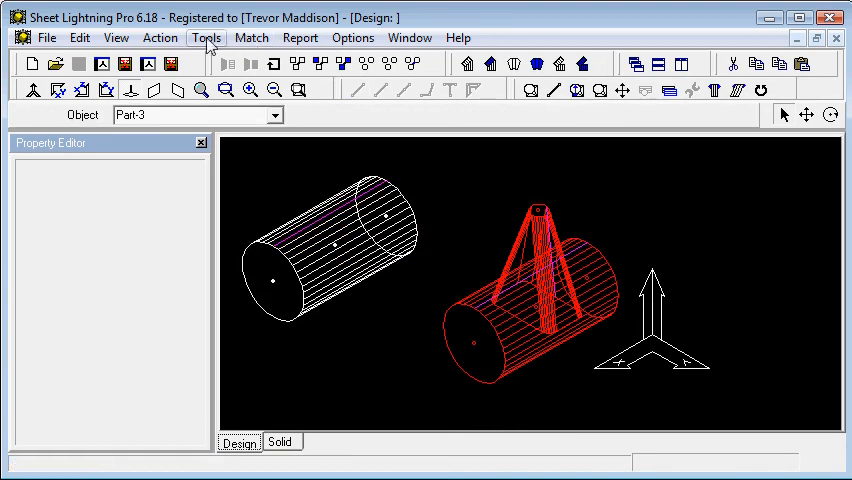
- Rotate the selected second cylinder 90 degrees about the Z axis
{"action": "left_click", "coordinate": [208, 36]}
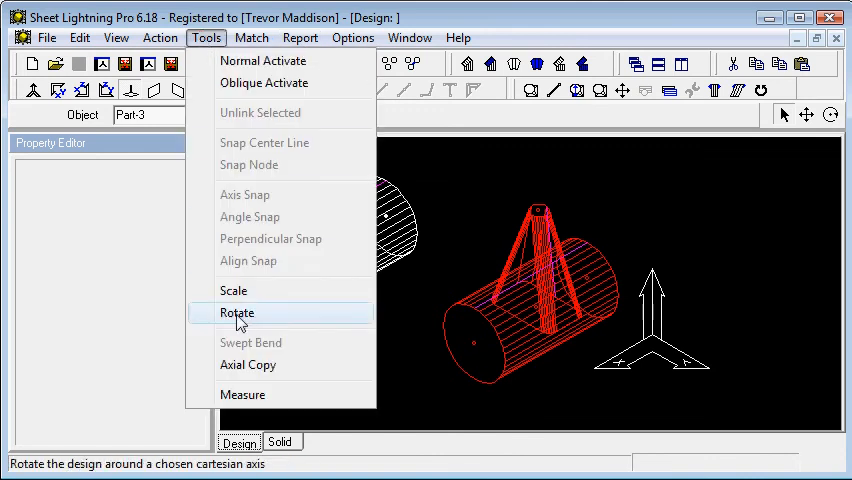
{"action": "mouse_move", "coordinate": [728, 128]}
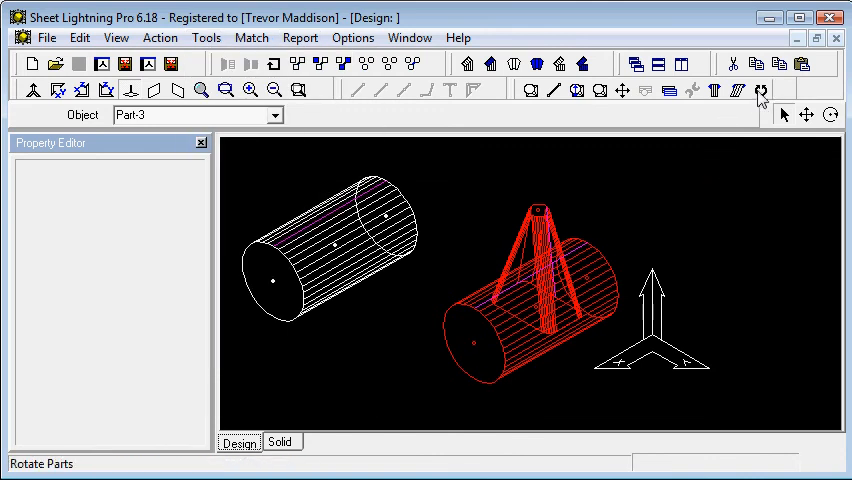
{"action": "left_click", "coordinate": [760, 90]}
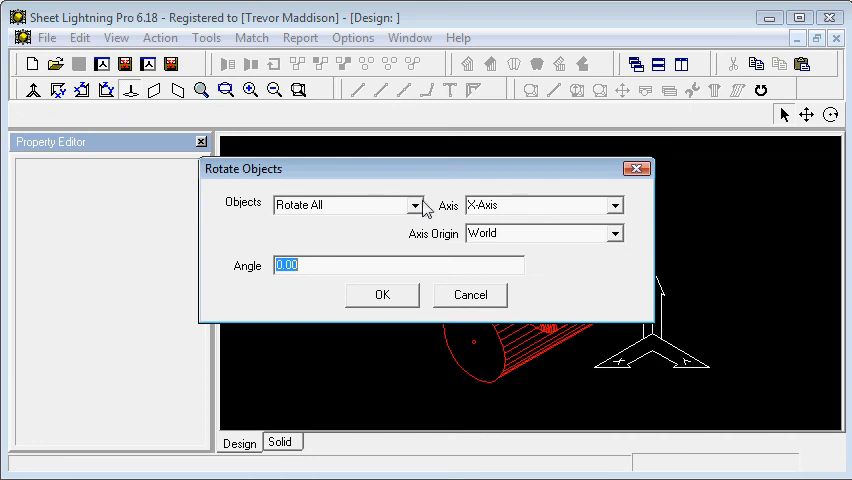
{"action": "left_click", "coordinate": [416, 204]}
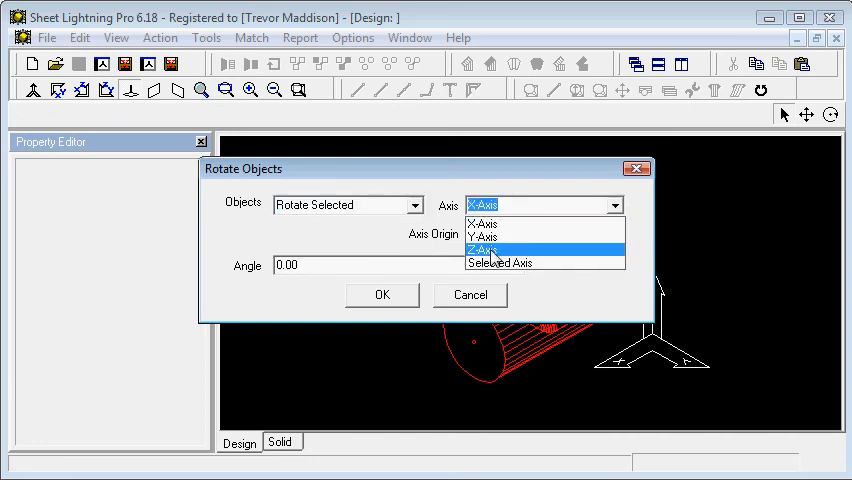
{"action": "left_click", "coordinate": [484, 250]}
{"action": "type", "text": "90"}
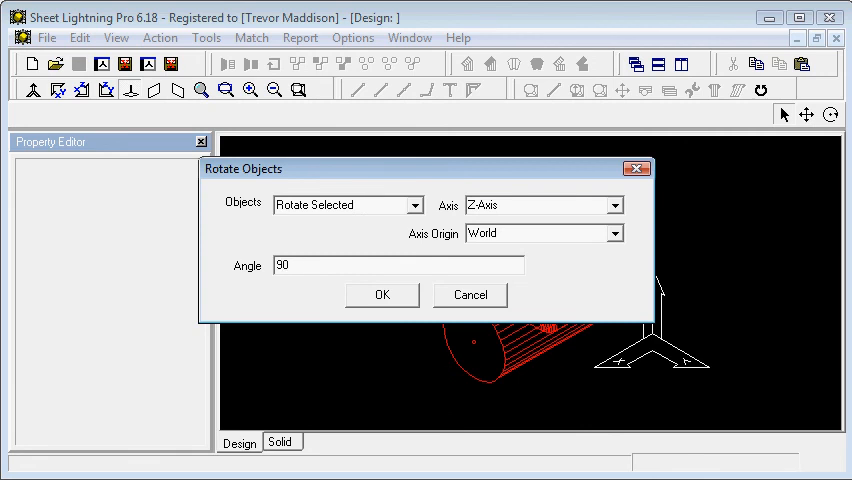
{"action": "mouse_move", "coordinate": [324, 360]}
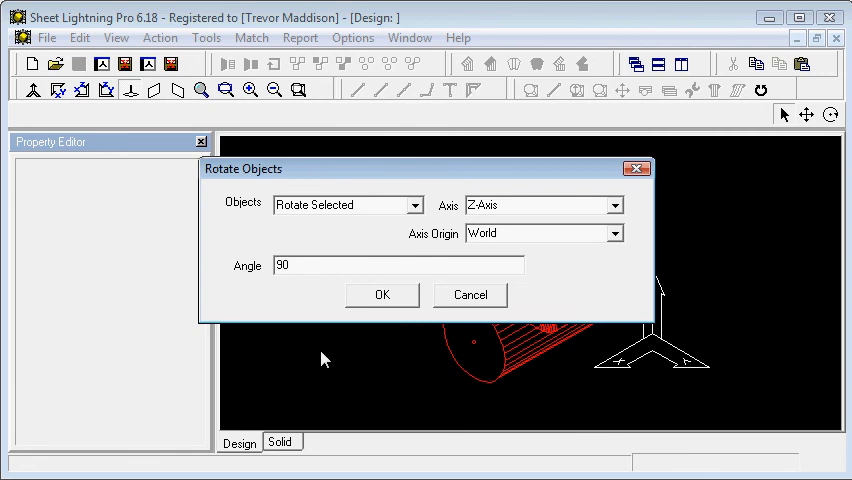
{"action": "left_click", "coordinate": [336, 204]}
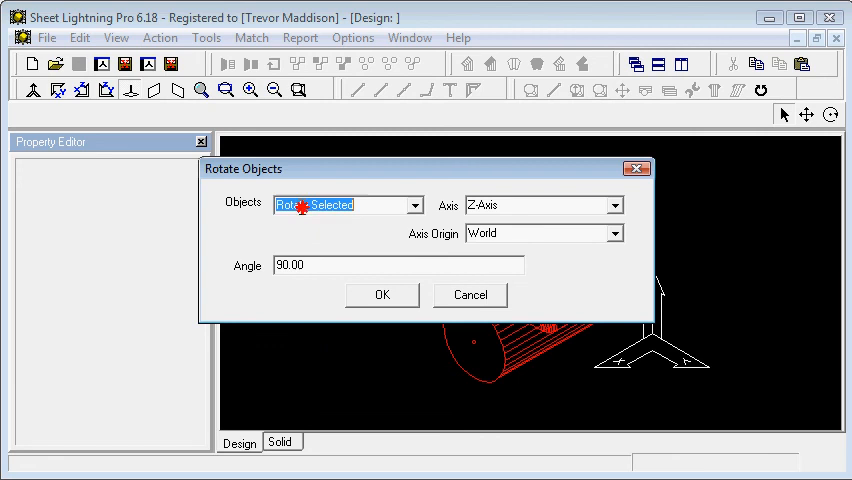
{"action": "left_click", "coordinate": [380, 296]}
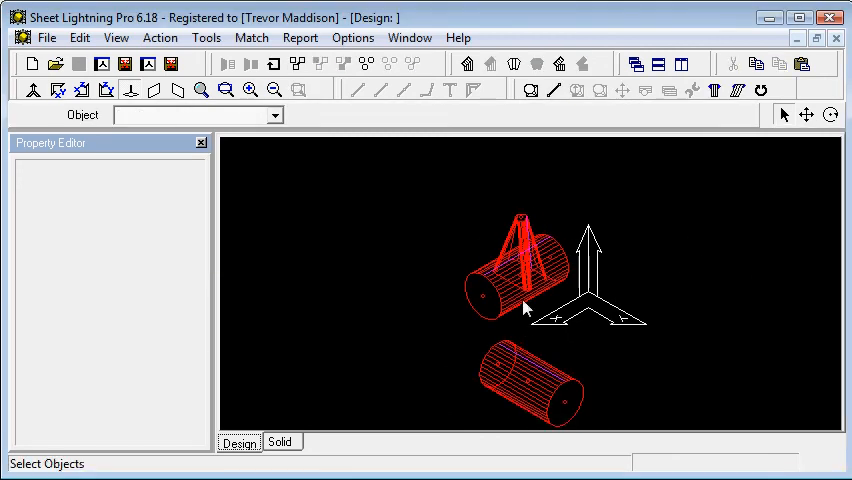
{"action": "mouse_move", "coordinate": [548, 216]}
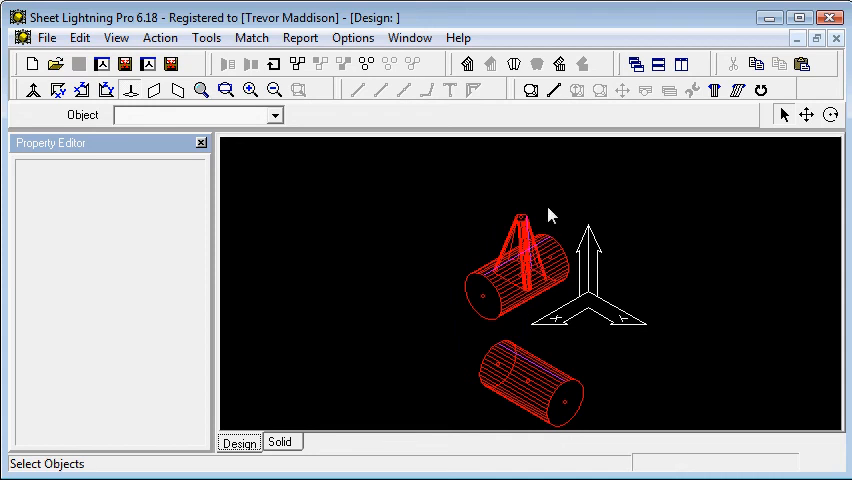
- Move Part-3 into the cone so both cylinders cross its base, then fit the whole design in view
{"action": "left_click", "coordinate": [620, 90]}
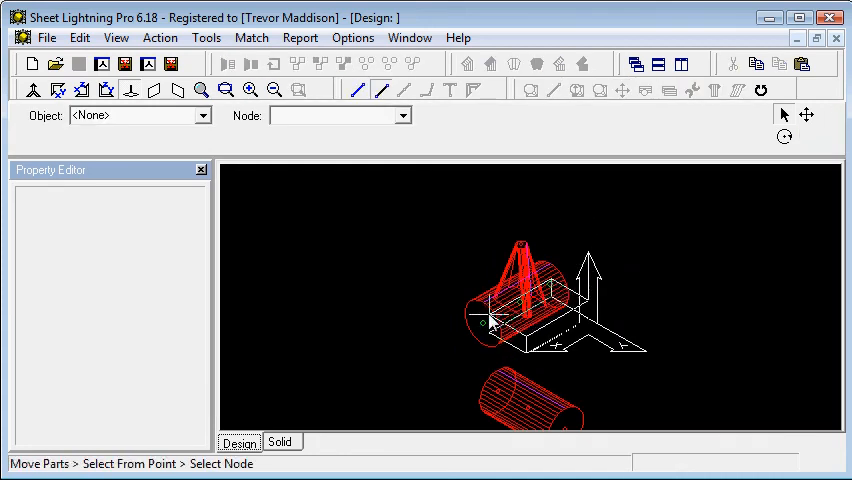
{"action": "left_click", "coordinate": [490, 320]}
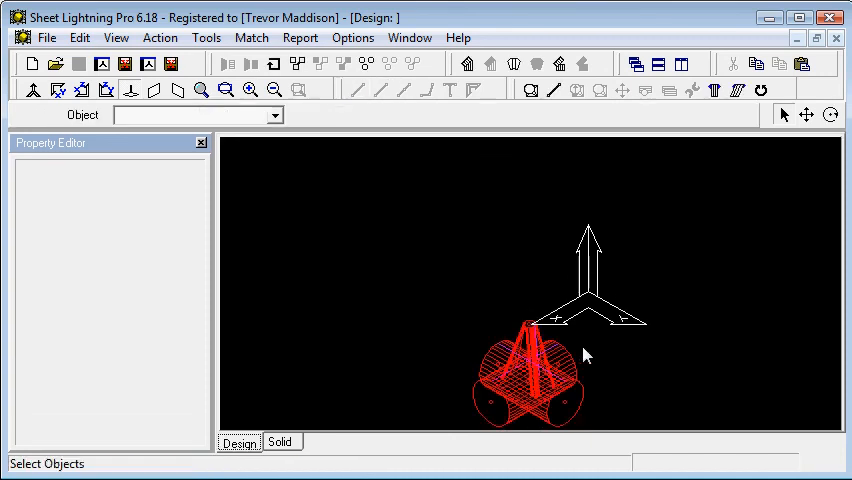
{"action": "mouse_move", "coordinate": [160, 36]}
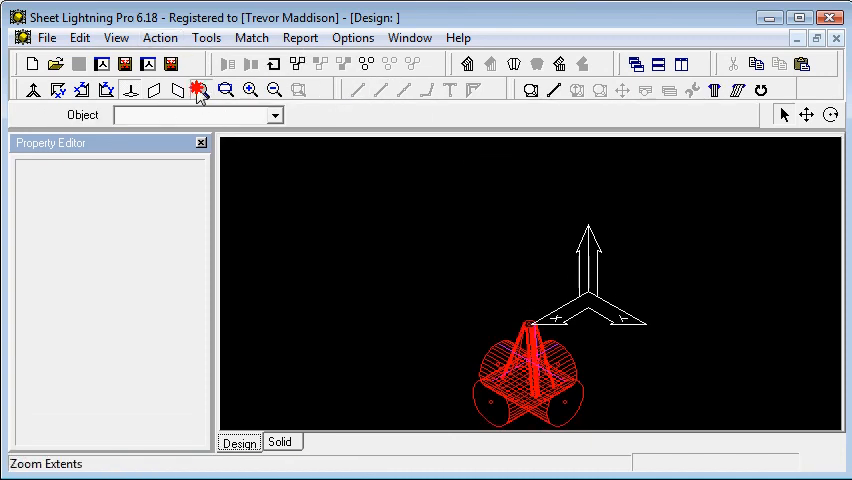
{"action": "left_click", "coordinate": [160, 36]}
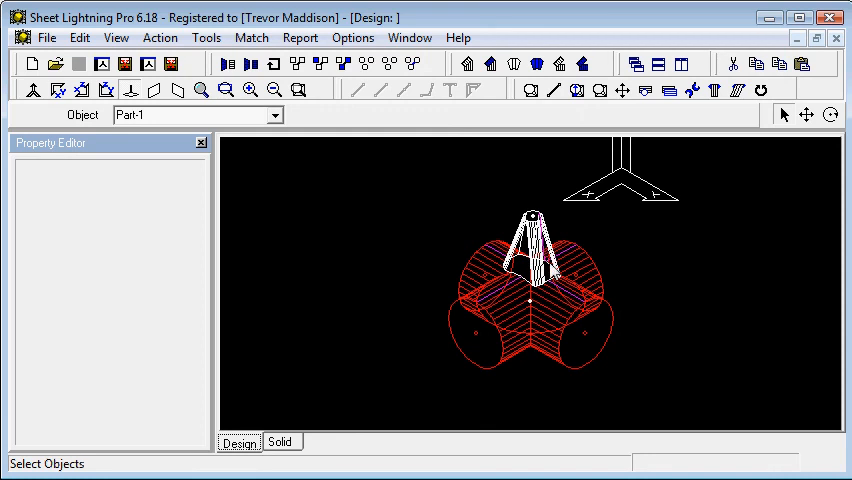
{"action": "mouse_move", "coordinate": [572, 308]}
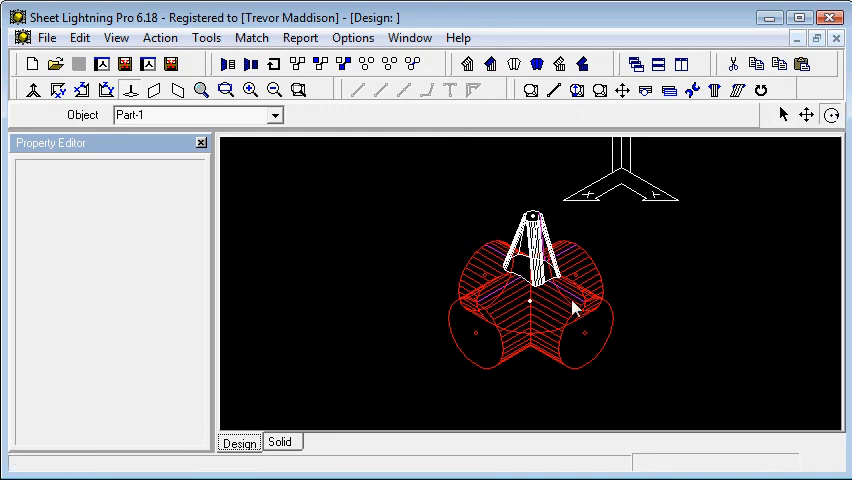
{"action": "left_click_drag", "start_coordinate": [576, 308], "coordinate": [596, 302]}
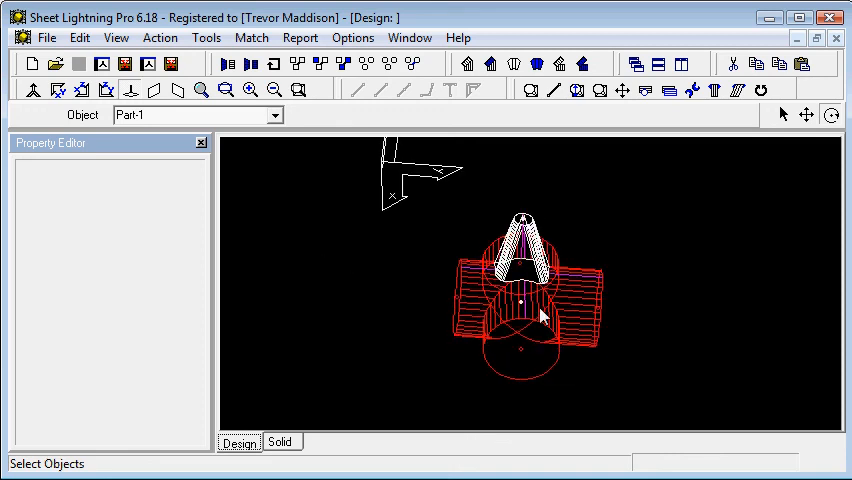
{"action": "mouse_move", "coordinate": [582, 300]}
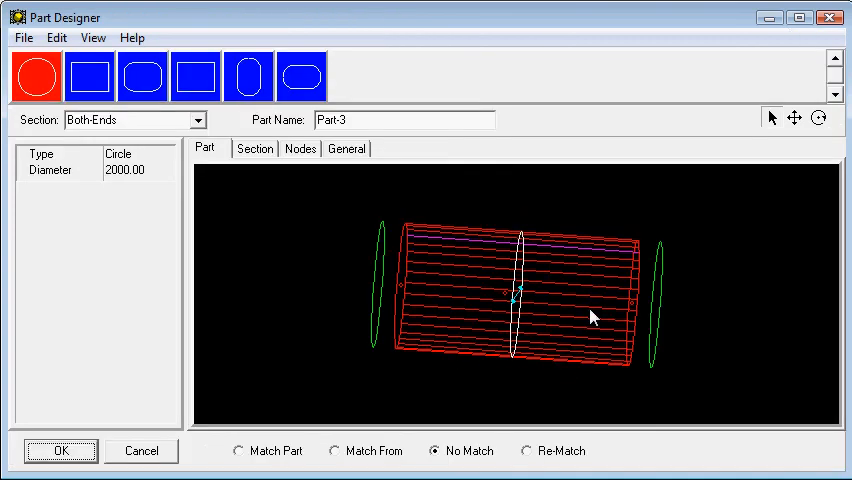
- Set the second cylinder's diameter to 1400 and confirm it
{"action": "left_click", "coordinate": [124, 168]}
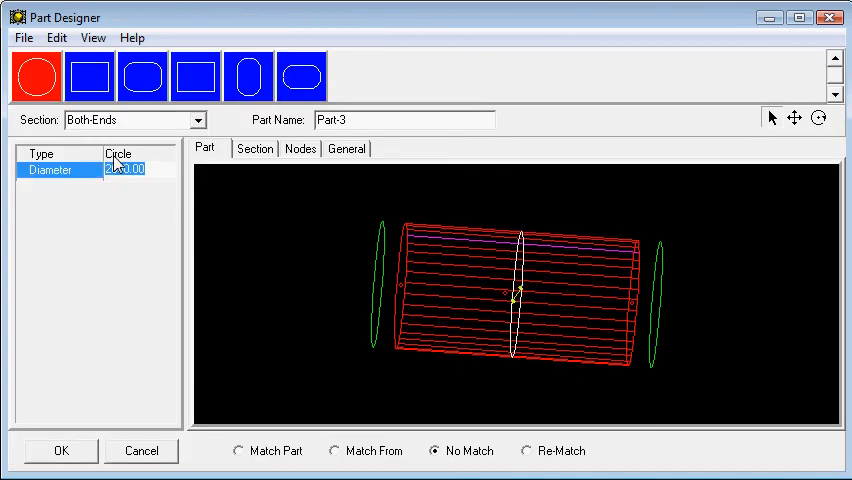
{"action": "type", "text": "1400"}
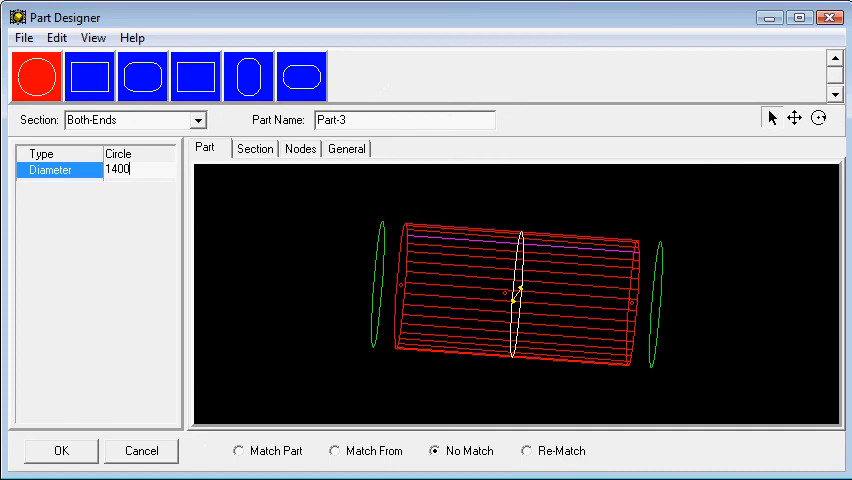
{"action": "left_click", "coordinate": [60, 450]}
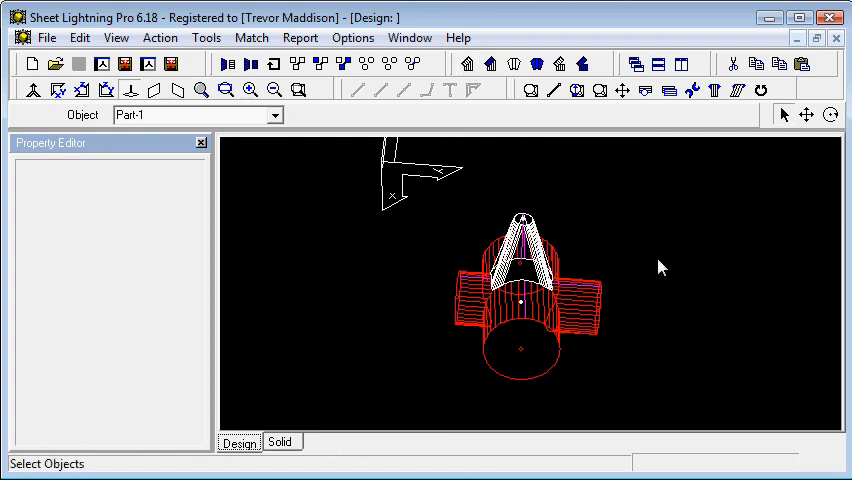
- Rotate and pan the view to reposition the cone-and-cylinders model
{"action": "left_click", "coordinate": [832, 116]}
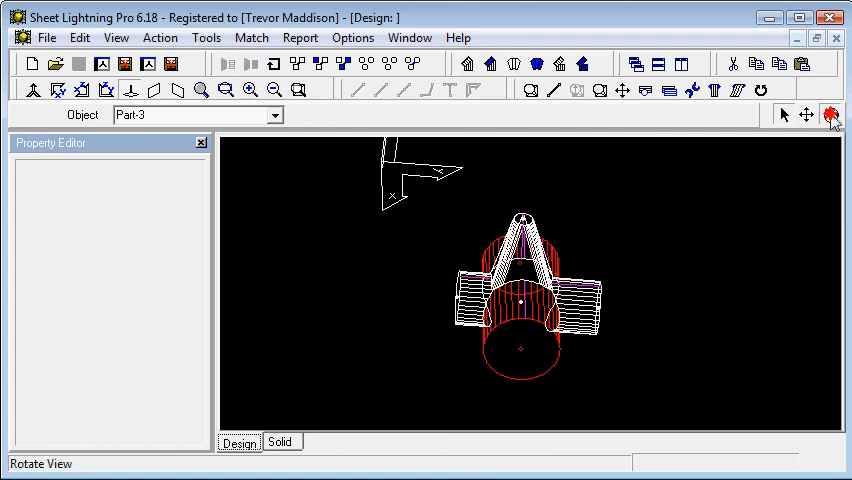
{"action": "left_click", "coordinate": [832, 116]}
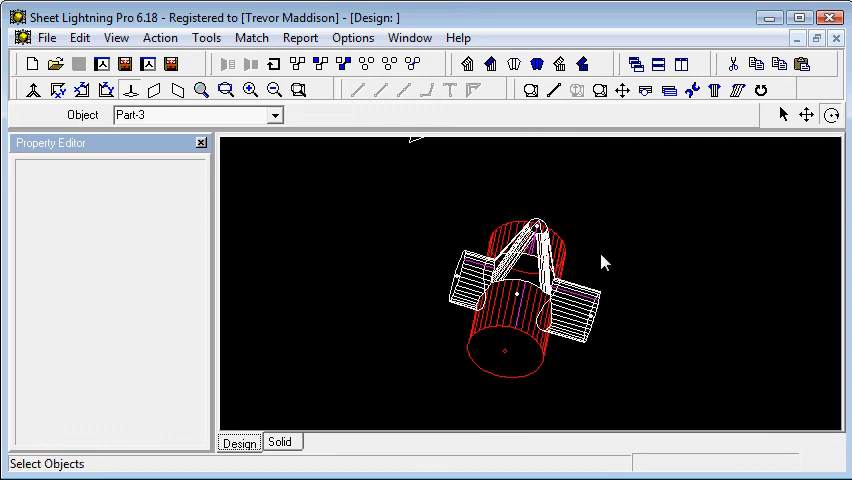
{"action": "mouse_move", "coordinate": [388, 360]}
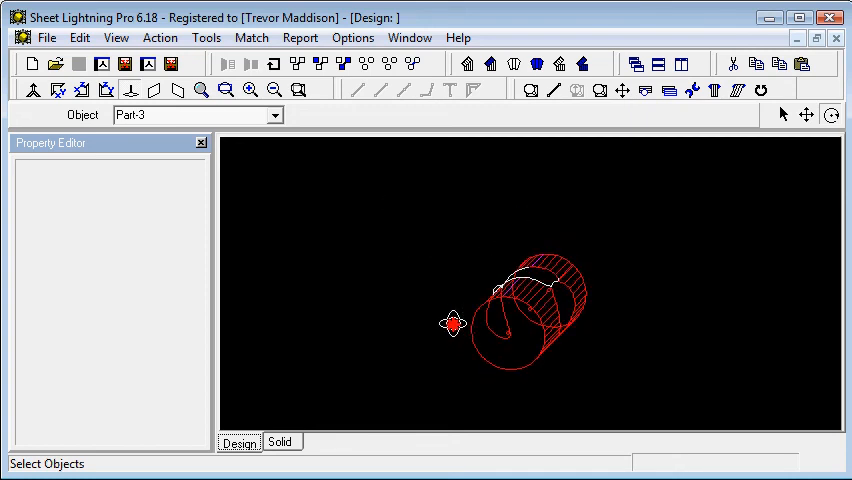
{"action": "left_click", "coordinate": [806, 116]}
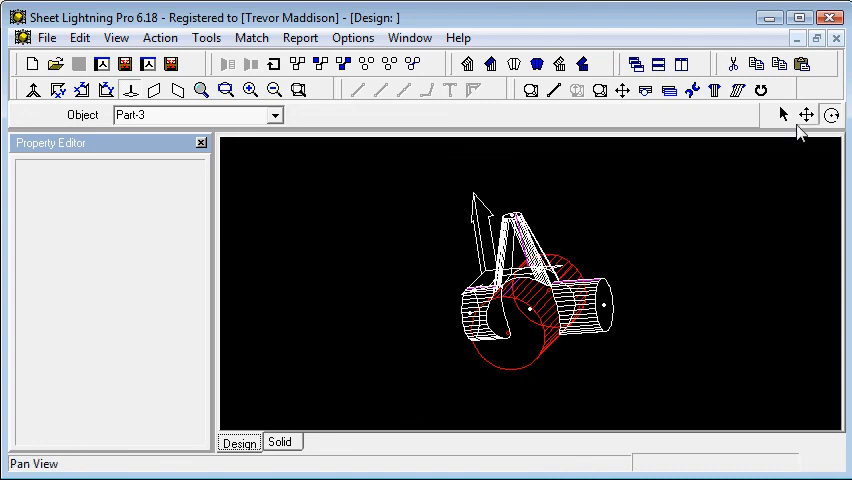
{"action": "left_click", "coordinate": [784, 114]}
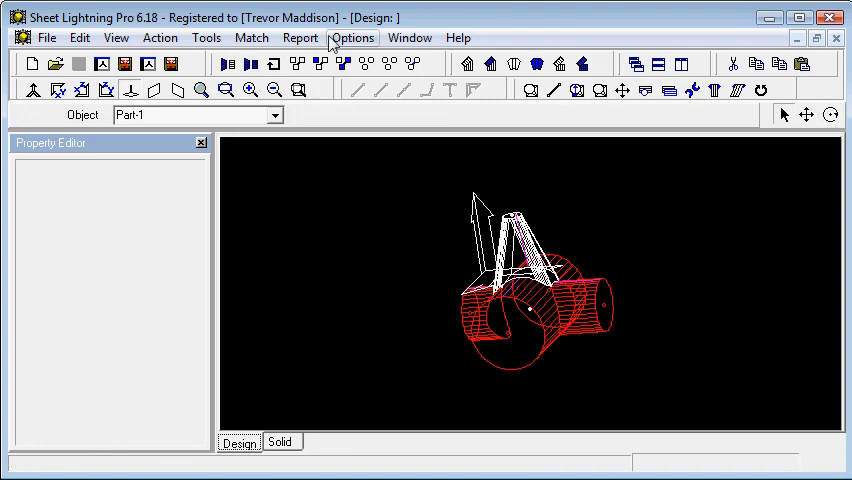
{"action": "mouse_move", "coordinate": [512, 78]}
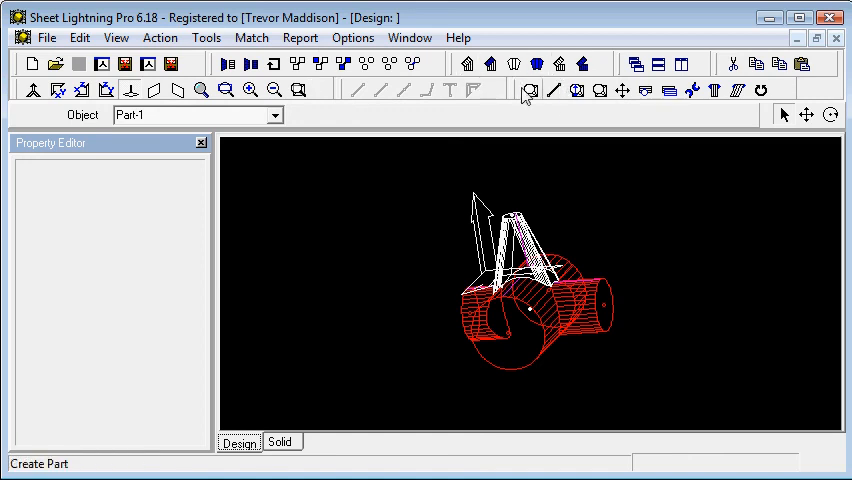
{"action": "mouse_move", "coordinate": [514, 64]}
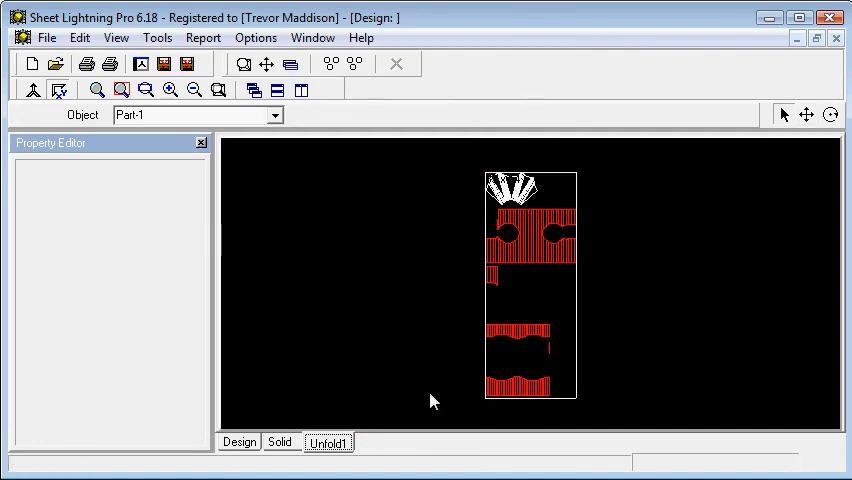
- Close the unfolded red fan pattern view and return to the 3D design
{"action": "right_click", "coordinate": [328, 442]}
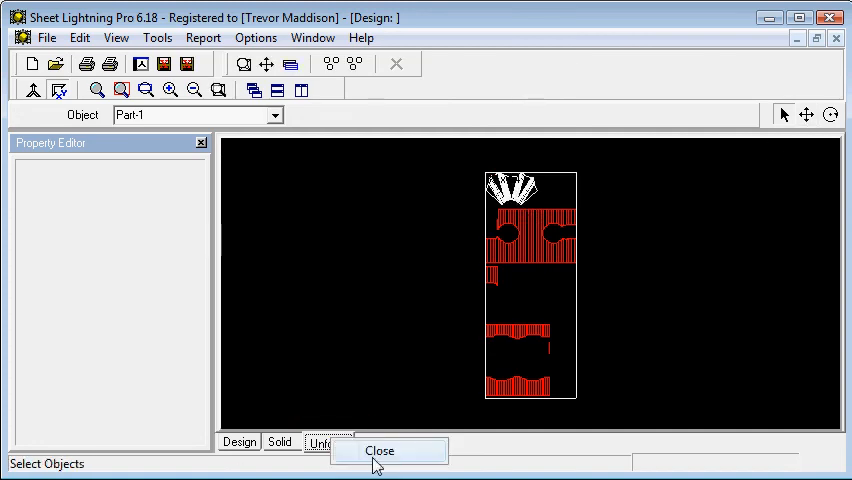
{"action": "left_click", "coordinate": [380, 450]}
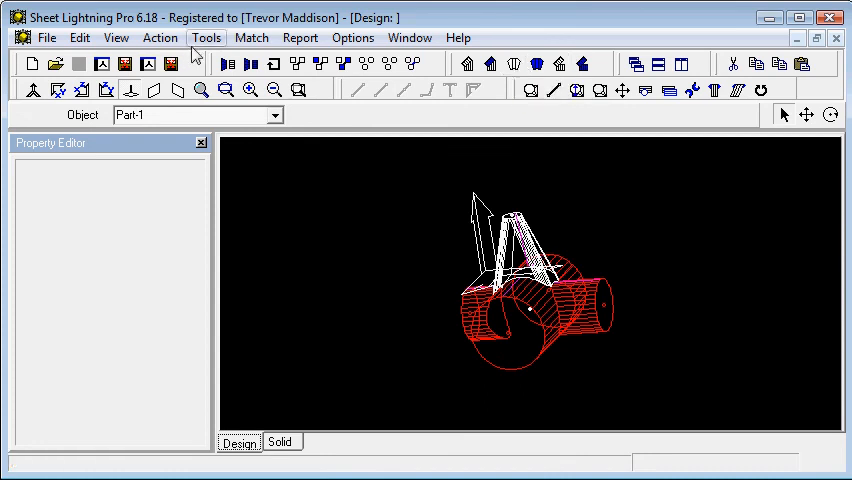
{"action": "mouse_move", "coordinate": [188, 132]}
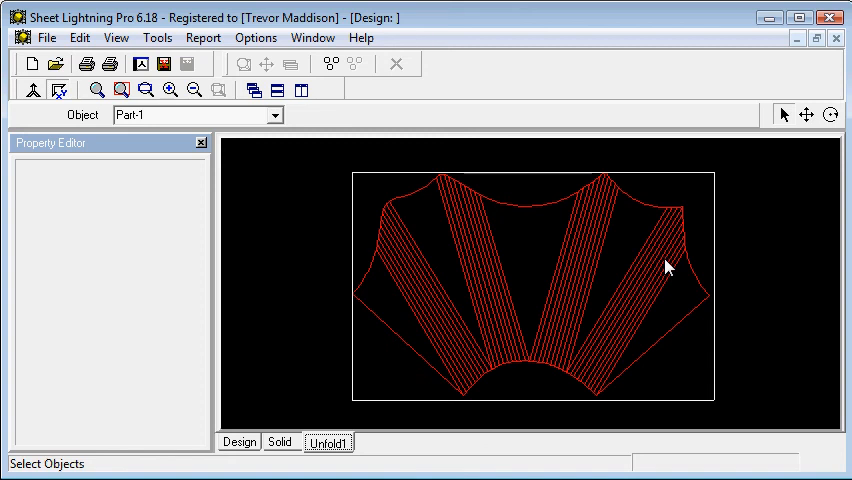
{"action": "mouse_move", "coordinate": [704, 188]}
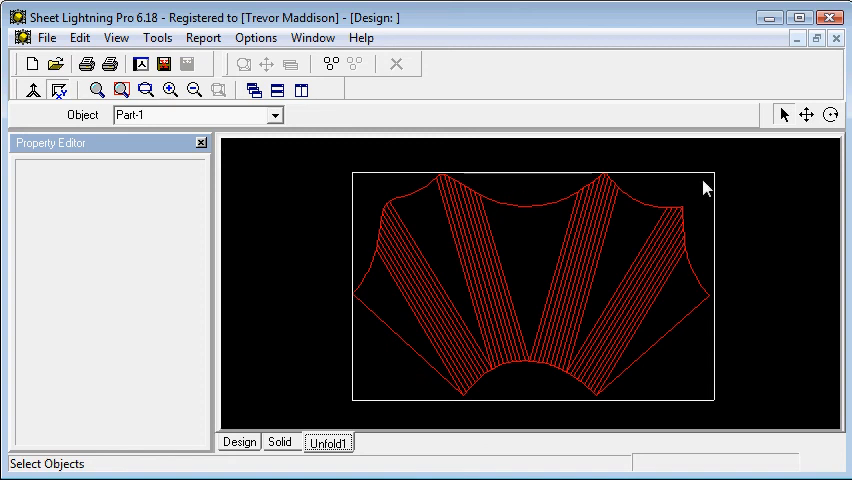
{"action": "mouse_move", "coordinate": [812, 78]}
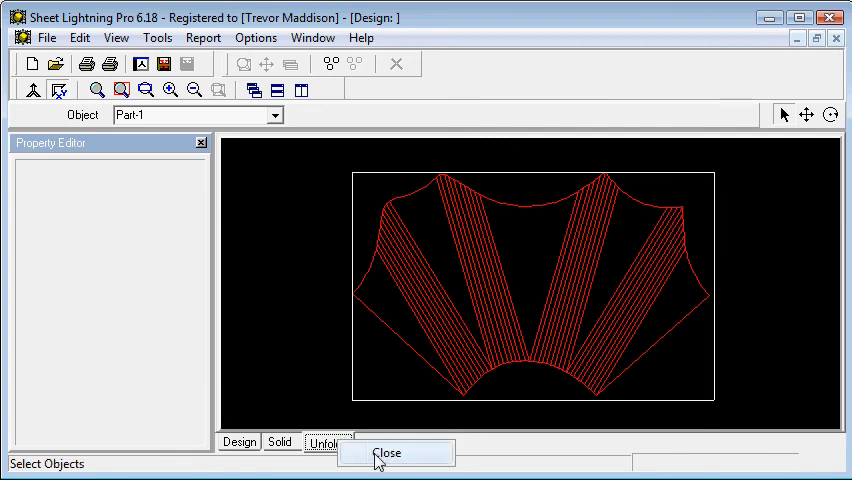
{"action": "left_click", "coordinate": [388, 452]}
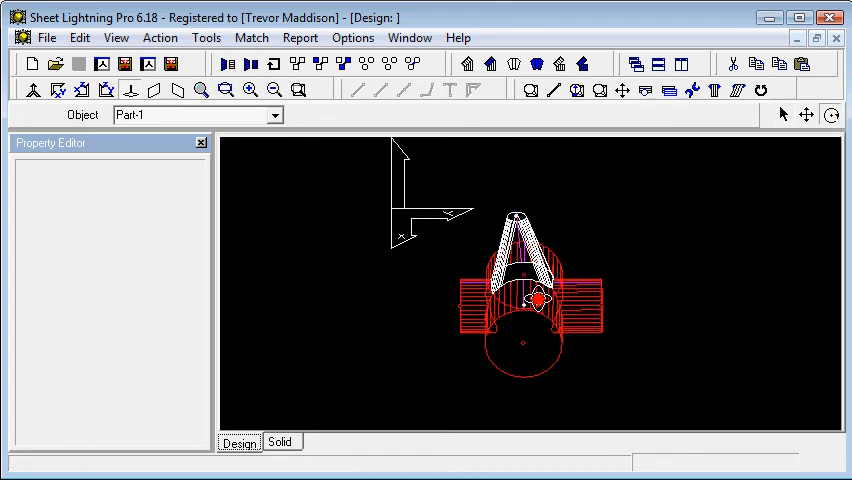
- Show the model as a shaded yellow solid, turn it to several sides, then back to wireframe
{"action": "left_click", "coordinate": [280, 442]}
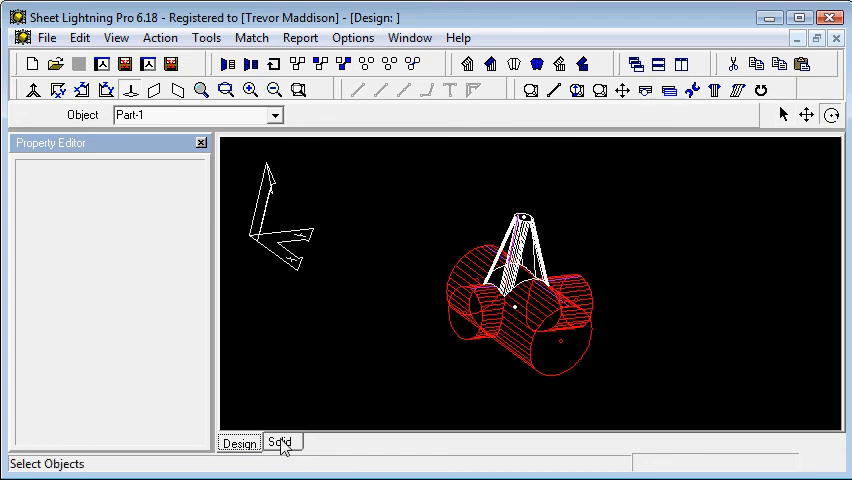
{"action": "left_click", "coordinate": [280, 442]}
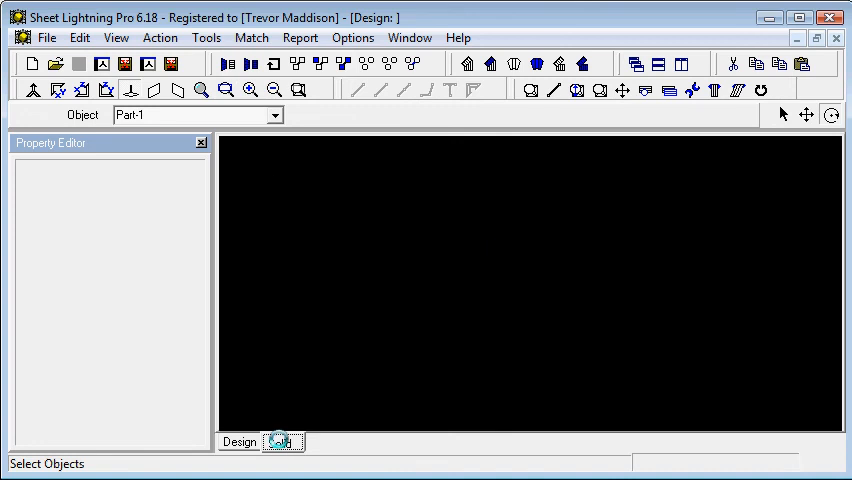
{"action": "left_click", "coordinate": [284, 442]}
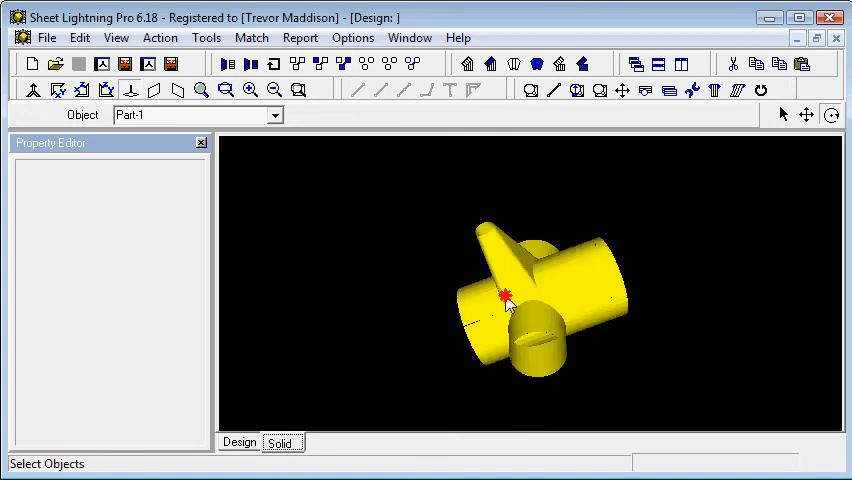
{"action": "left_click_drag", "start_coordinate": [504, 296], "coordinate": [500, 324]}
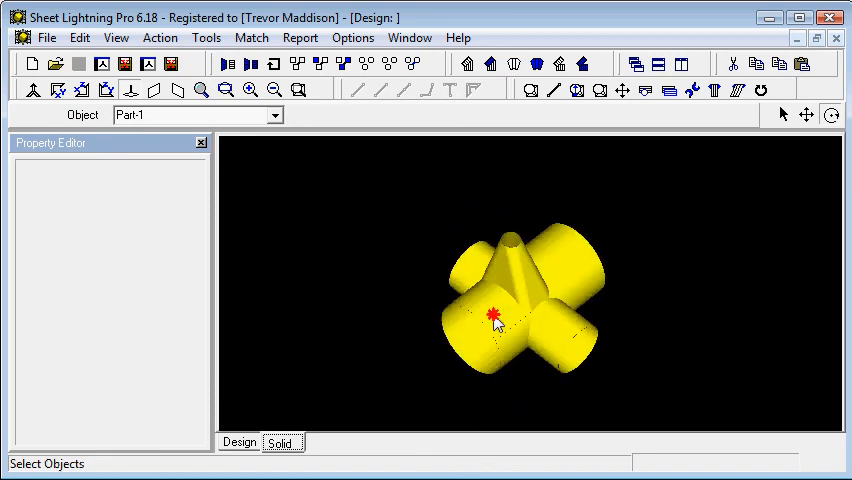
{"action": "left_click_drag", "start_coordinate": [496, 316], "coordinate": [530, 338]}
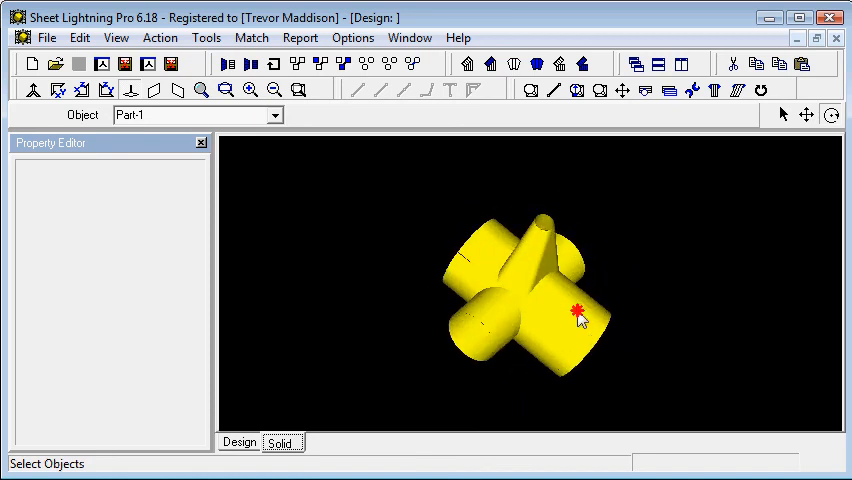
{"action": "left_click_drag", "start_coordinate": [578, 312], "coordinate": [442, 322]}
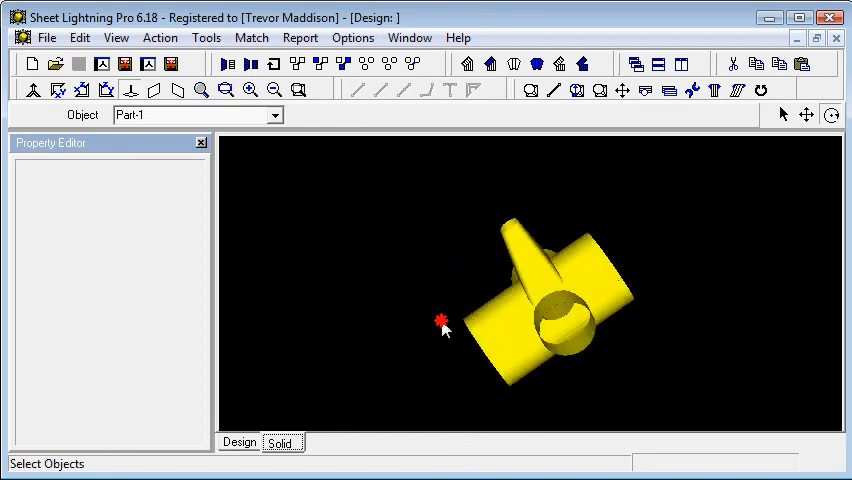
{"action": "left_click_drag", "start_coordinate": [442, 320], "coordinate": [510, 276]}
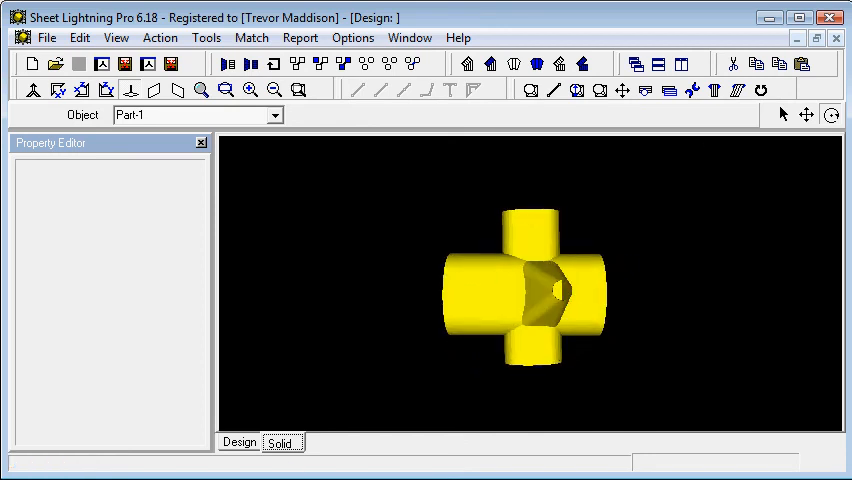
{"action": "left_click", "coordinate": [240, 442]}
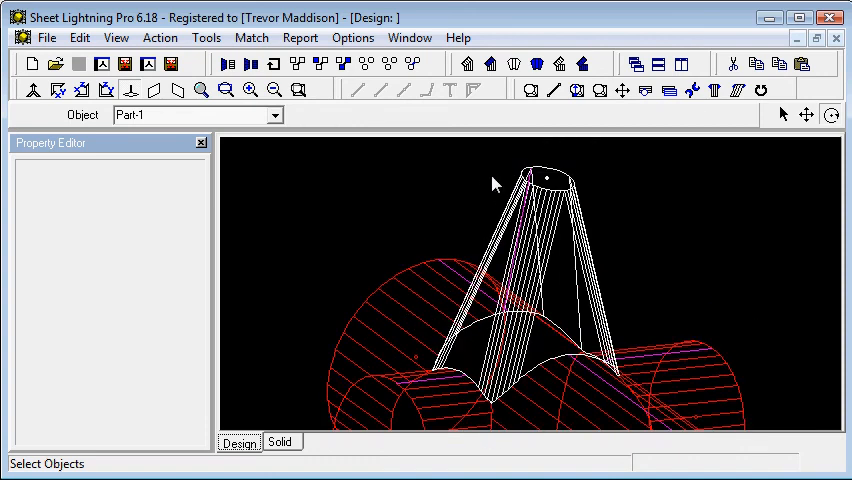
{"action": "mouse_move", "coordinate": [372, 244]}
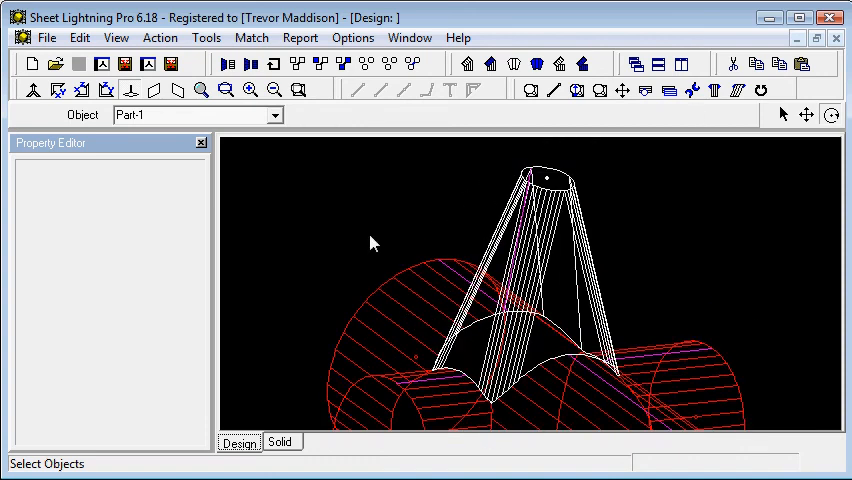
{"action": "mouse_move", "coordinate": [498, 224]}
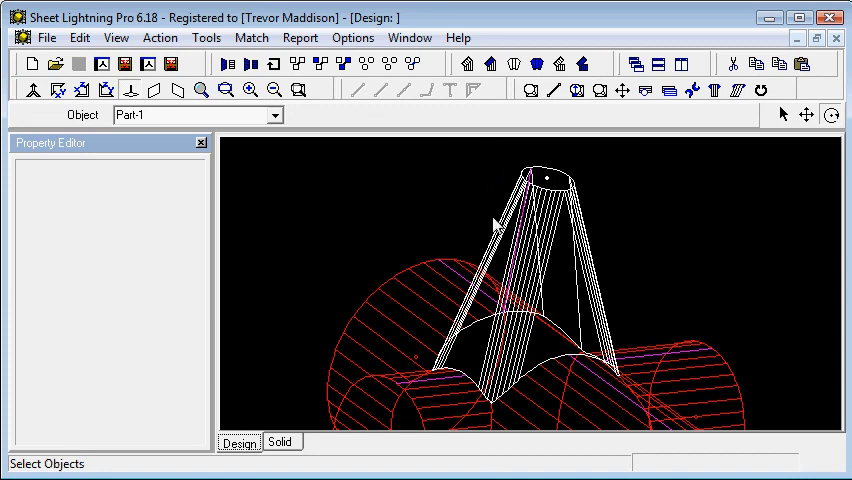